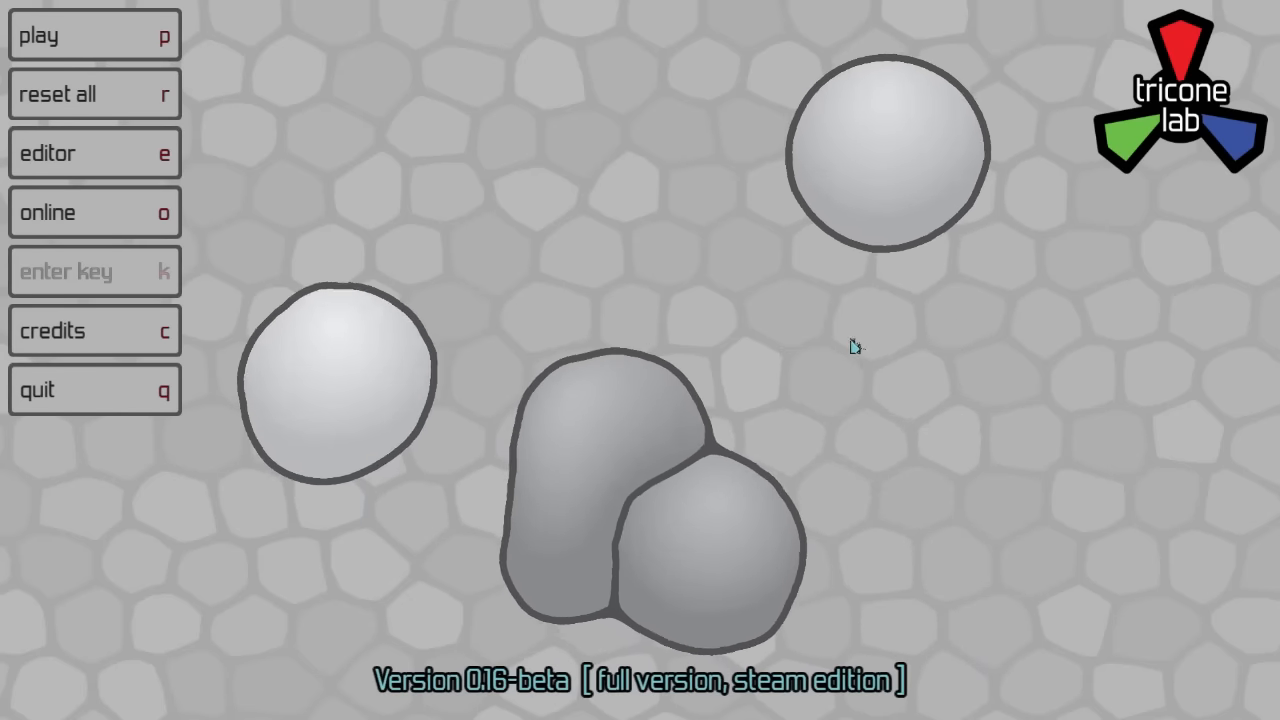
# Start play from the main menu and open the Synthesis level on the map
pyautogui.click(85, 37)
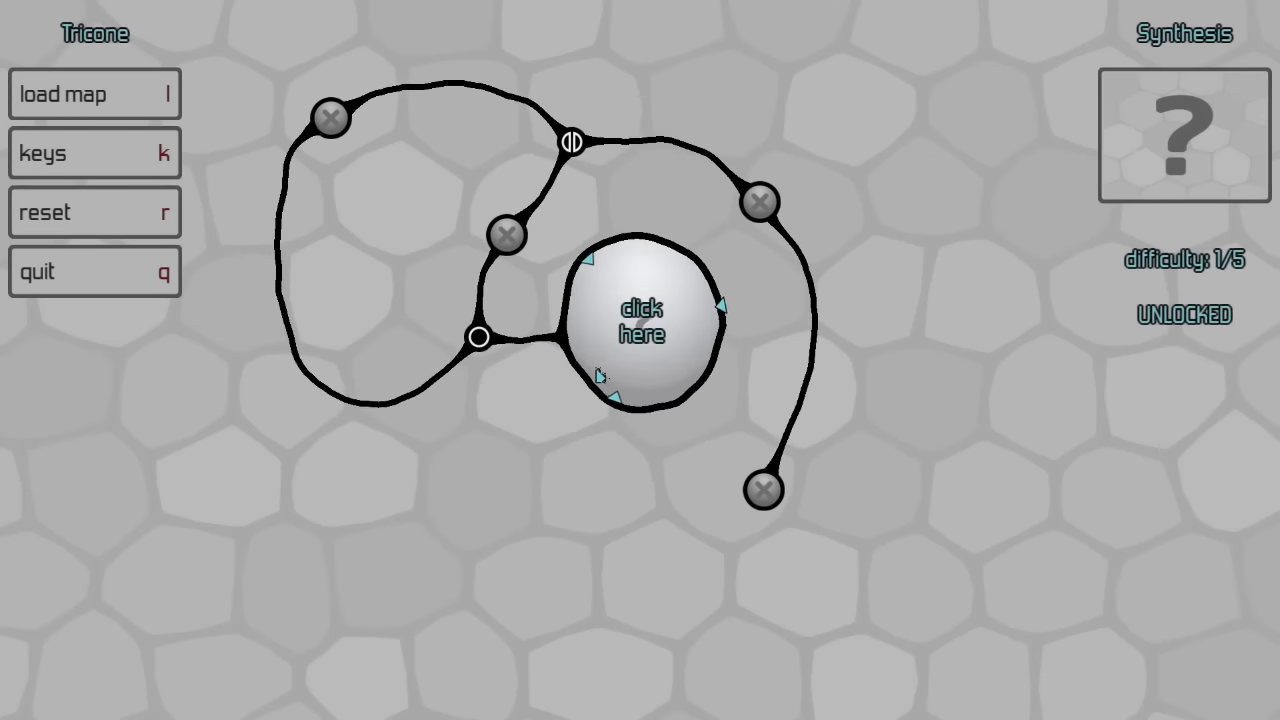
pyautogui.click(640, 330)
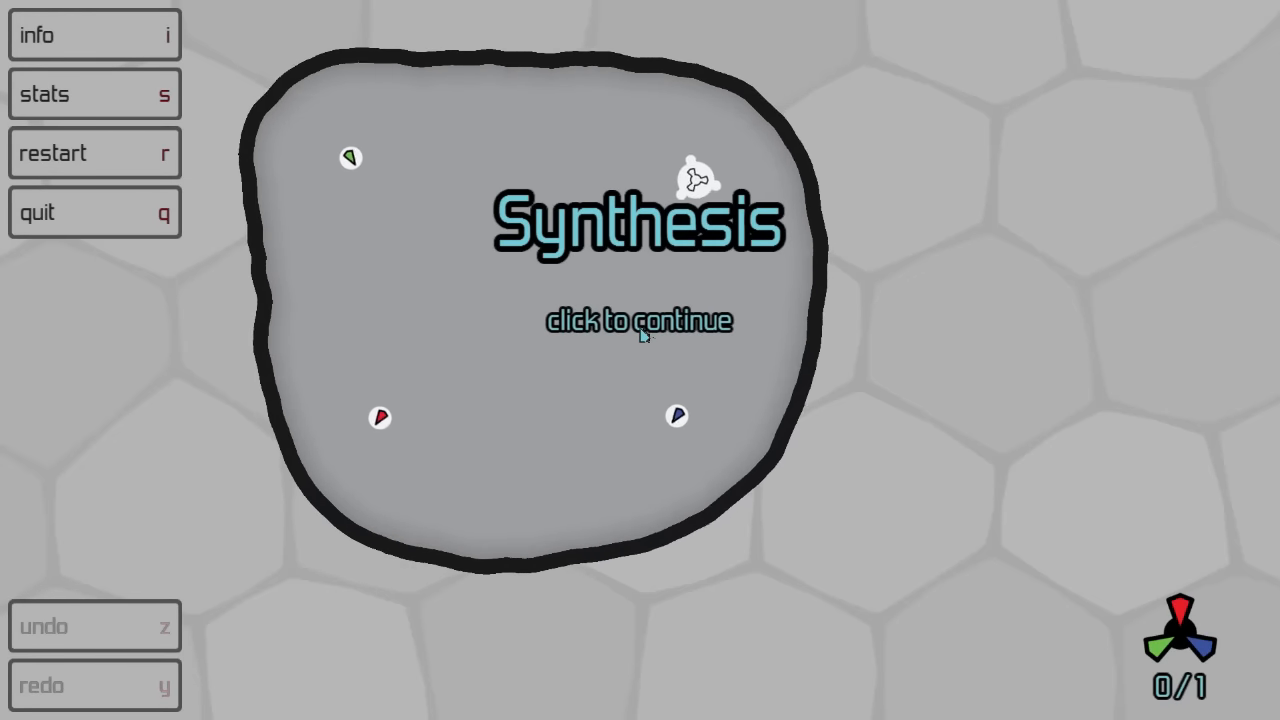
# Attach the red, green and blue parts to the catalyst and synthesize the tricone
pyautogui.click(639, 320)
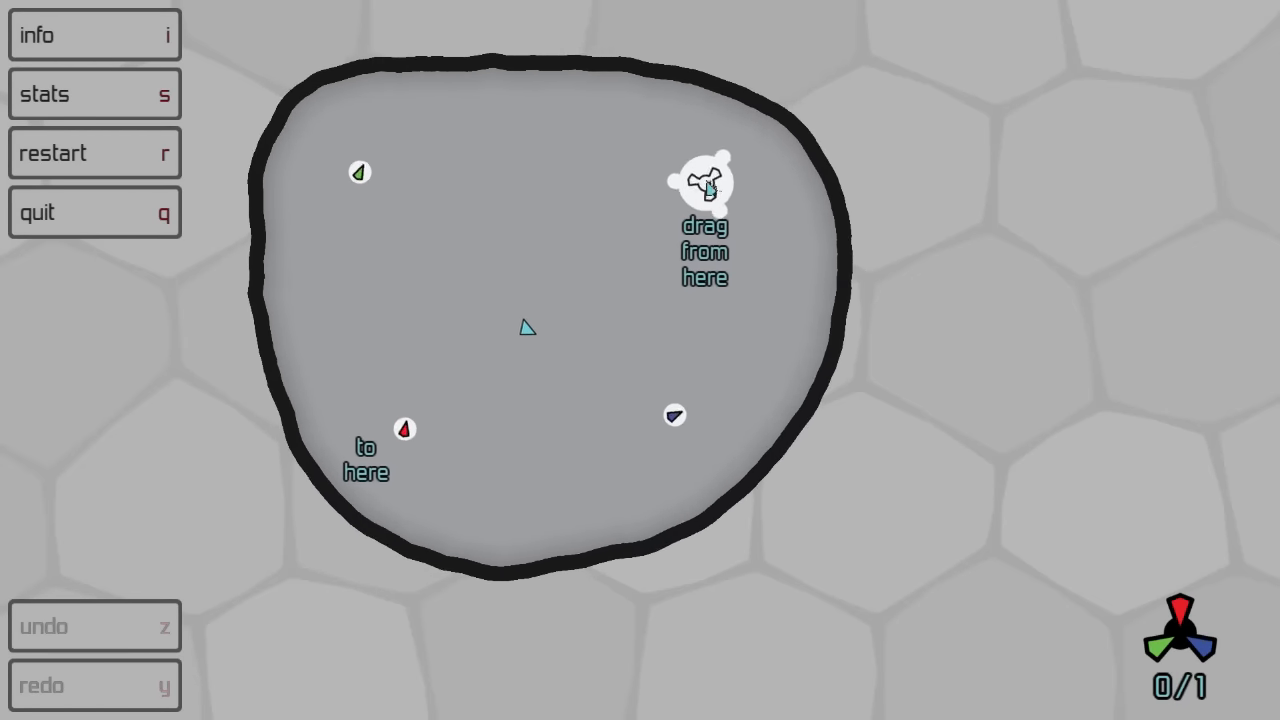
pyautogui.moveTo(705, 183); pyautogui.dragTo(415, 415)
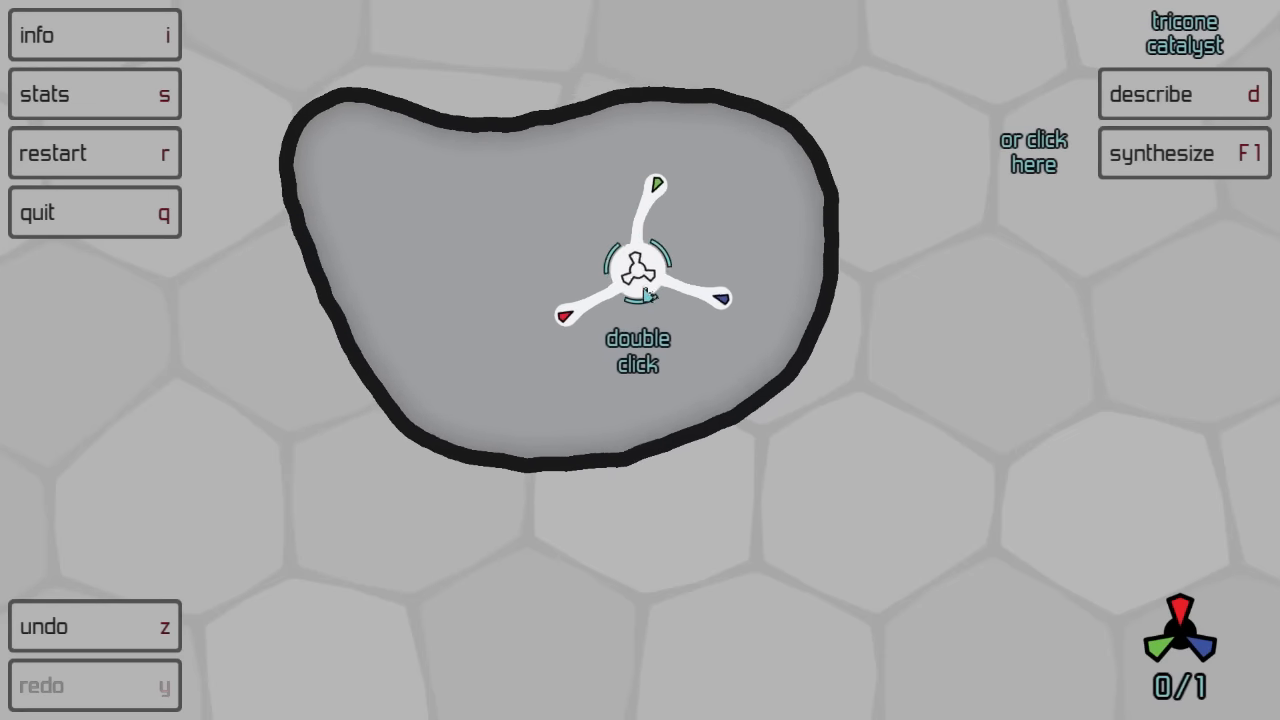
pyautogui.doubleClick(635, 270)
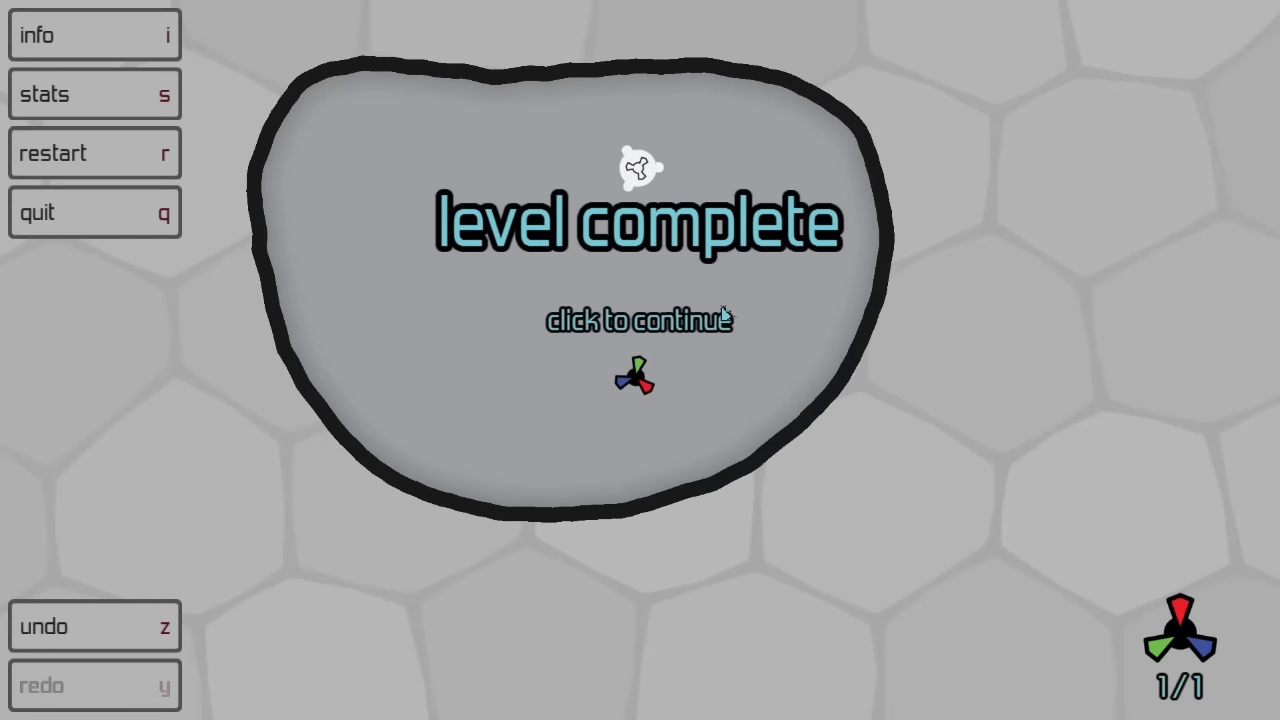
# Continue from the Synthesis completion card back to the level map
pyautogui.click(636, 322)
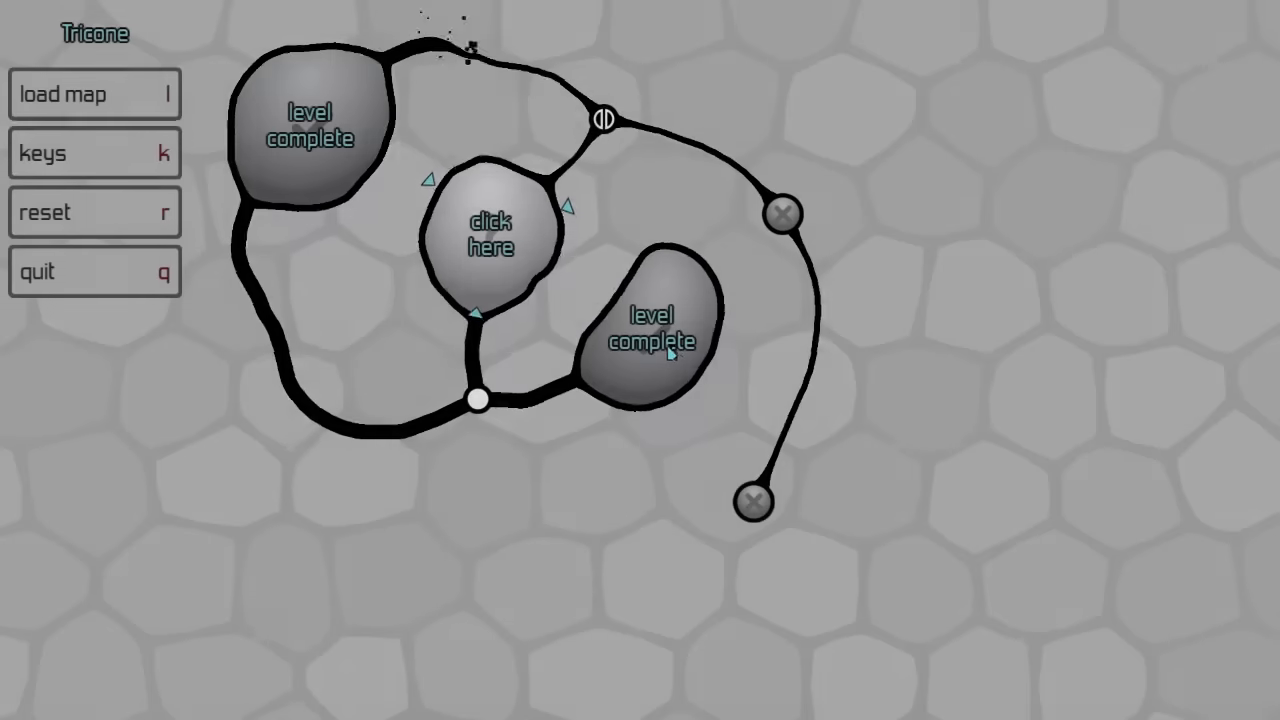
# Open the newly unlocked level and synthesize its catalyst to finish it
pyautogui.click(485, 240)
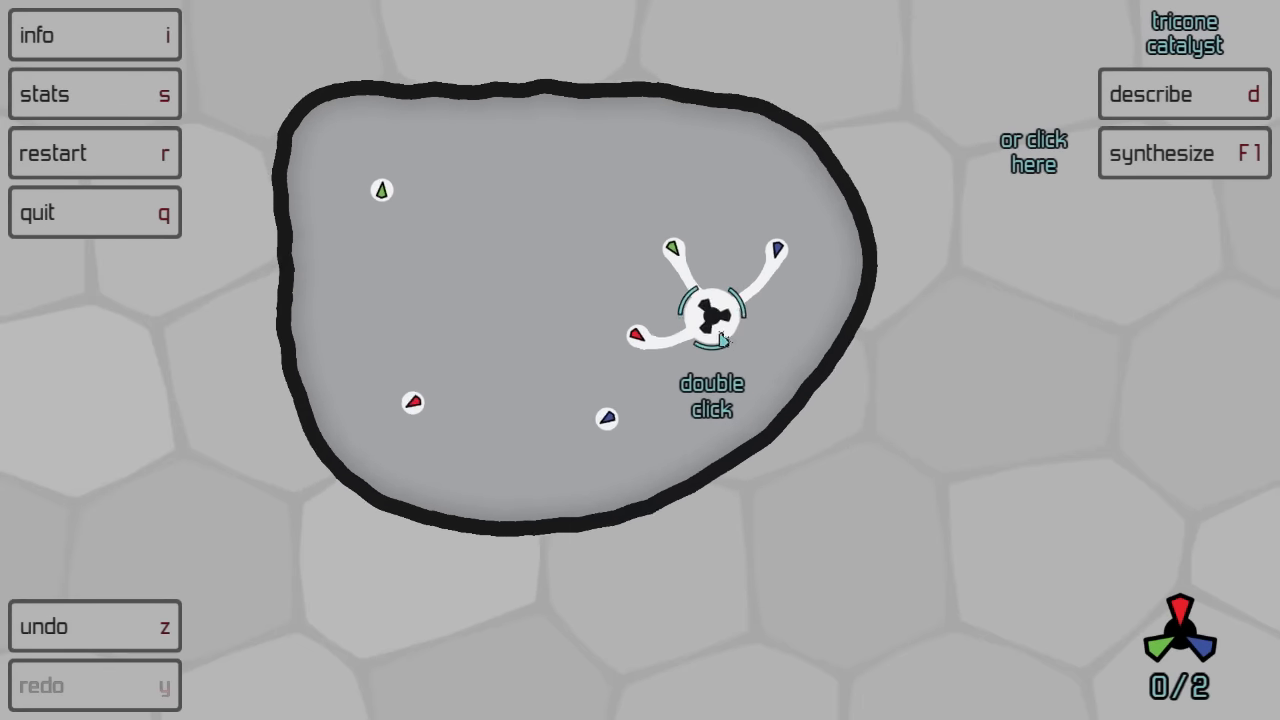
pyautogui.doubleClick(705, 315)
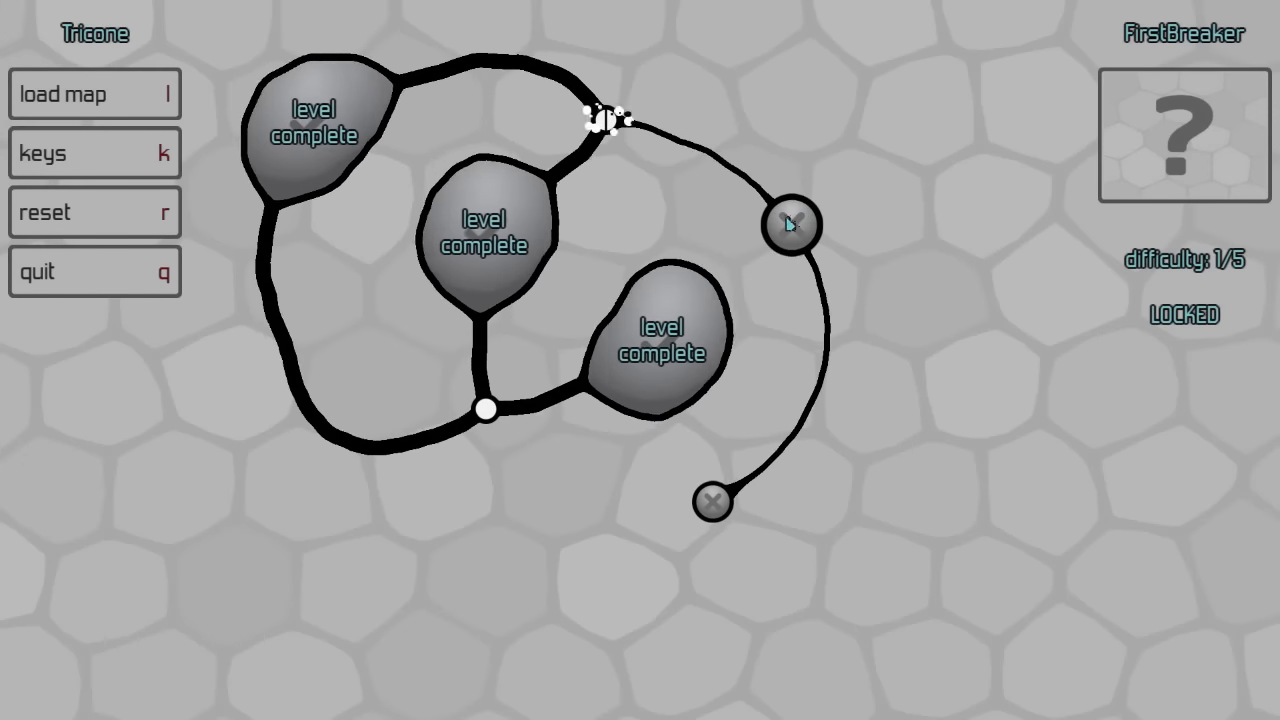
# Open FirstBreaker and activate the breaker on the dividing wall
pyautogui.click(790, 226)
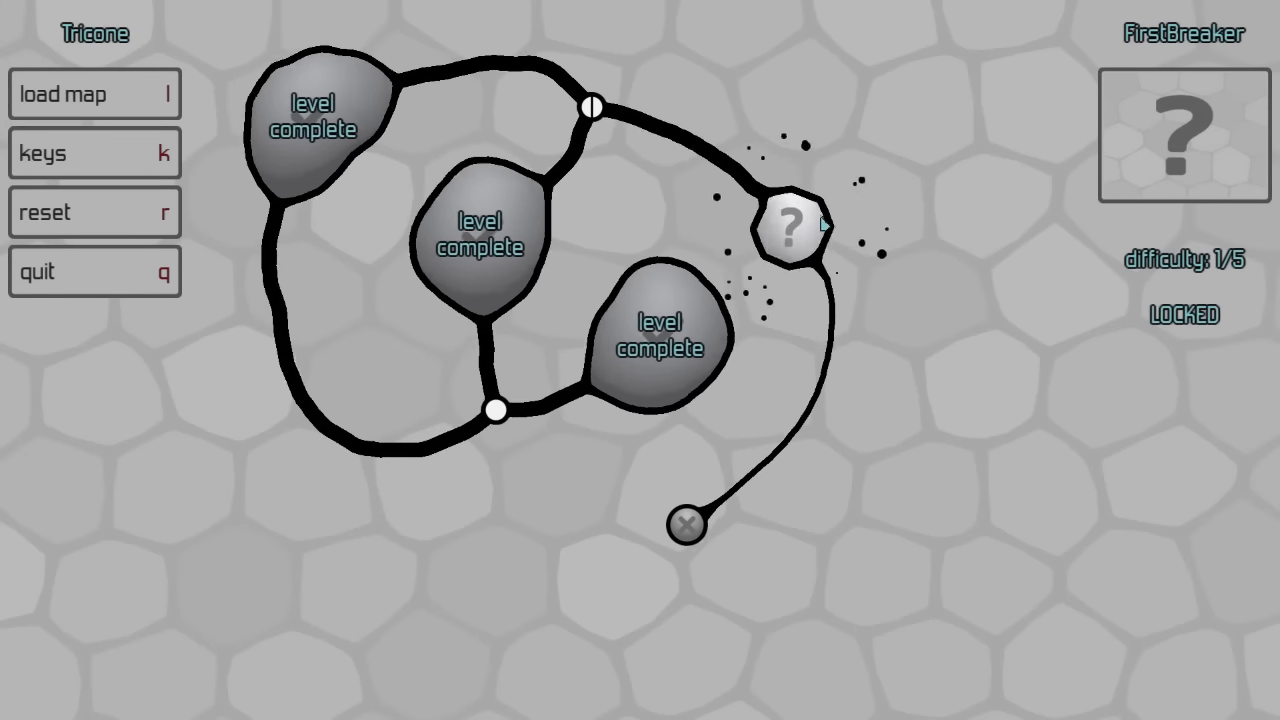
pyautogui.click(787, 228)
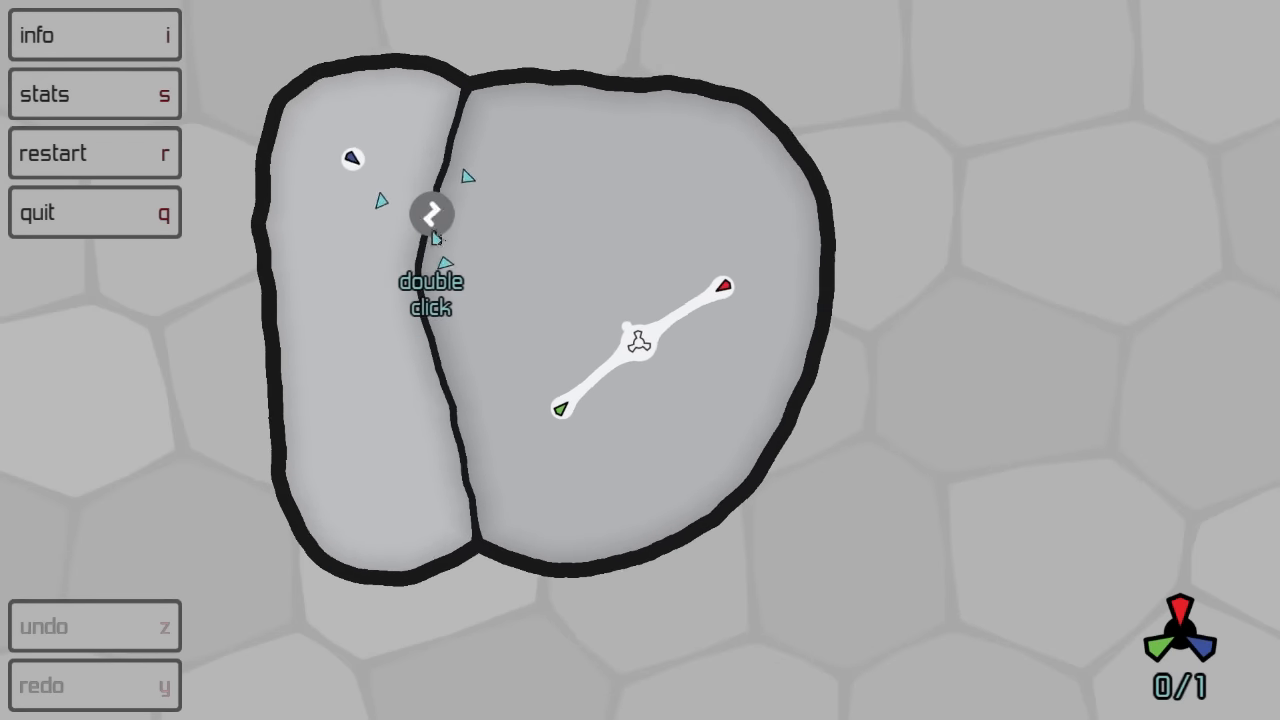
pyautogui.doubleClick(433, 214)
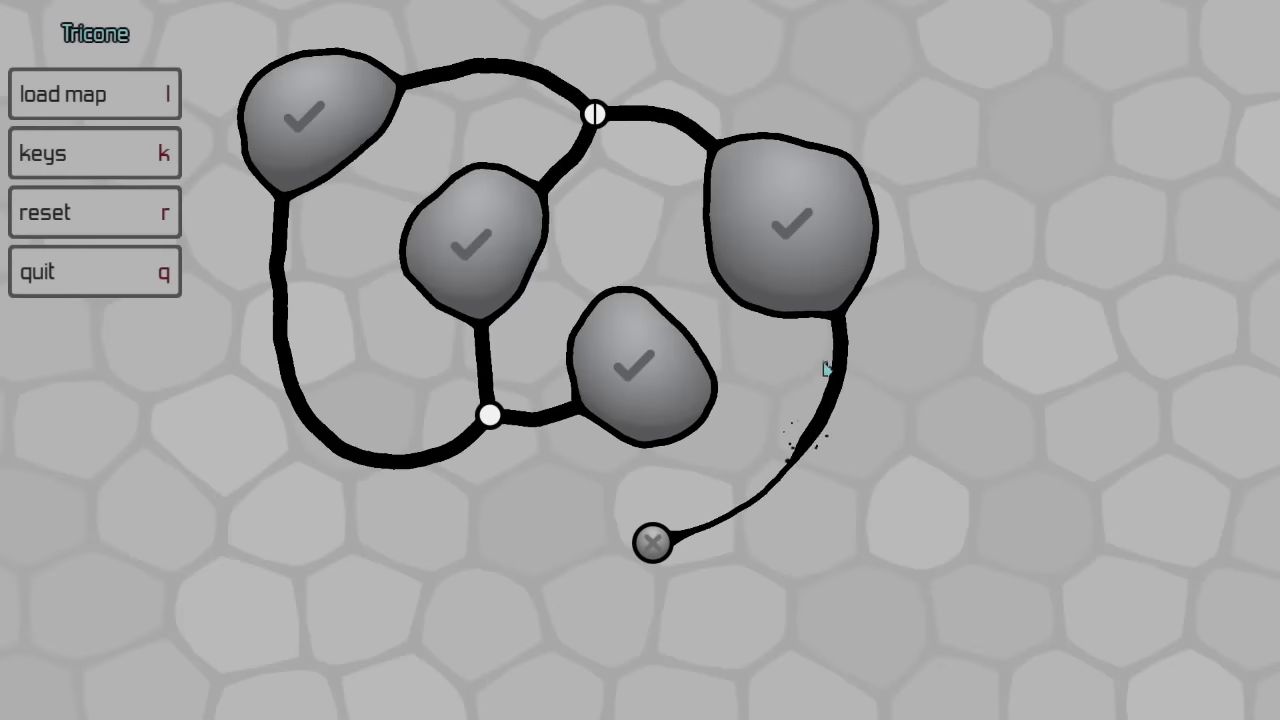
# Open SecondBreakers, pass its title card, and continue from the completion screen
pyautogui.click(652, 544)
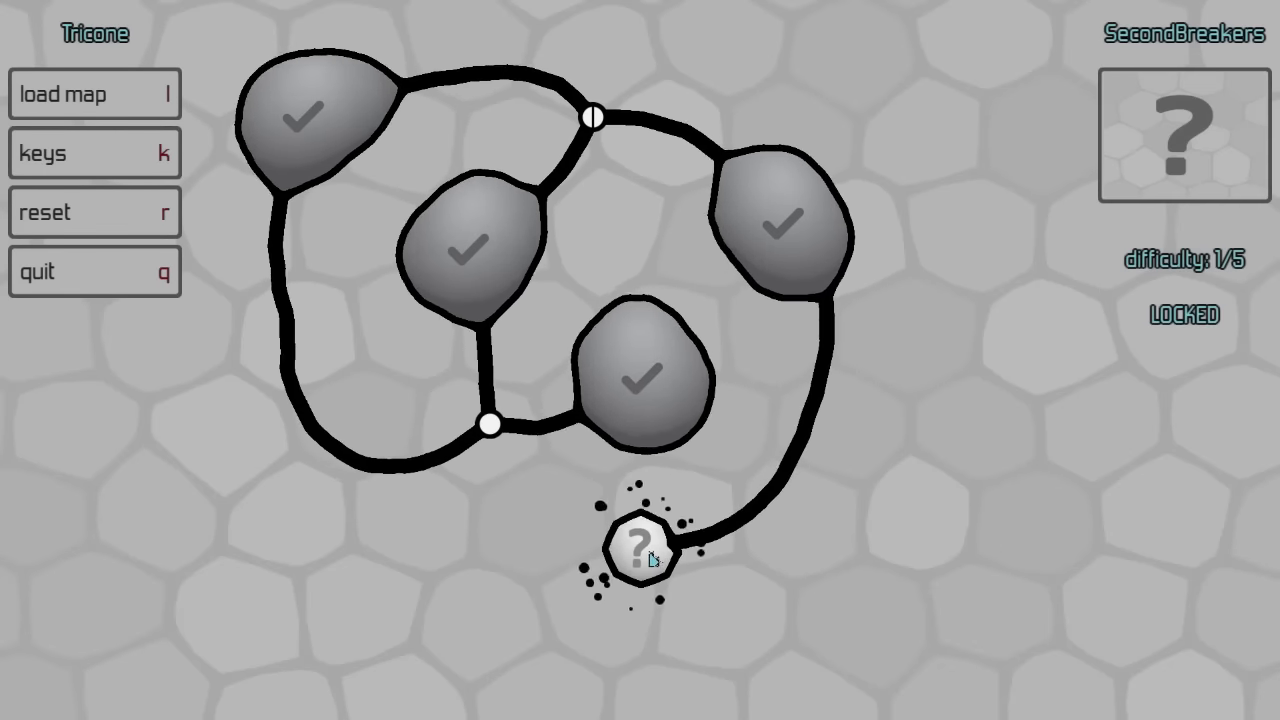
pyautogui.click(635, 548)
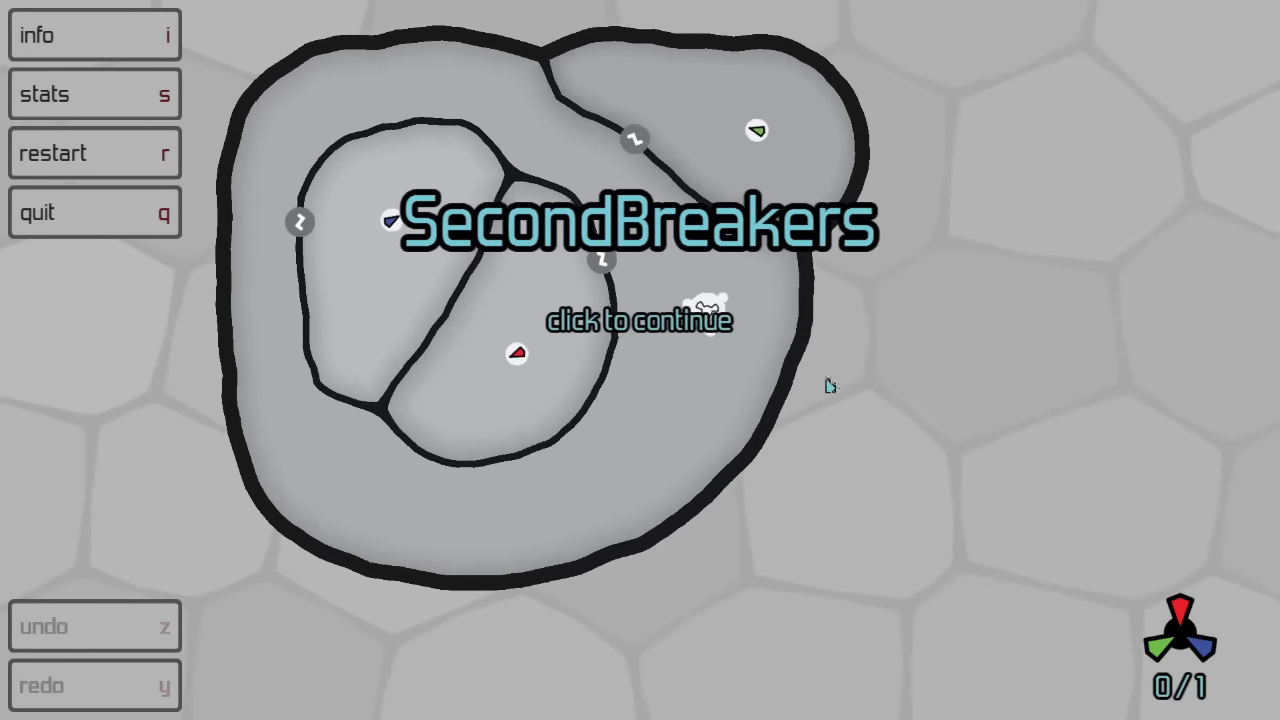
pyautogui.click(640, 322)
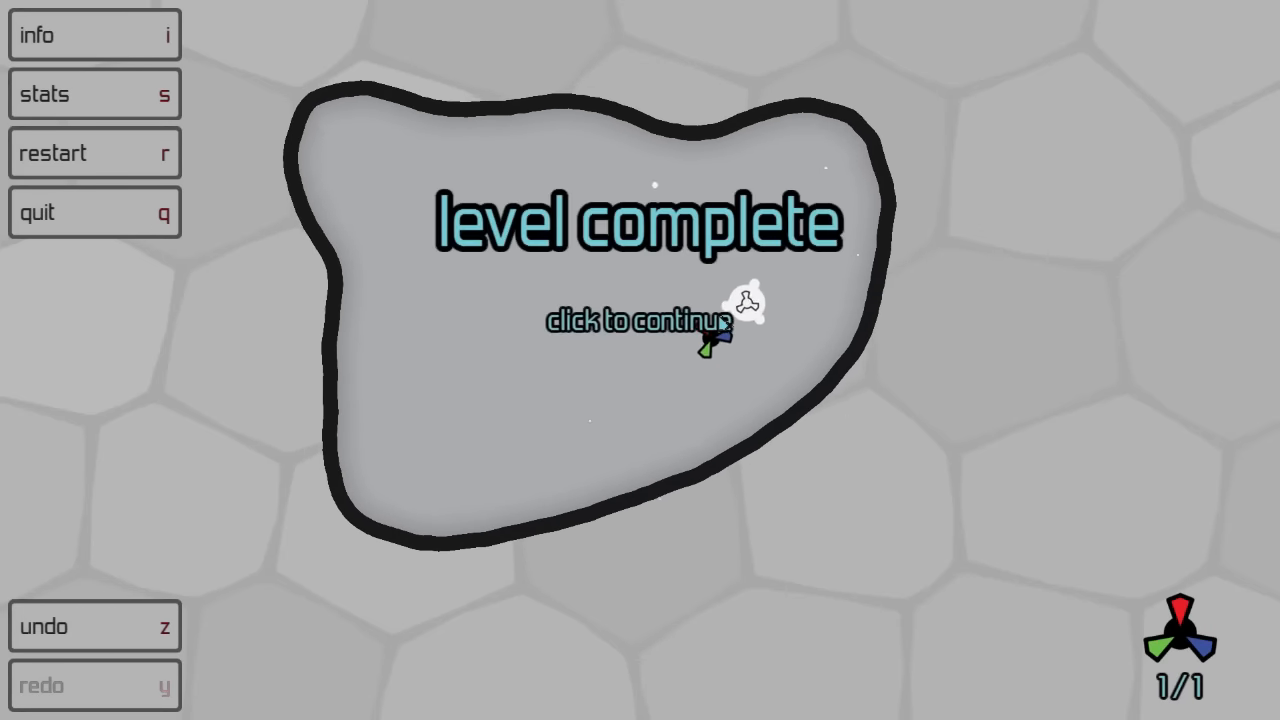
pyautogui.click(660, 322)
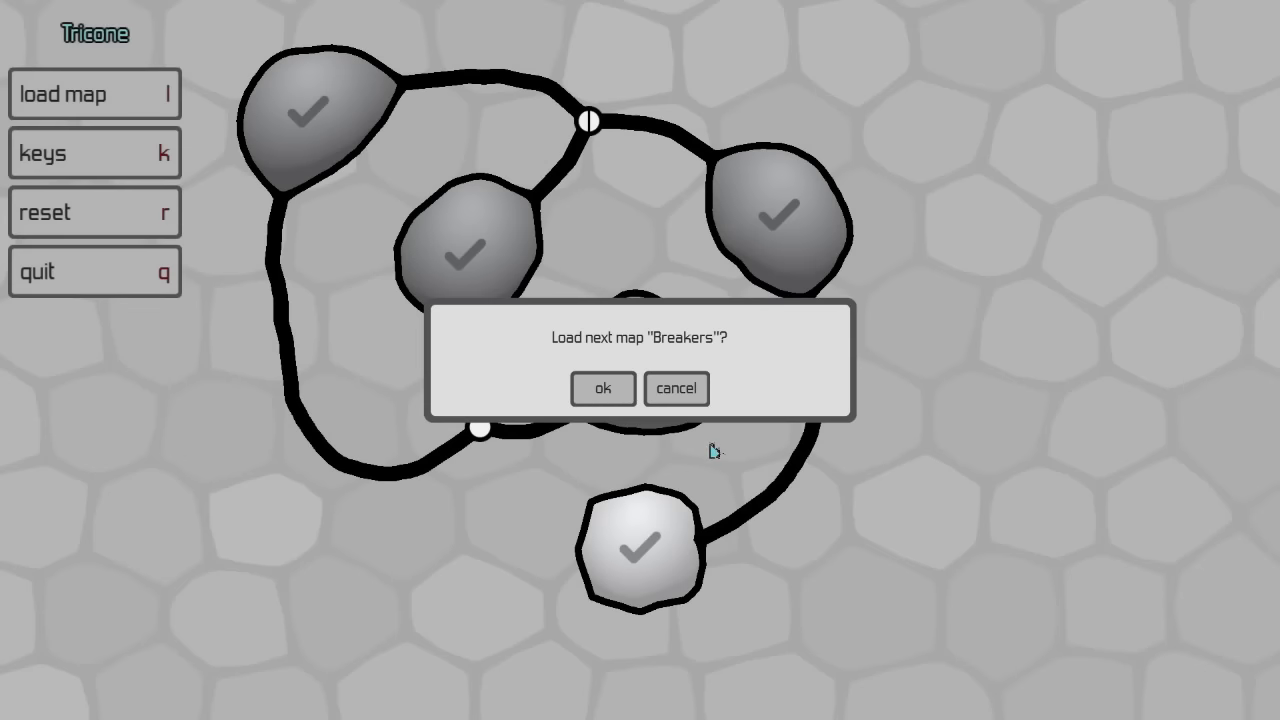
# Confirm loading the Breakers map and skip the BreakerMove title card
pyautogui.click(603, 389)
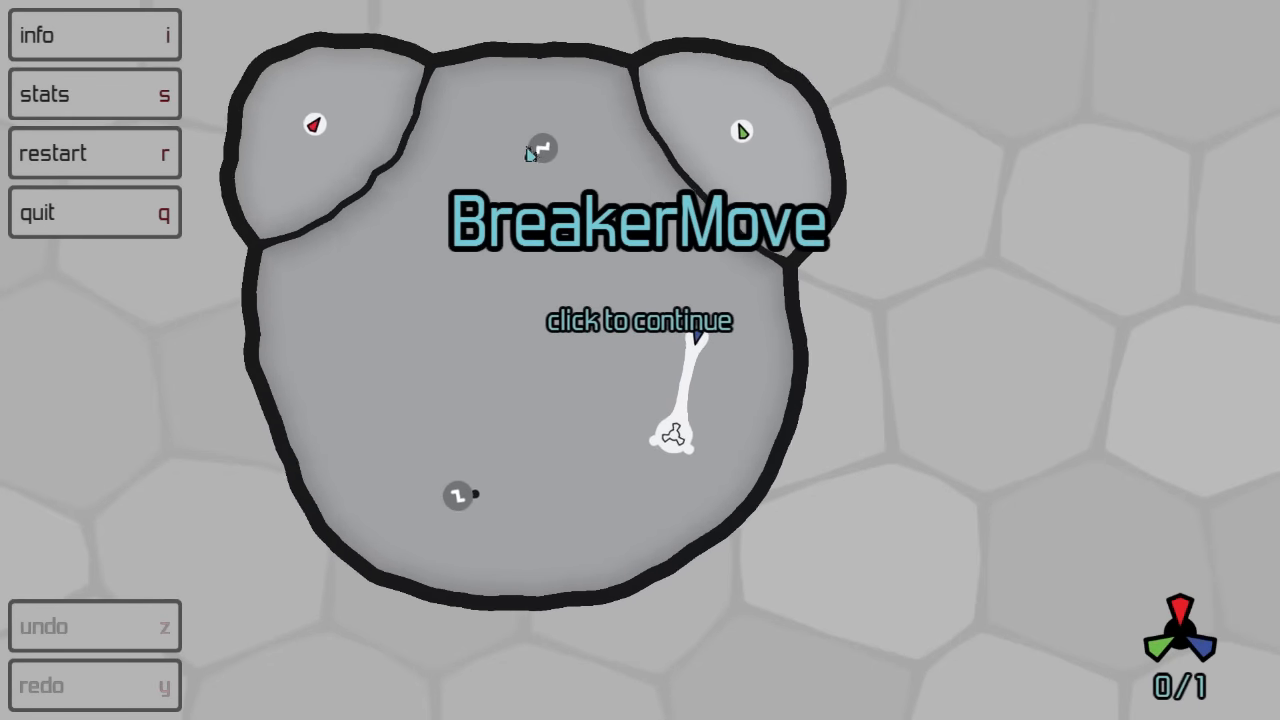
pyautogui.click(639, 320)
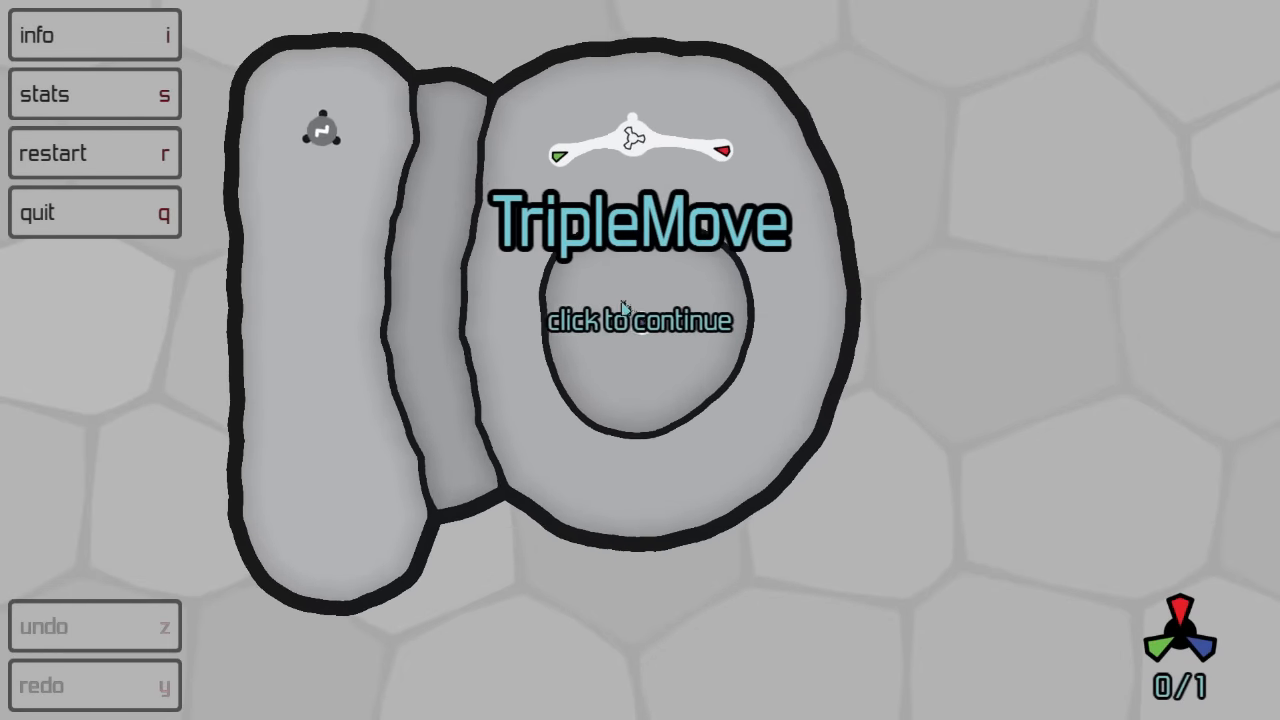
# Dismiss the TripleMove title card and move the breaker within its cell
pyautogui.click(630, 318)
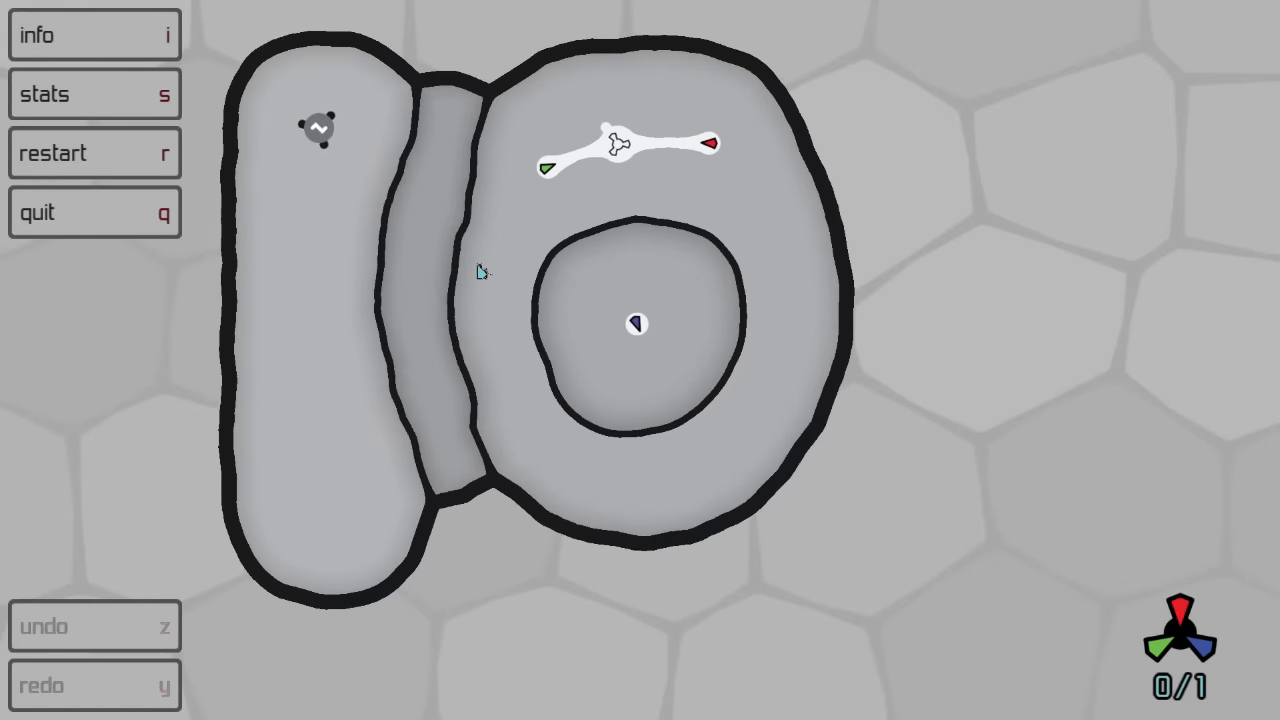
pyautogui.click(318, 128)
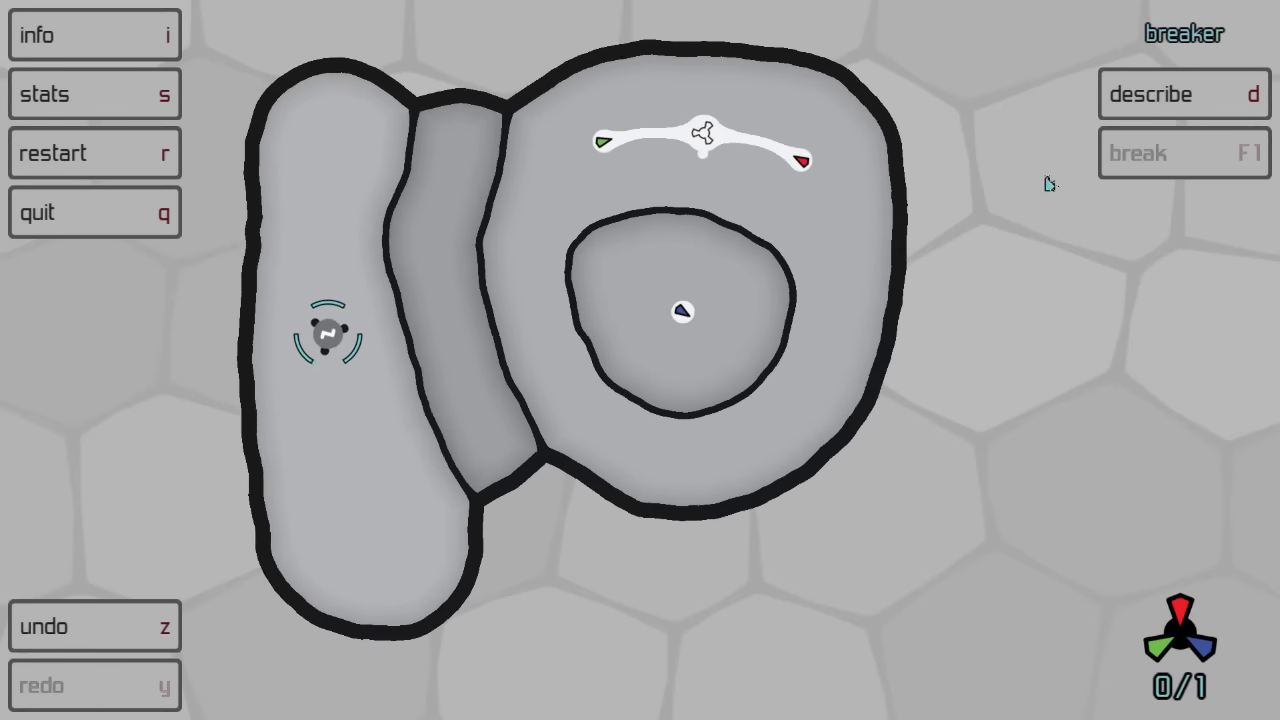
pyautogui.click(1183, 94)
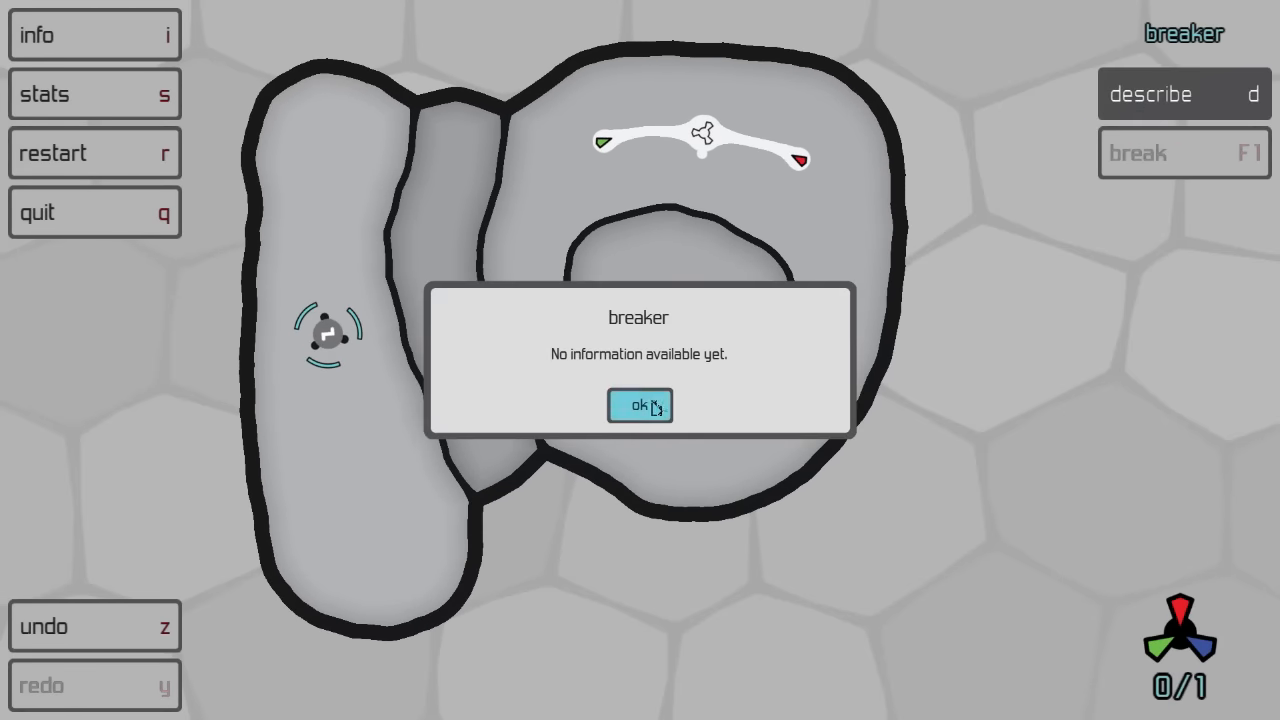
pyautogui.click(641, 407)
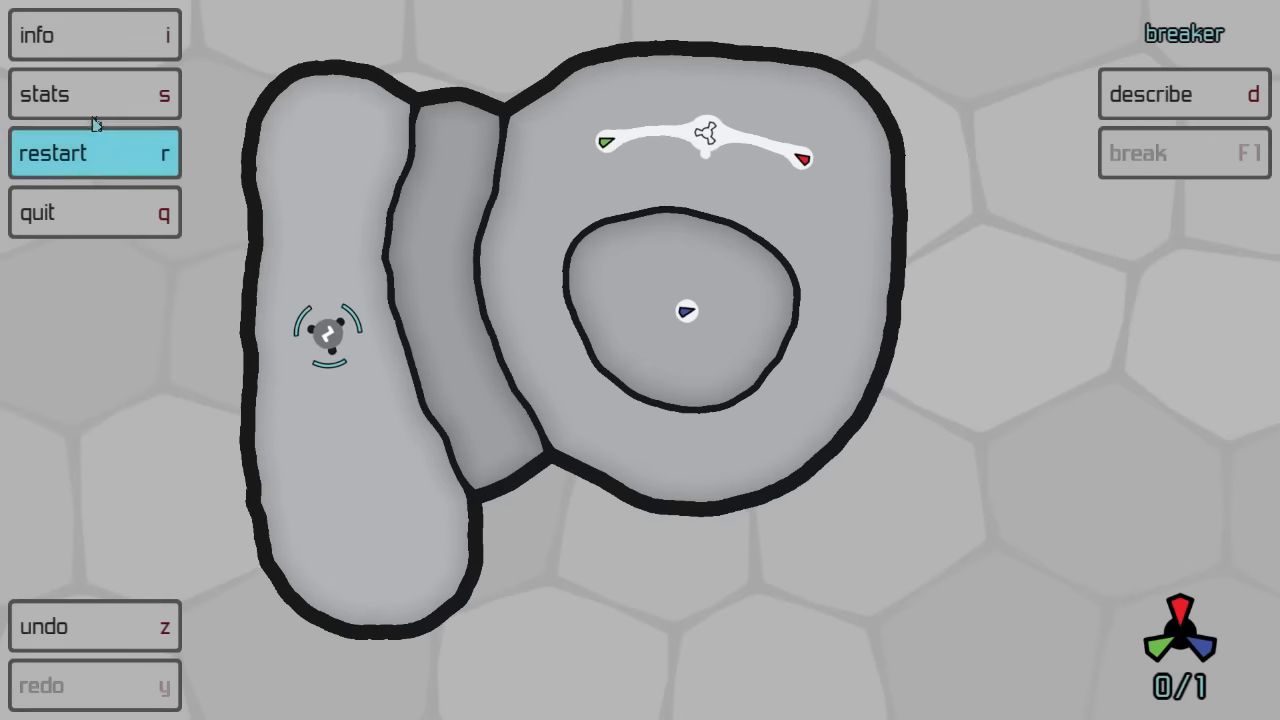
pyautogui.click(94, 93)
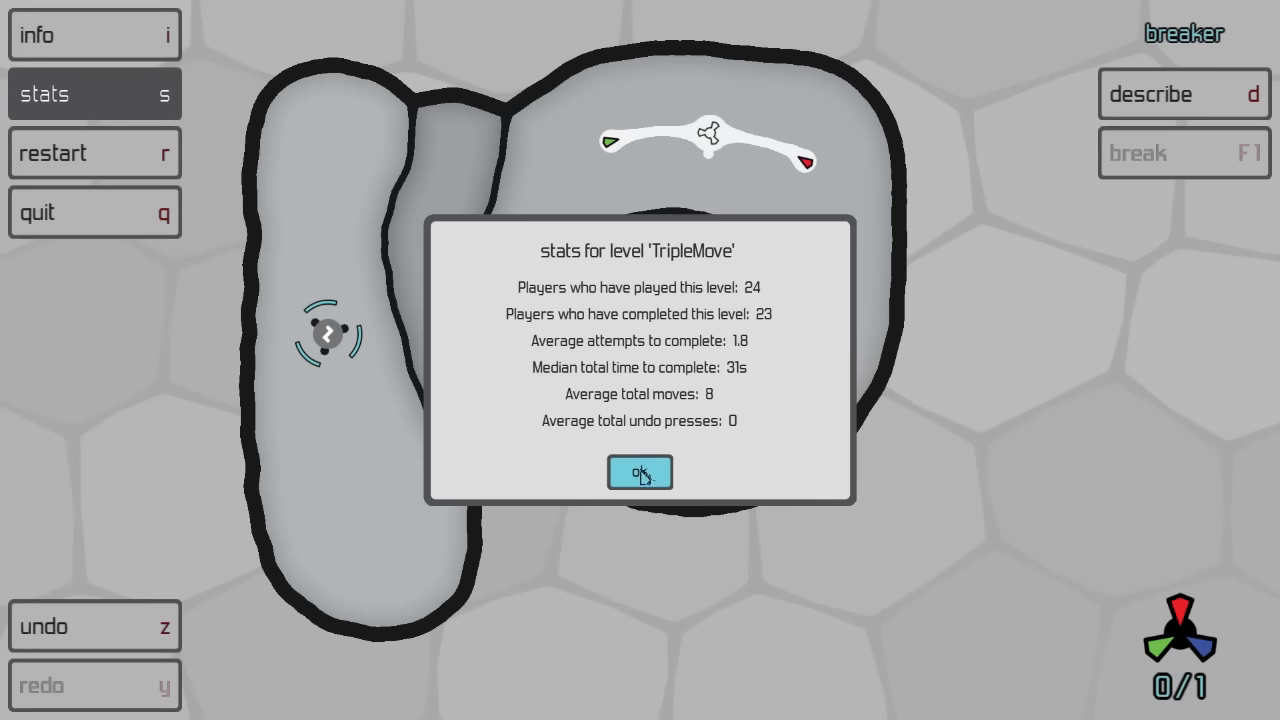
pyautogui.click(639, 472)
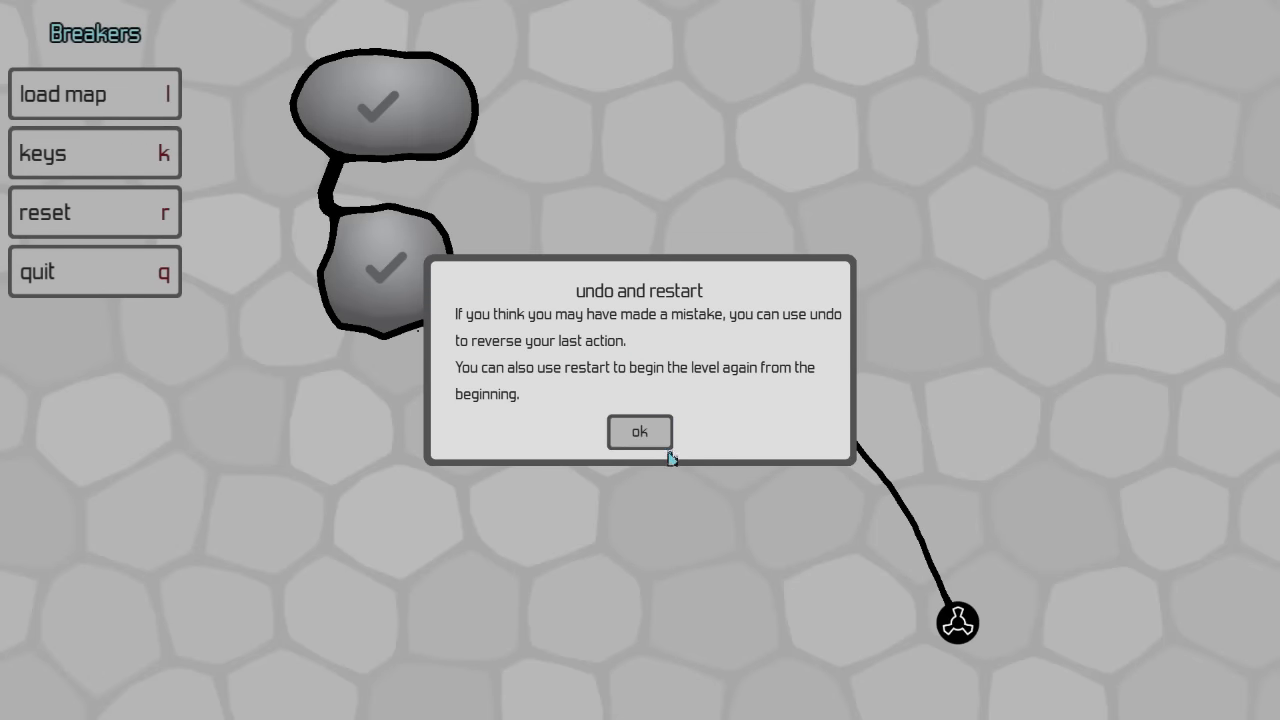
pyautogui.moveTo(650, 444)
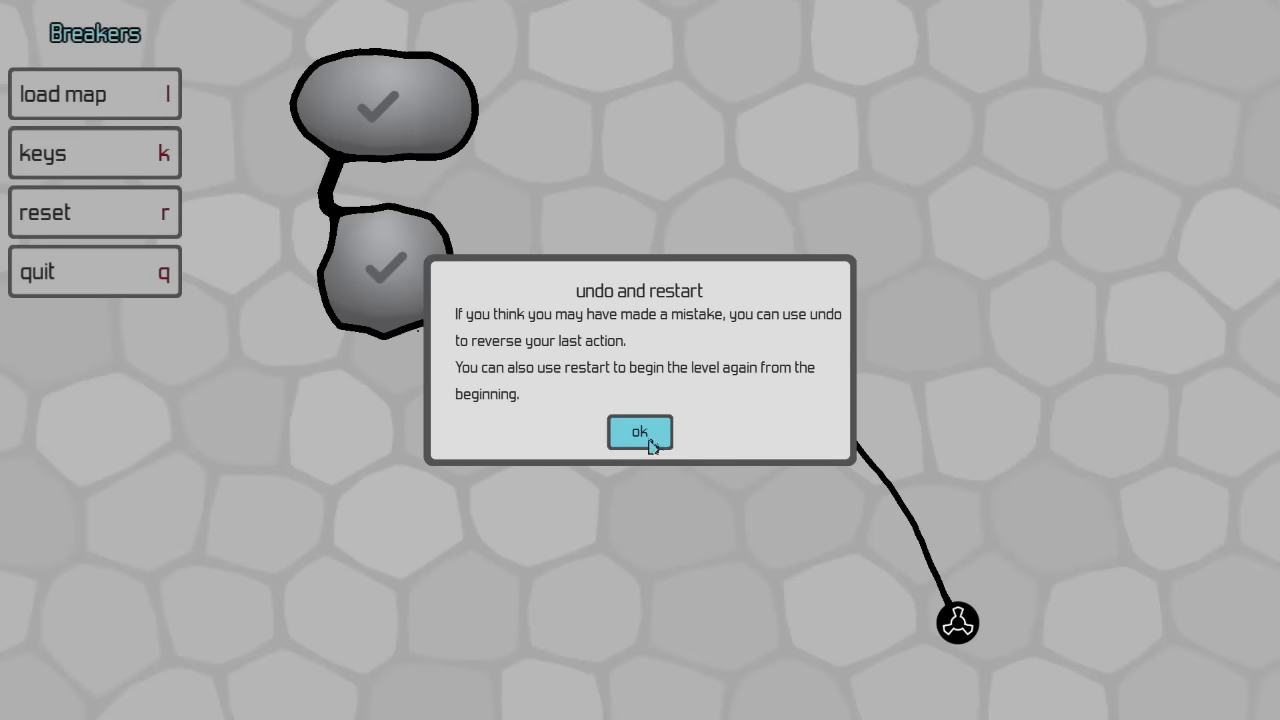
pyautogui.moveTo(646, 449)
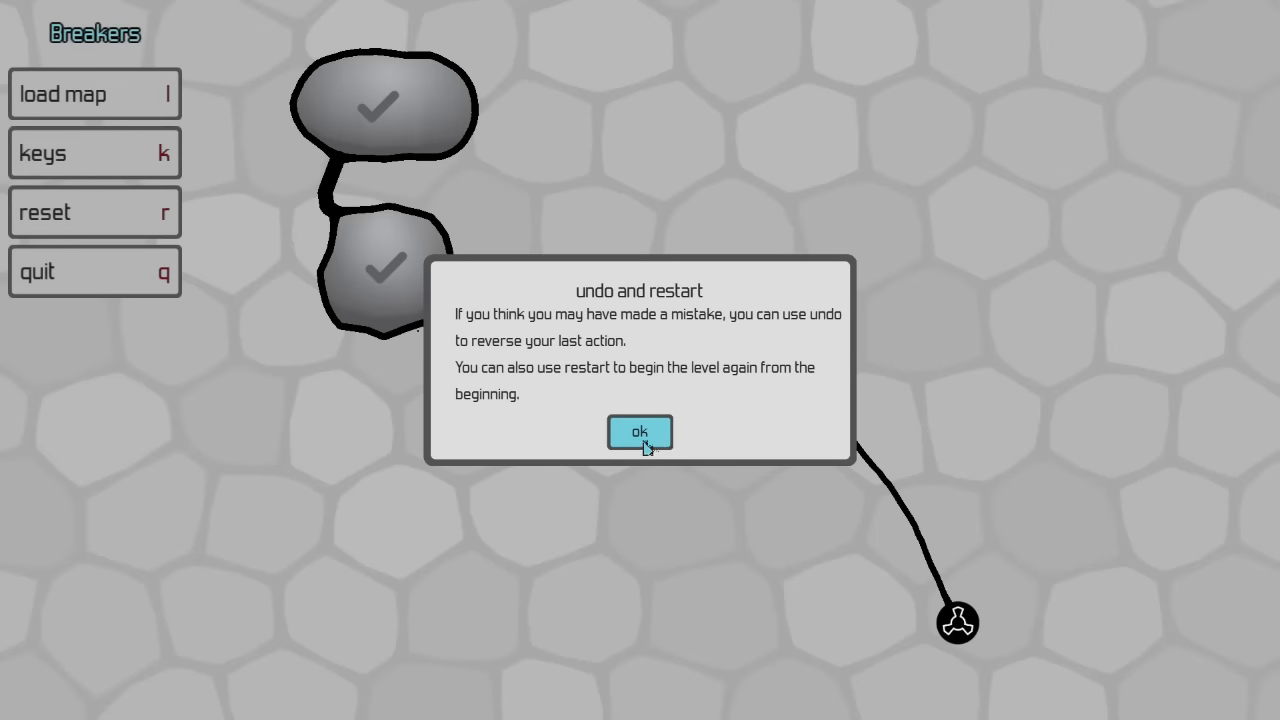
# Dismiss the undo and restart tip on the Breakers map
pyautogui.click(639, 432)
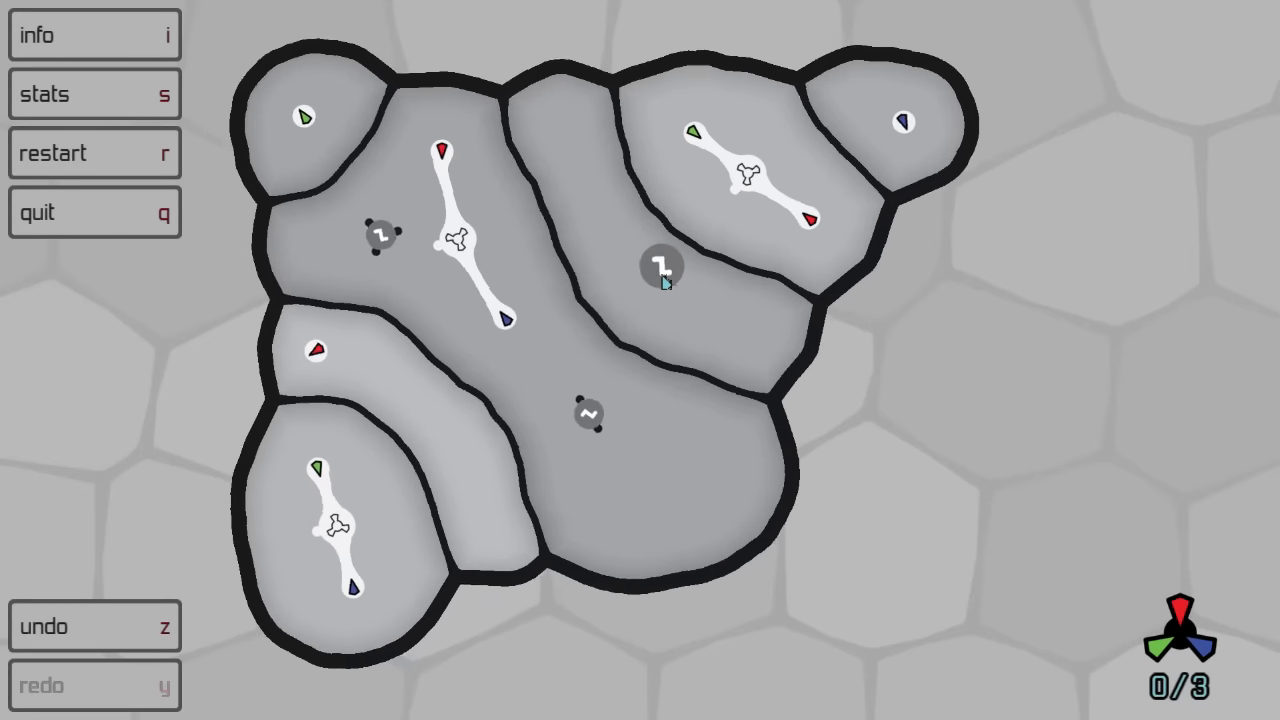
# Reposition the right chamber's breaker and move a catalyst to another chamber
pyautogui.click(655, 272)
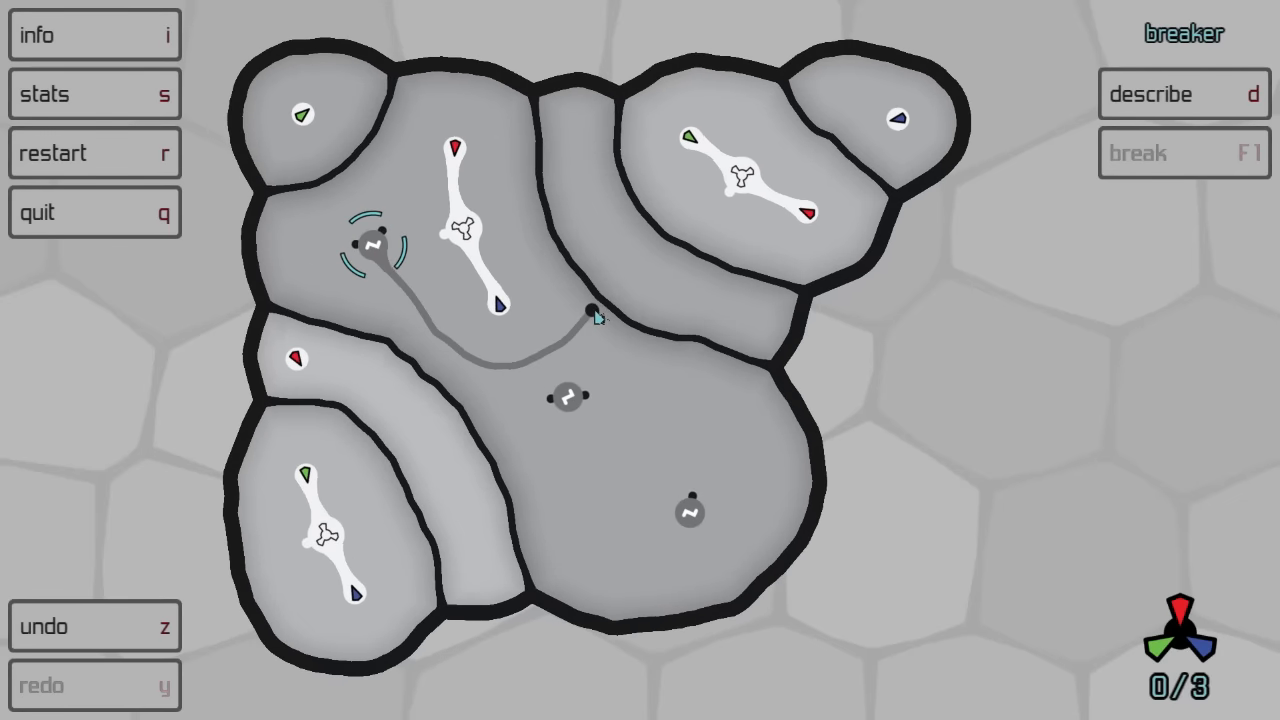
pyautogui.click(595, 310)
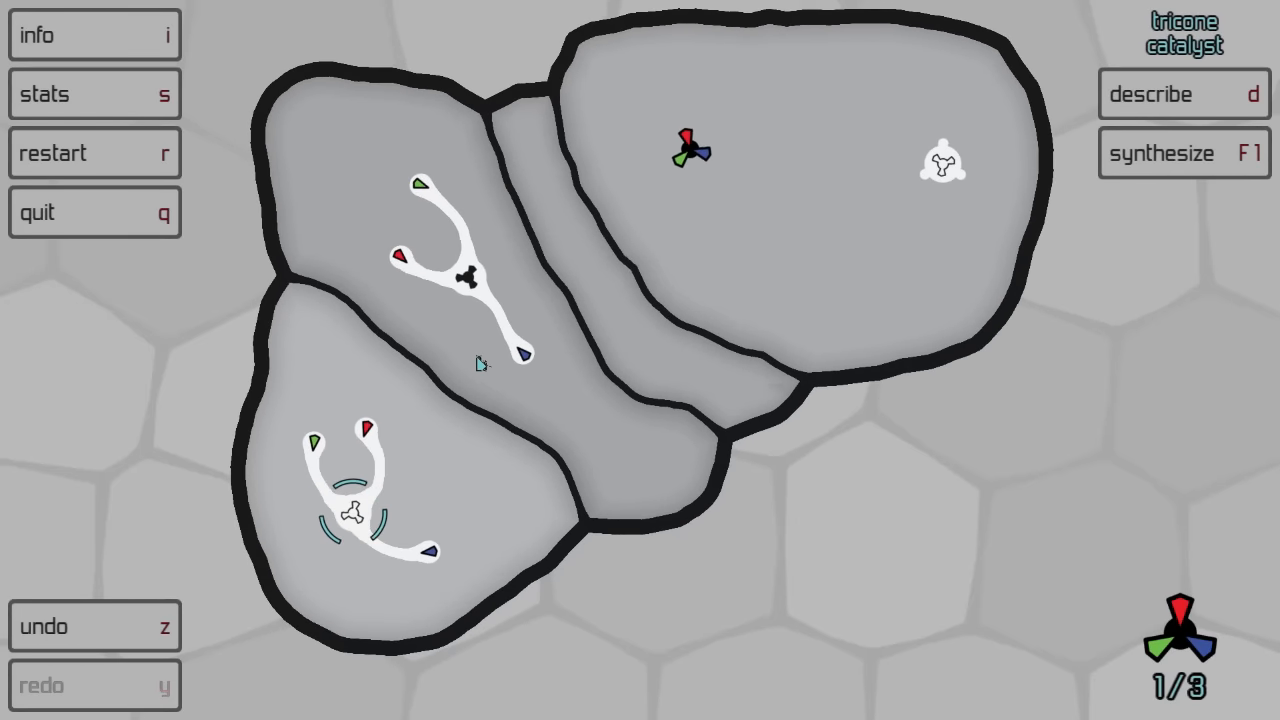
pyautogui.click(1190, 152)
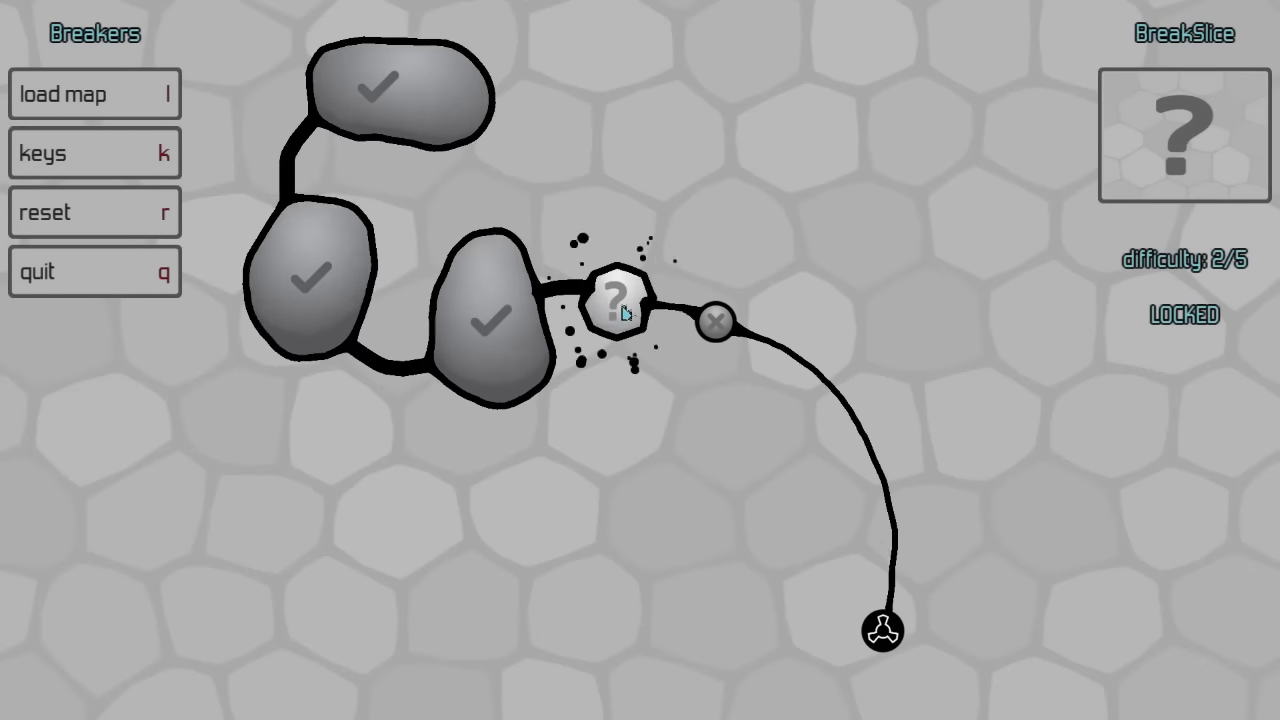
# Load the BreakSlice level from its node on the Breakers map
pyautogui.click(610, 300)
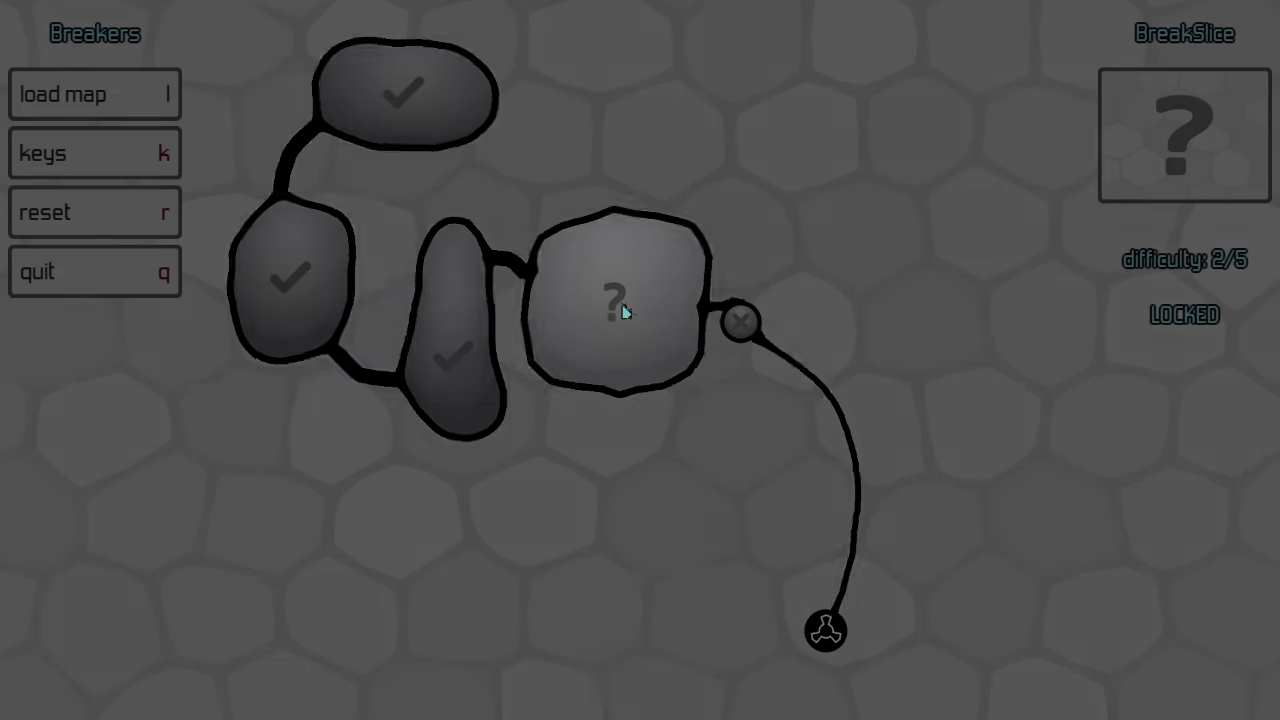
pyautogui.click(620, 305)
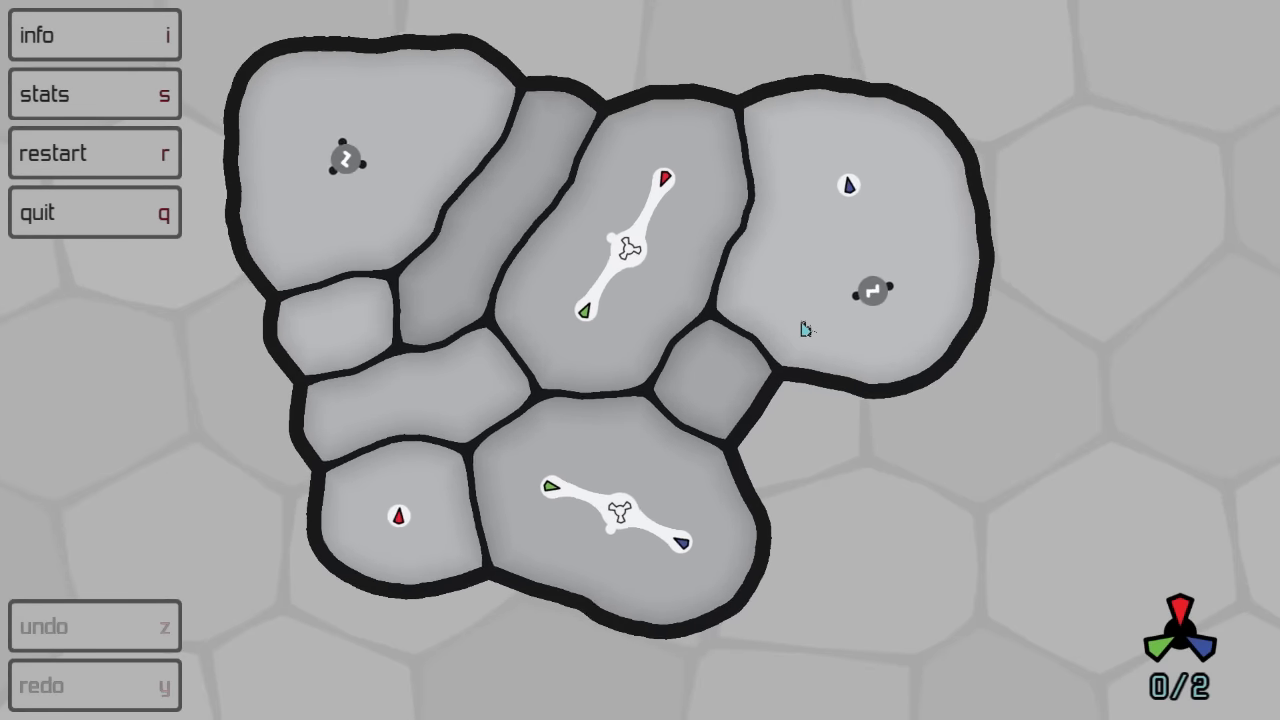
# Select the breaker unit in the right chamber to break and rebuild both tricones
pyautogui.click(848, 187)
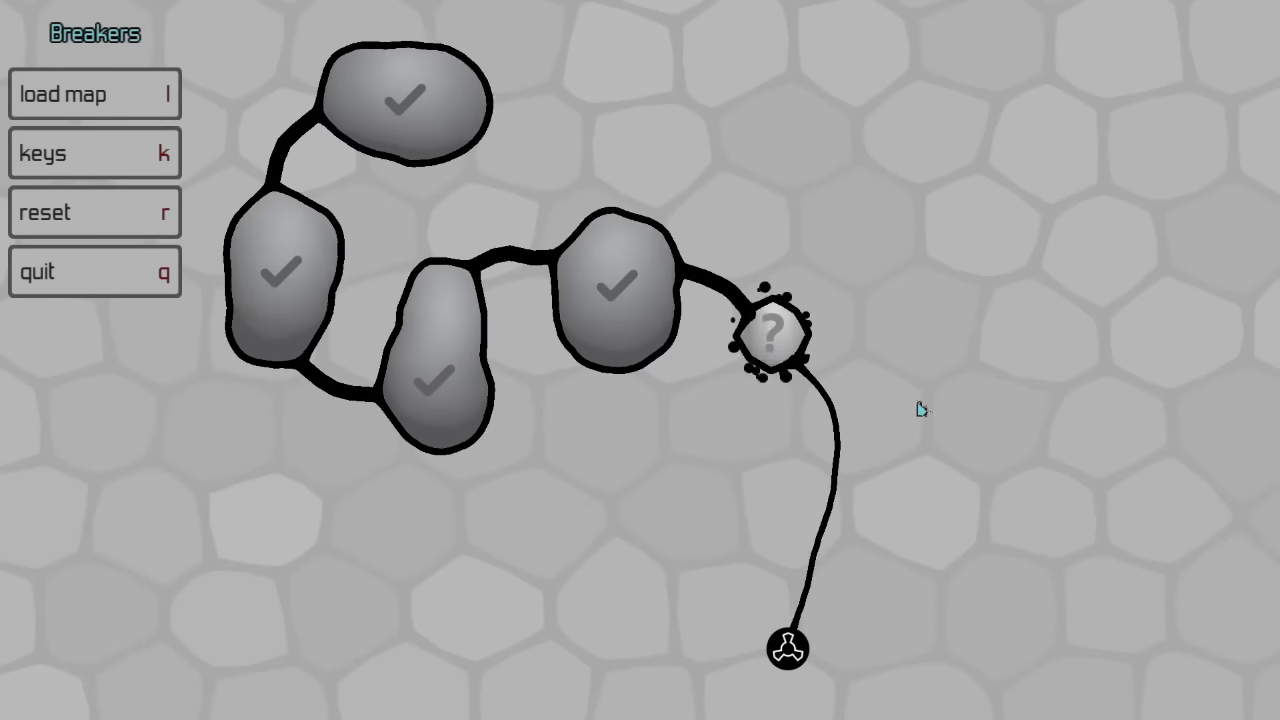
# Start the BreakLock level (difficulty 2/5) from the Breakers map
pyautogui.click(772, 332)
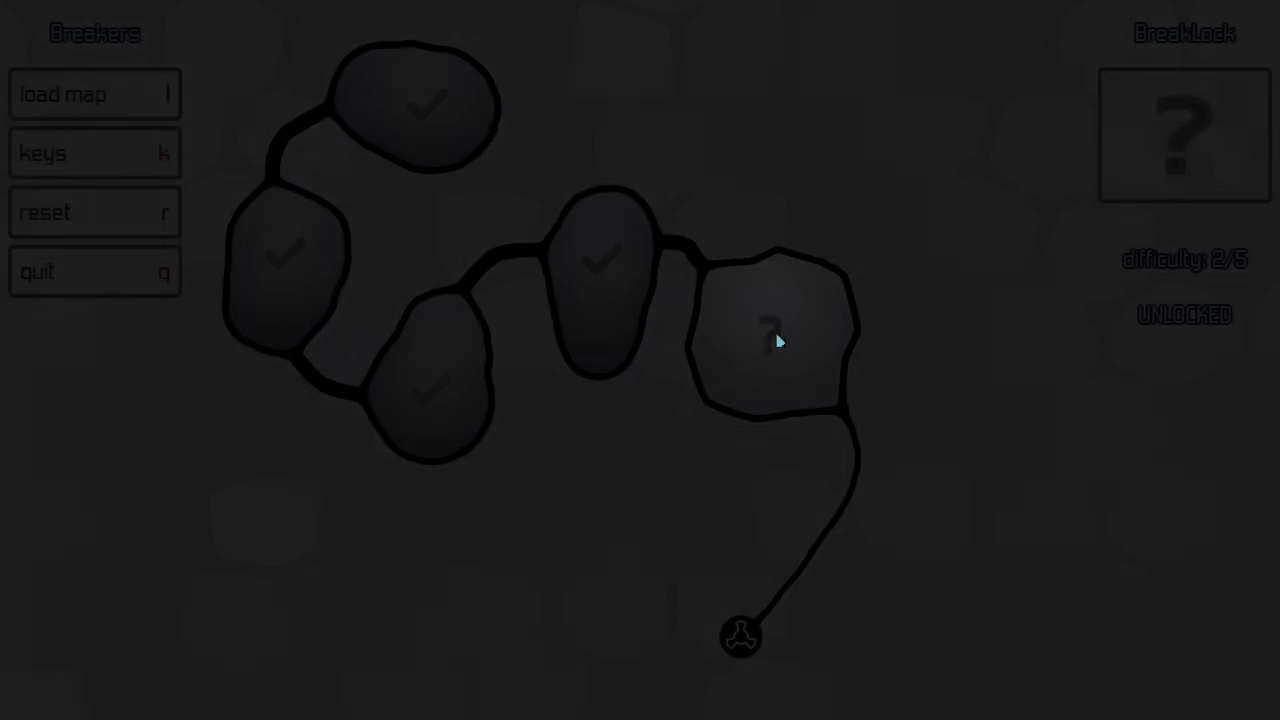
pyautogui.click(770, 340)
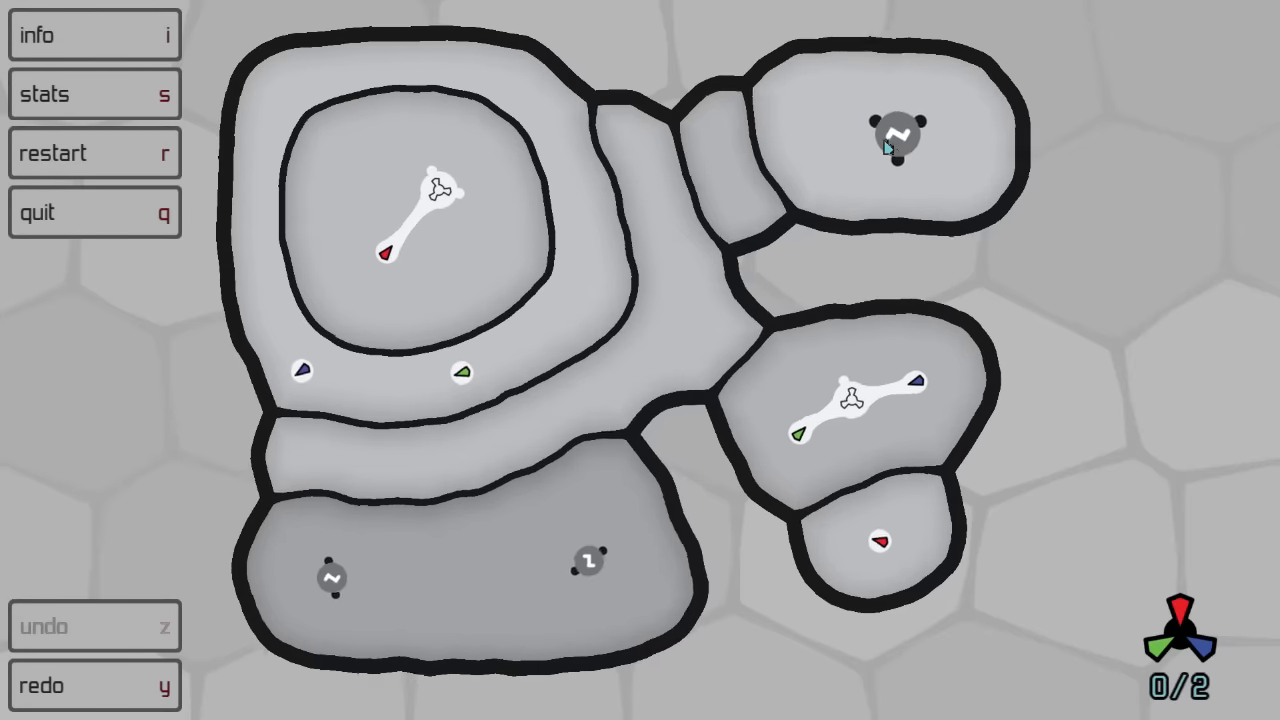
# Solve BreakLock from the top-right breaker, earning the Tricone key notice
pyautogui.click(897, 130)
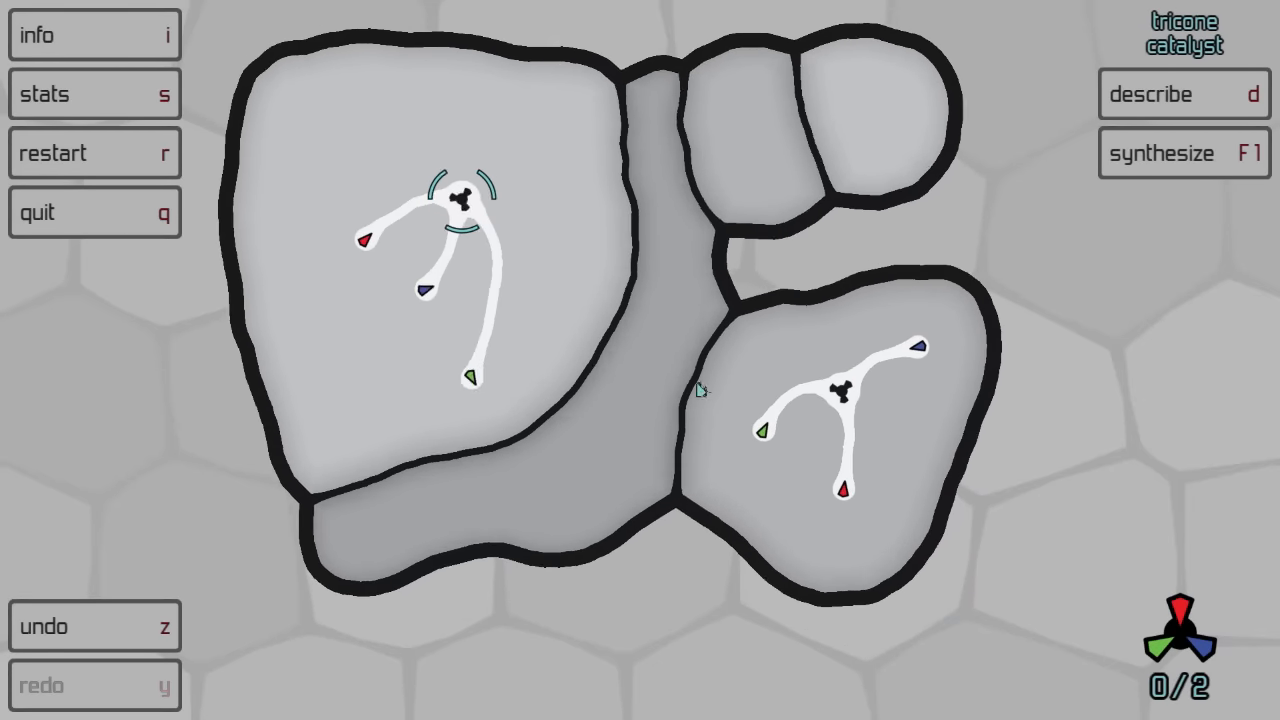
pyautogui.click(1183, 153)
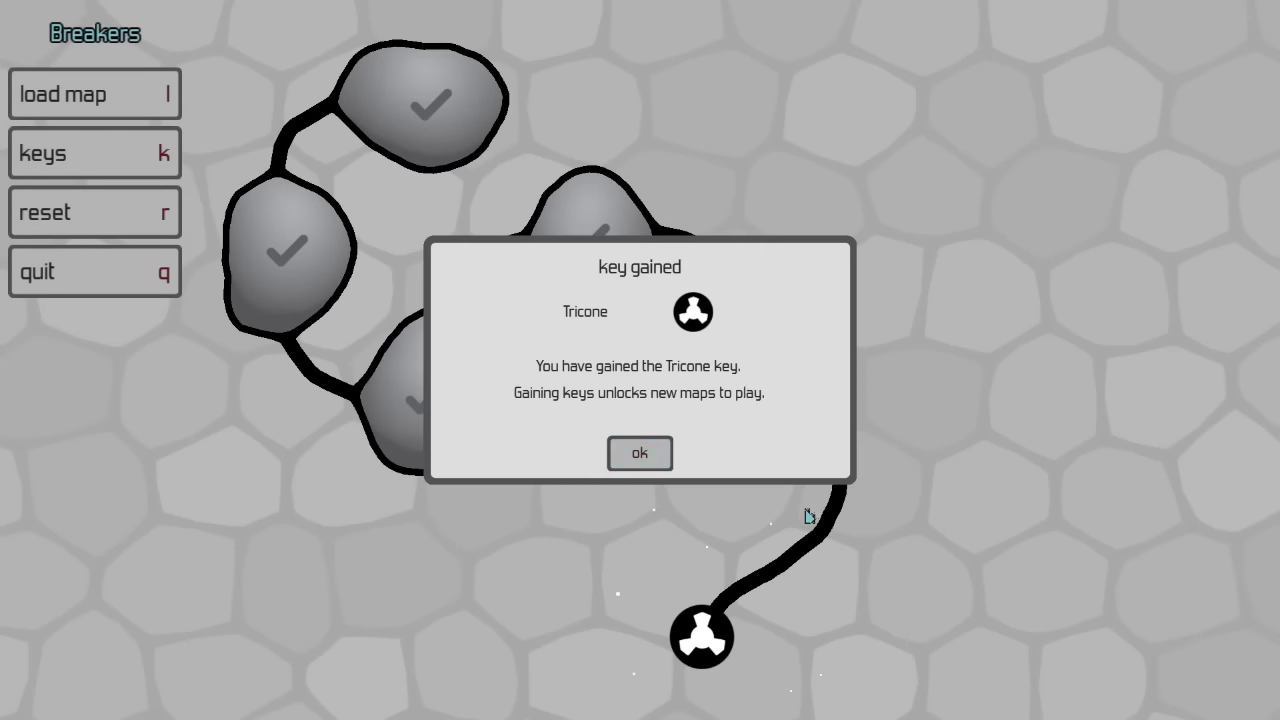
pyautogui.moveTo(718, 434)
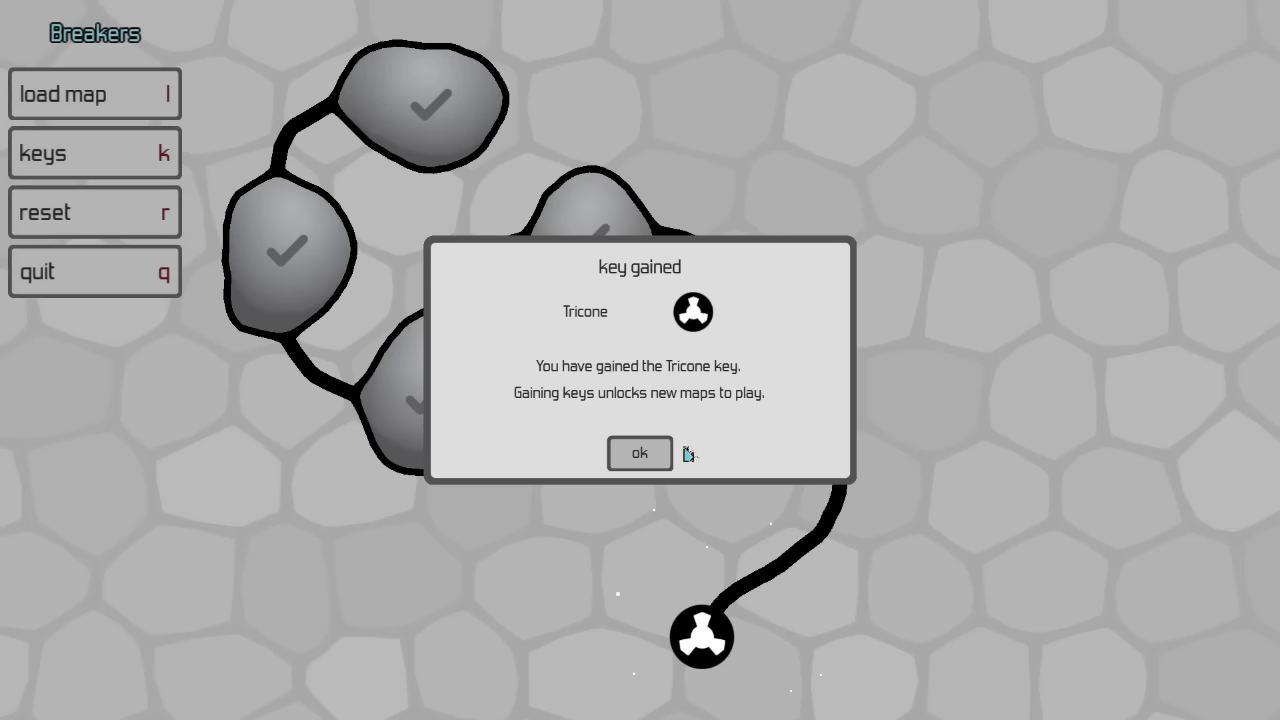
pyautogui.moveTo(639, 455)
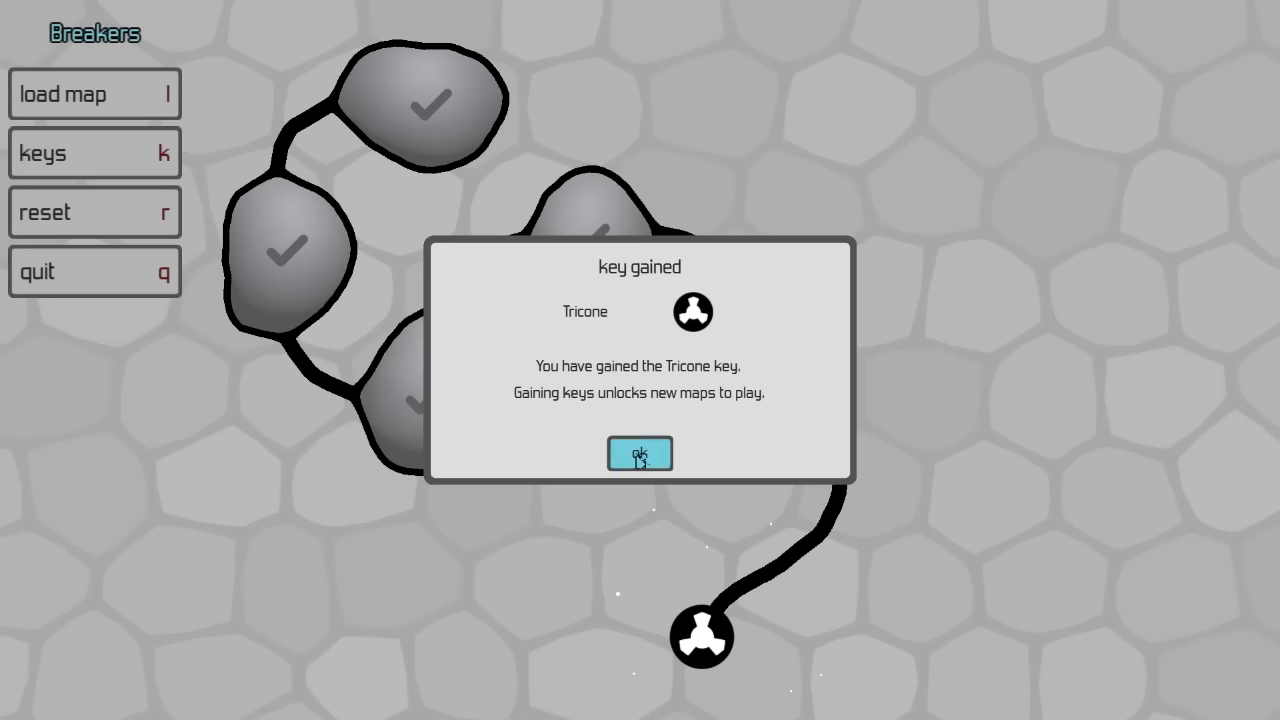
# Dismiss the Tricone key notice, then browse the map list and cancel
pyautogui.click(638, 453)
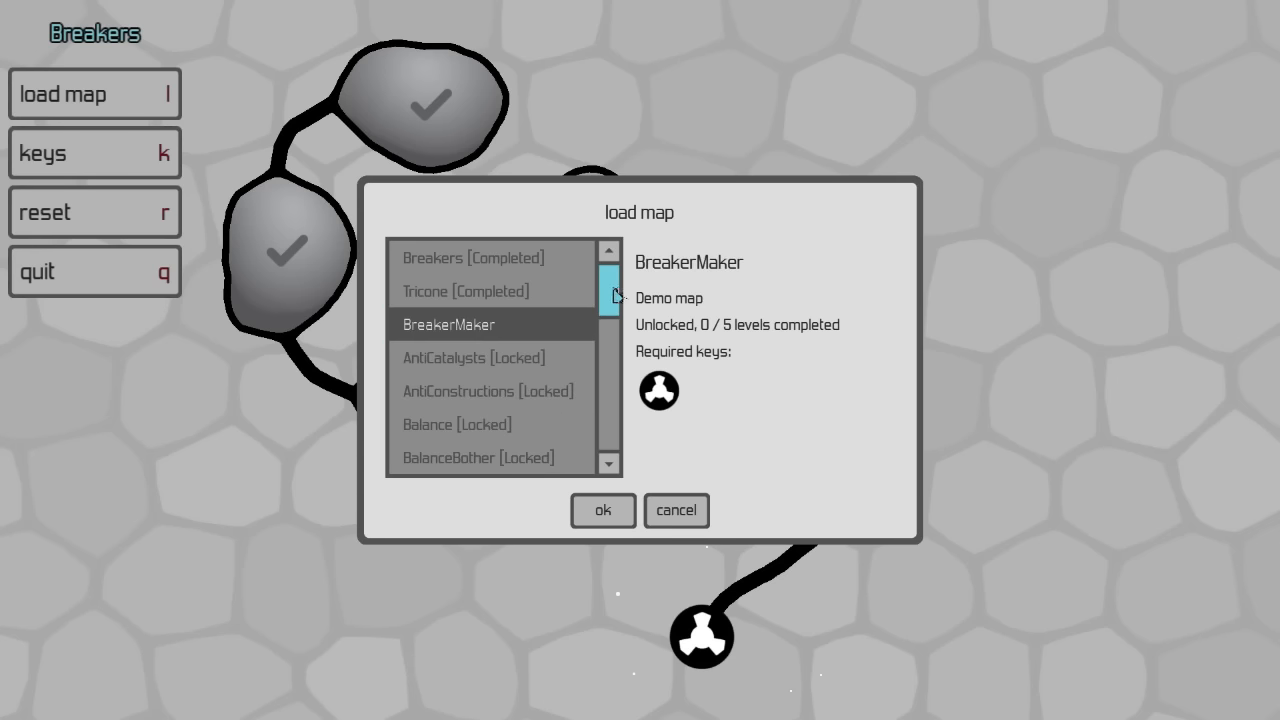
pyautogui.scroll(-3)
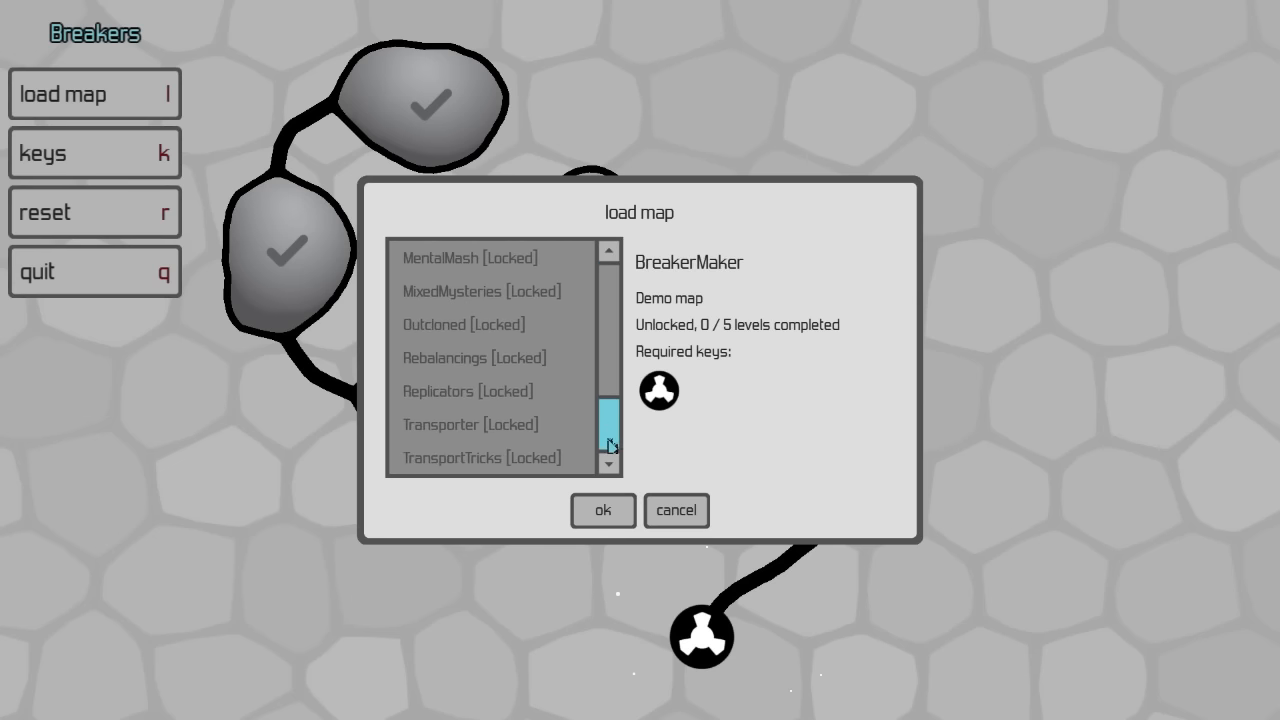
pyautogui.click(606, 256)
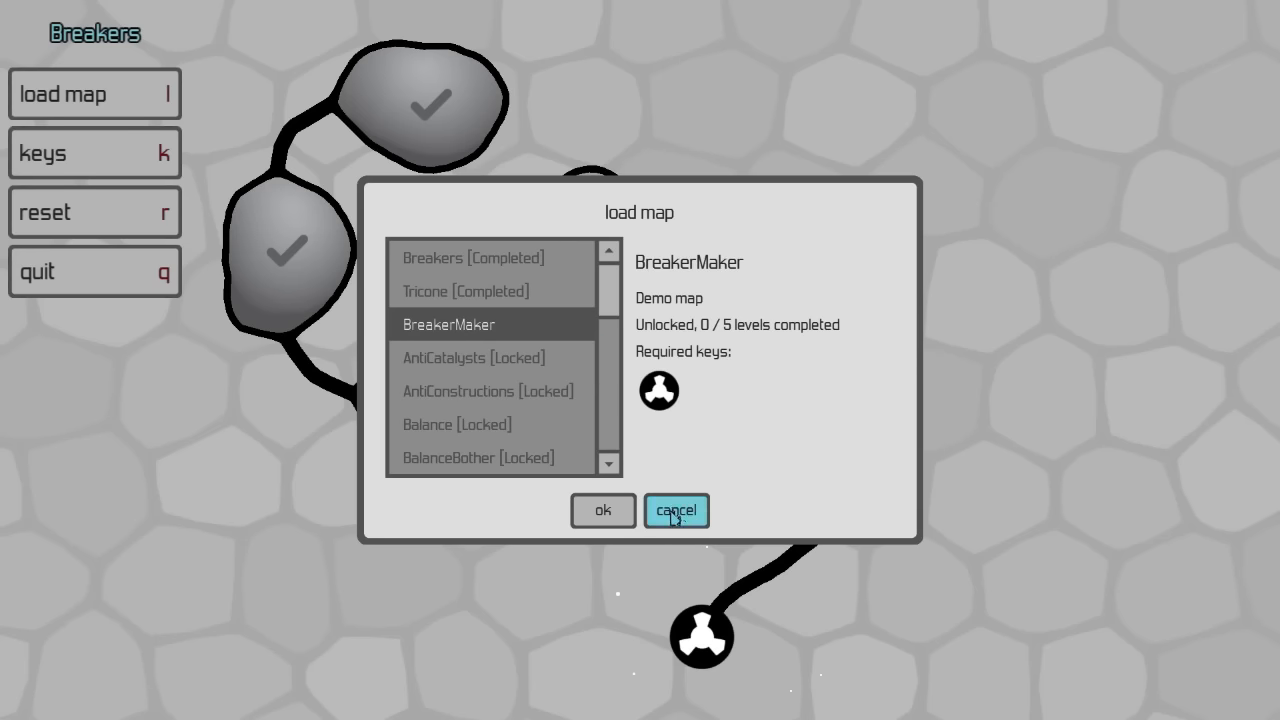
pyautogui.moveTo(689, 509)
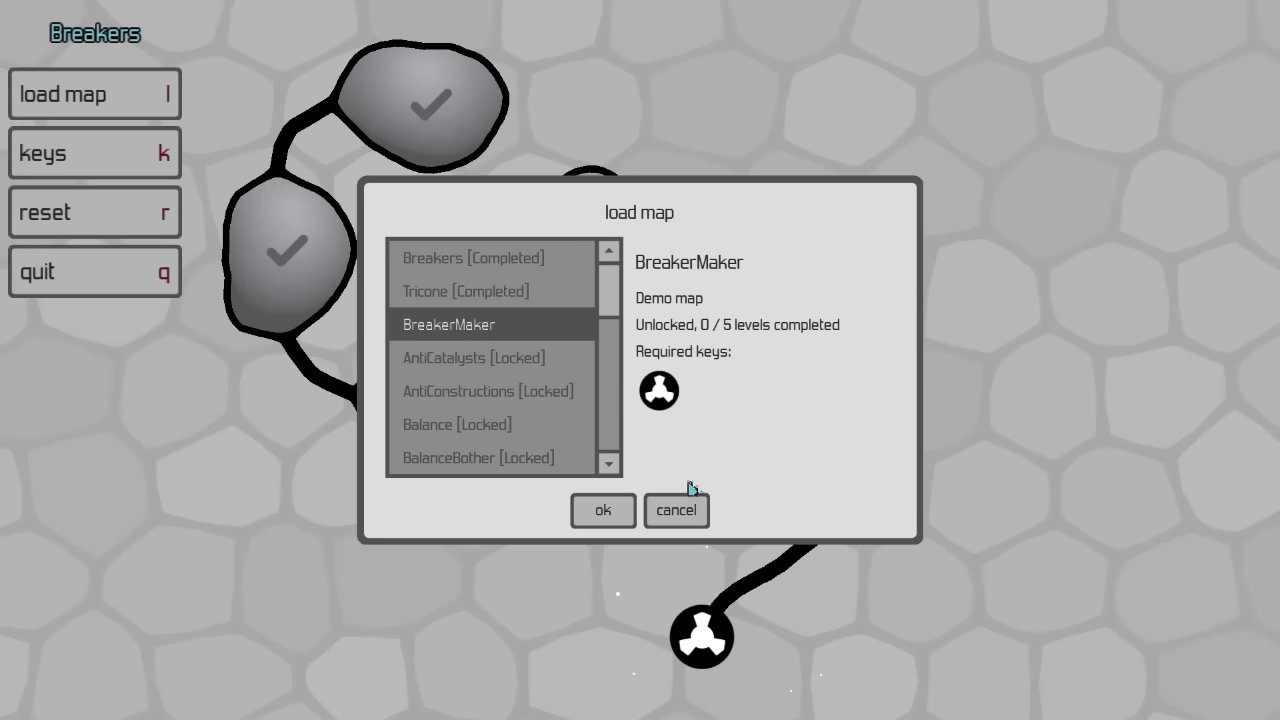
pyautogui.click(676, 510)
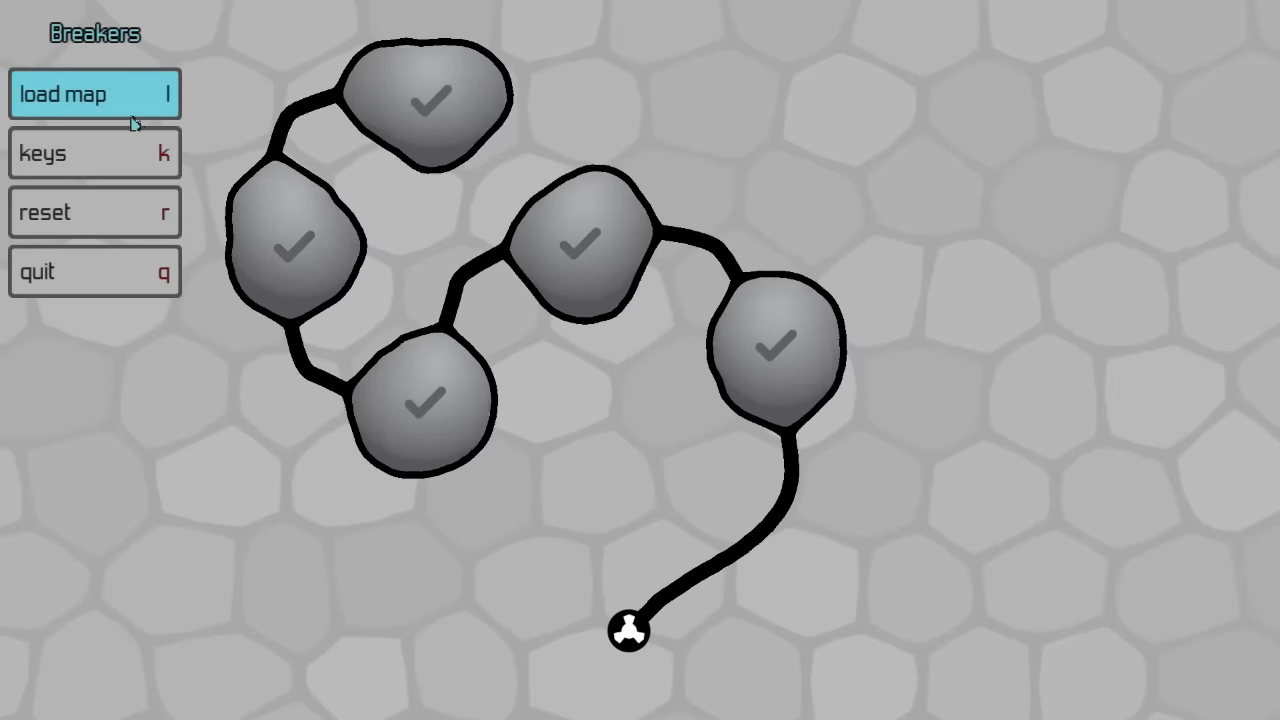
# Load the BreakerMaker map from the map list to start BreakerSynthesis
pyautogui.click(93, 94)
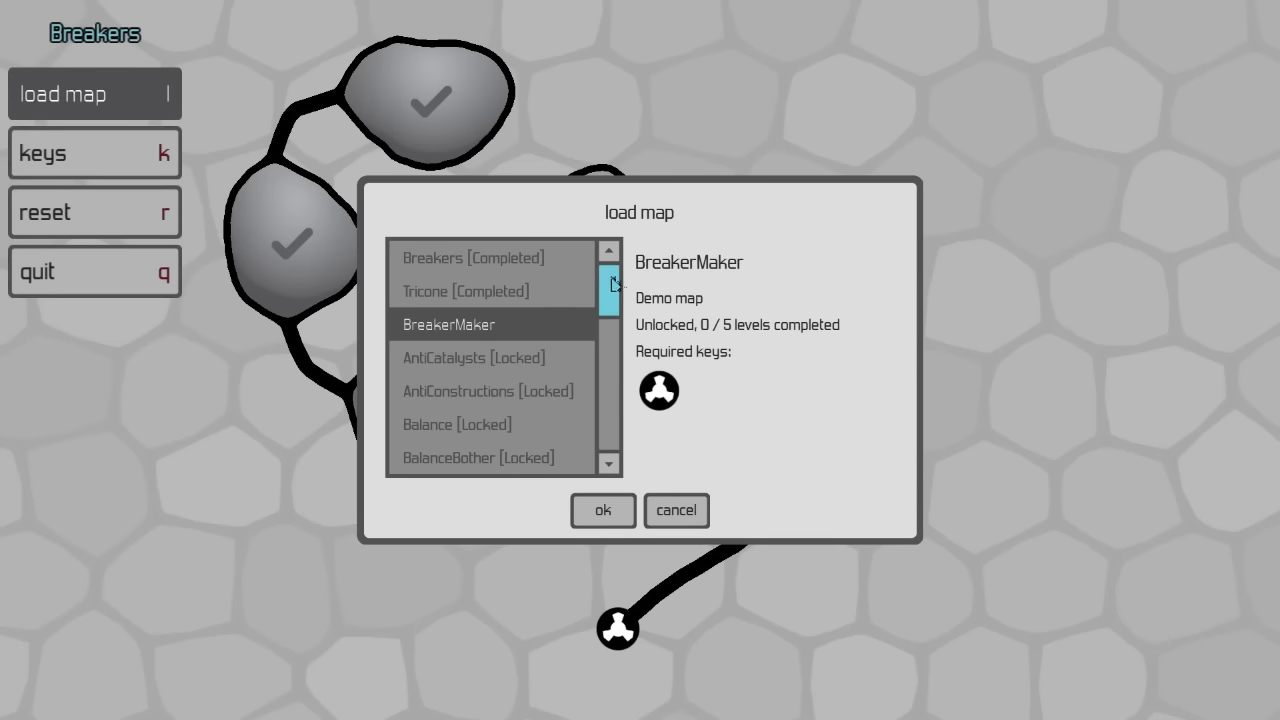
pyautogui.click(603, 510)
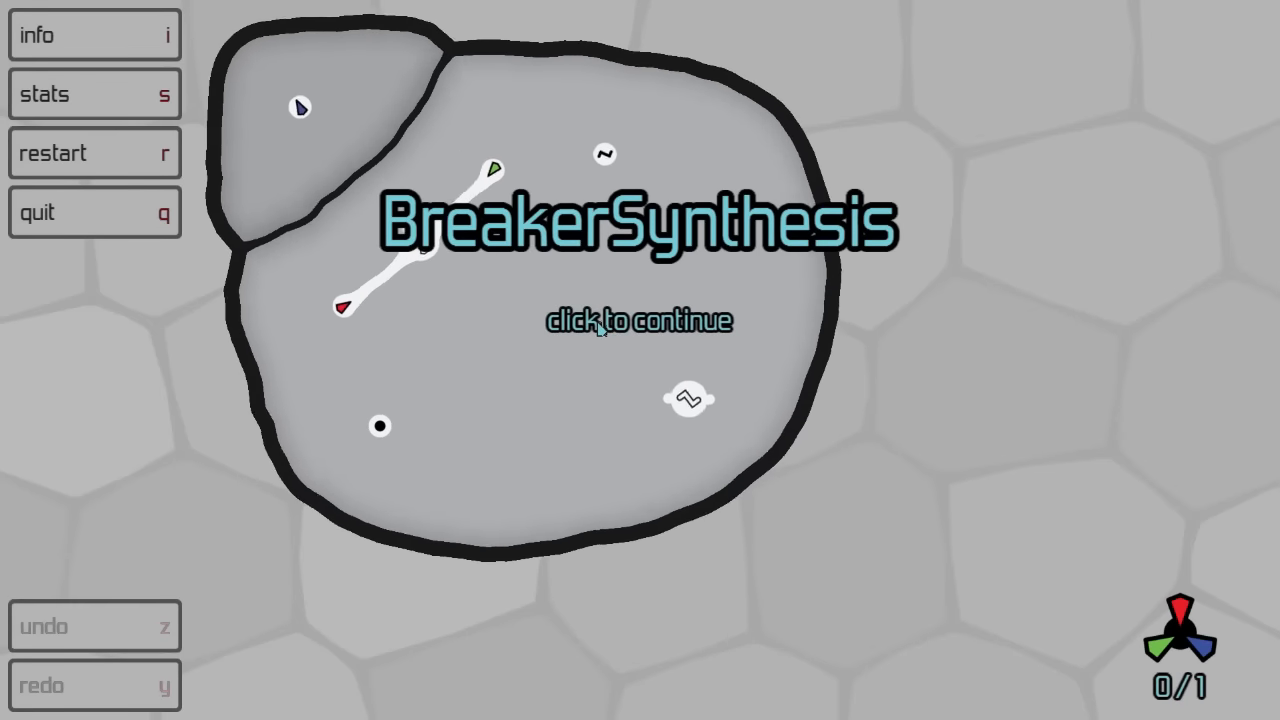
# Solve BreakerSynthesis at 1/1 by linking the breaker catalyst to the target node
pyautogui.click(600, 330)
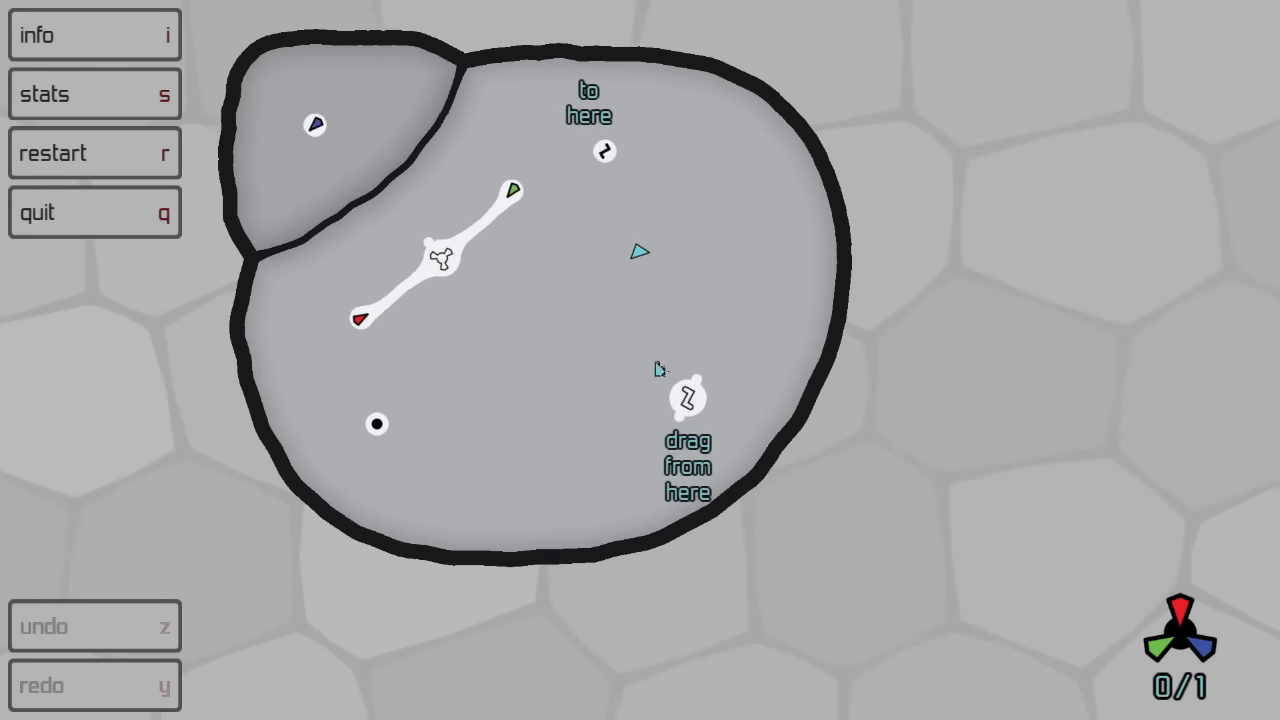
pyautogui.click(690, 397)
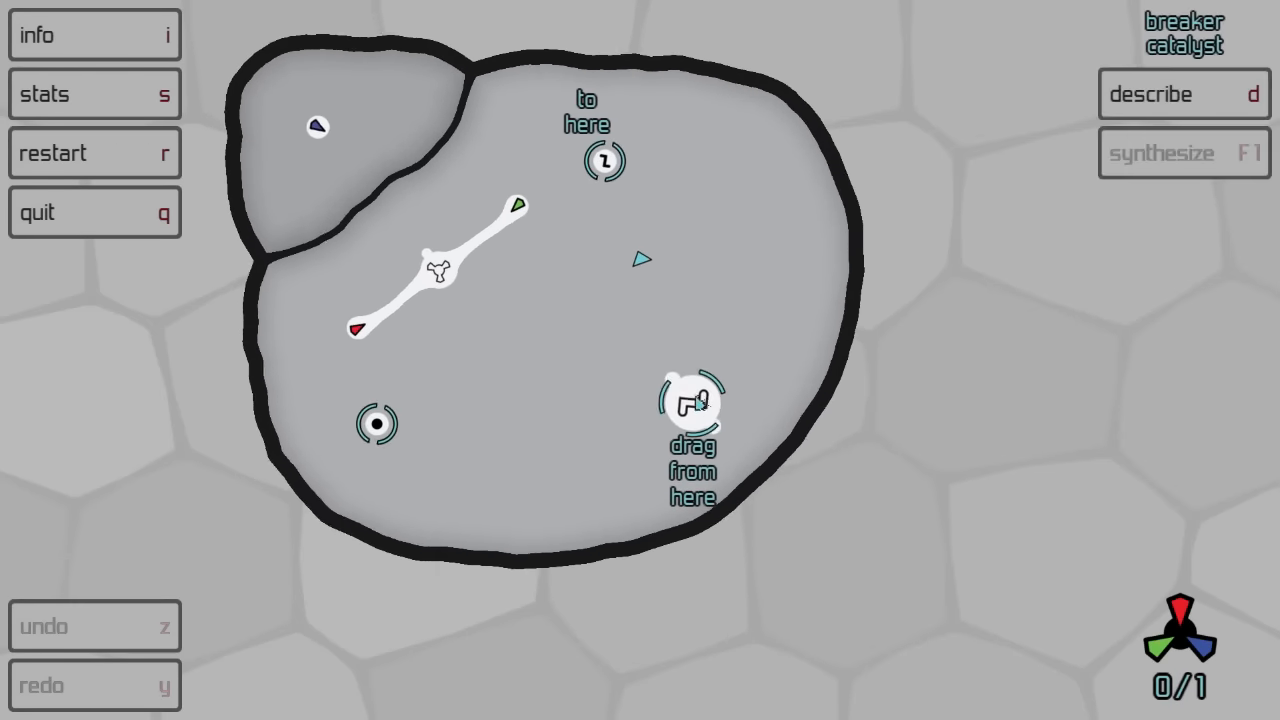
pyautogui.moveTo(690, 405); pyautogui.dragTo(605, 180)
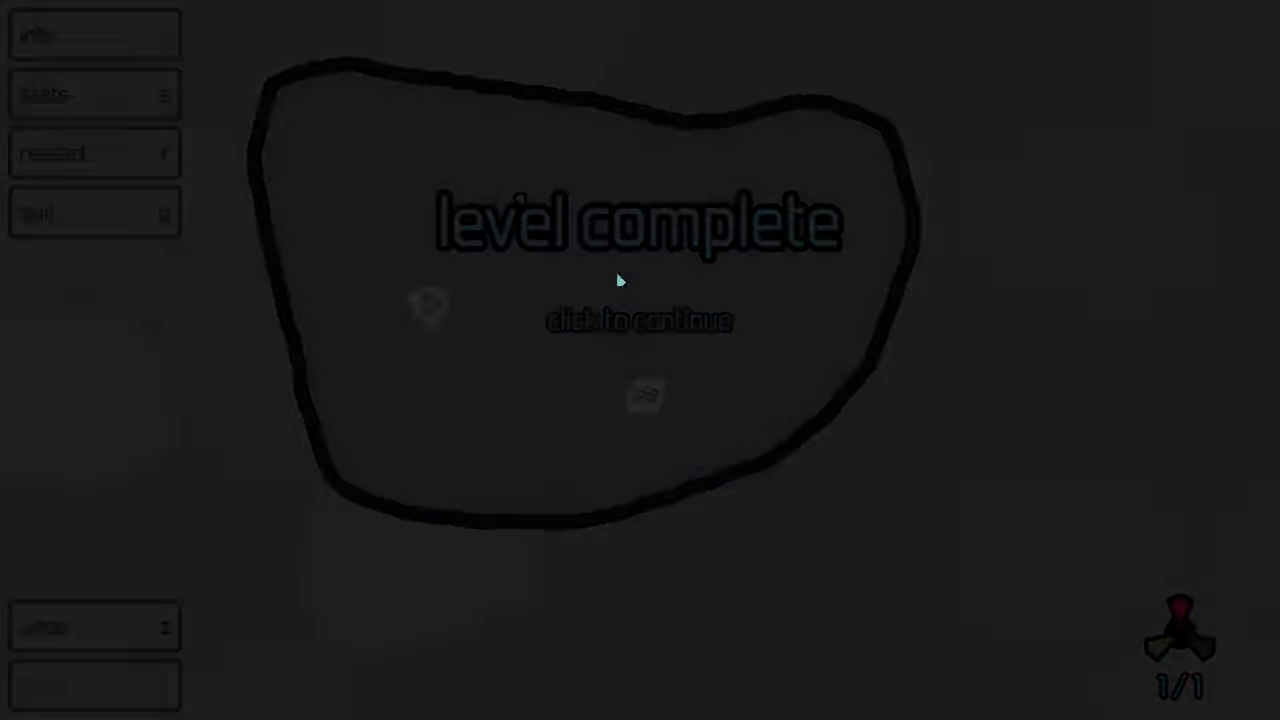
pyautogui.click(634, 281)
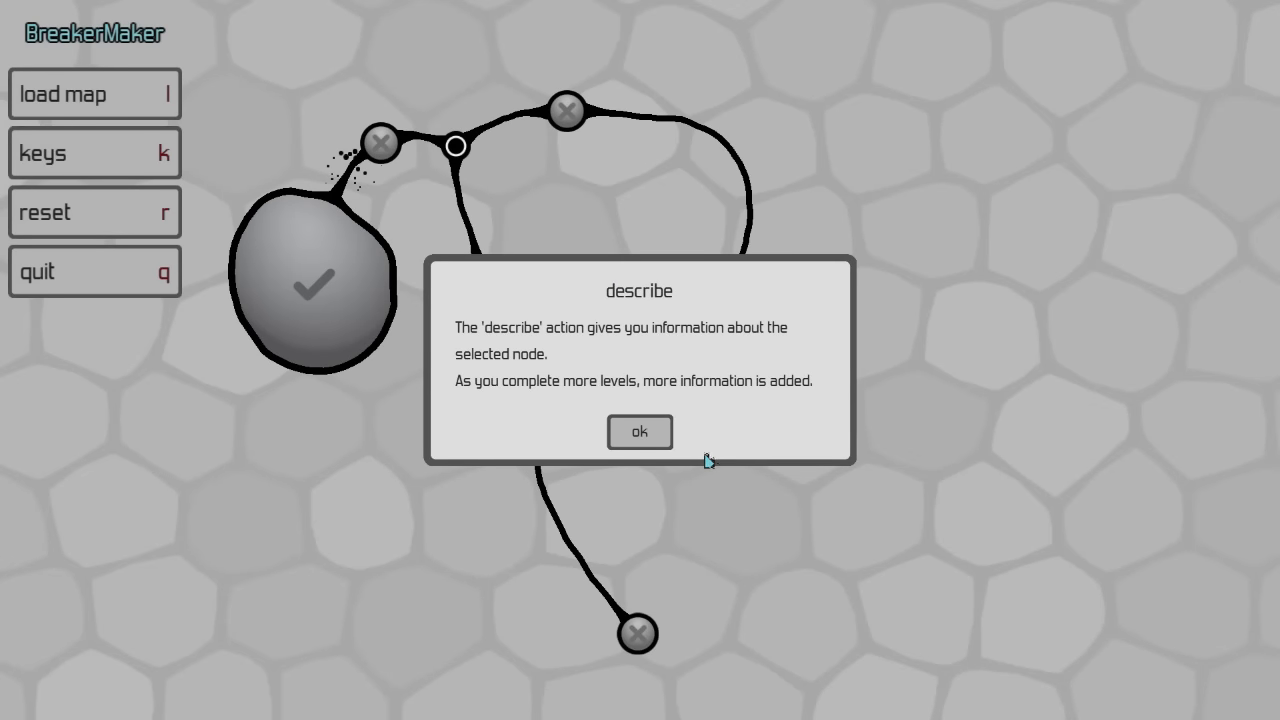
pyautogui.moveTo(702, 460)
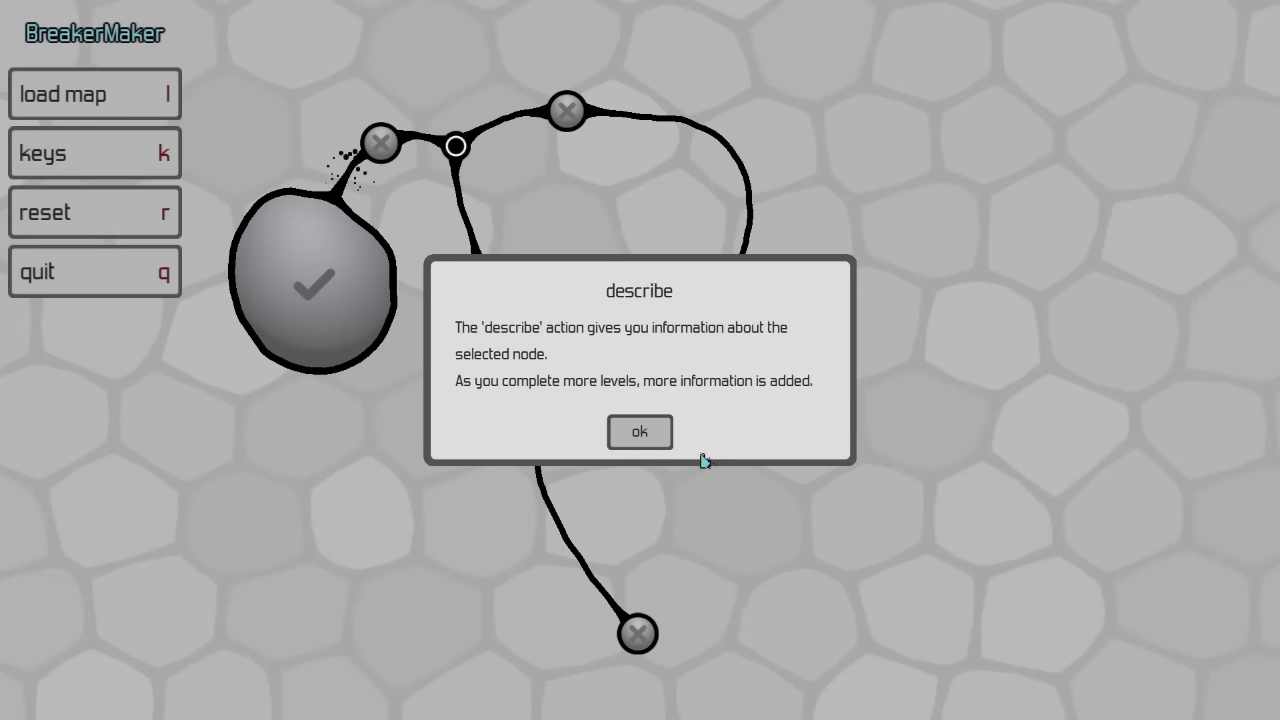
# Dismiss the describe tip and finish the next BreakerMaker level at 1/1
pyautogui.click(639, 432)
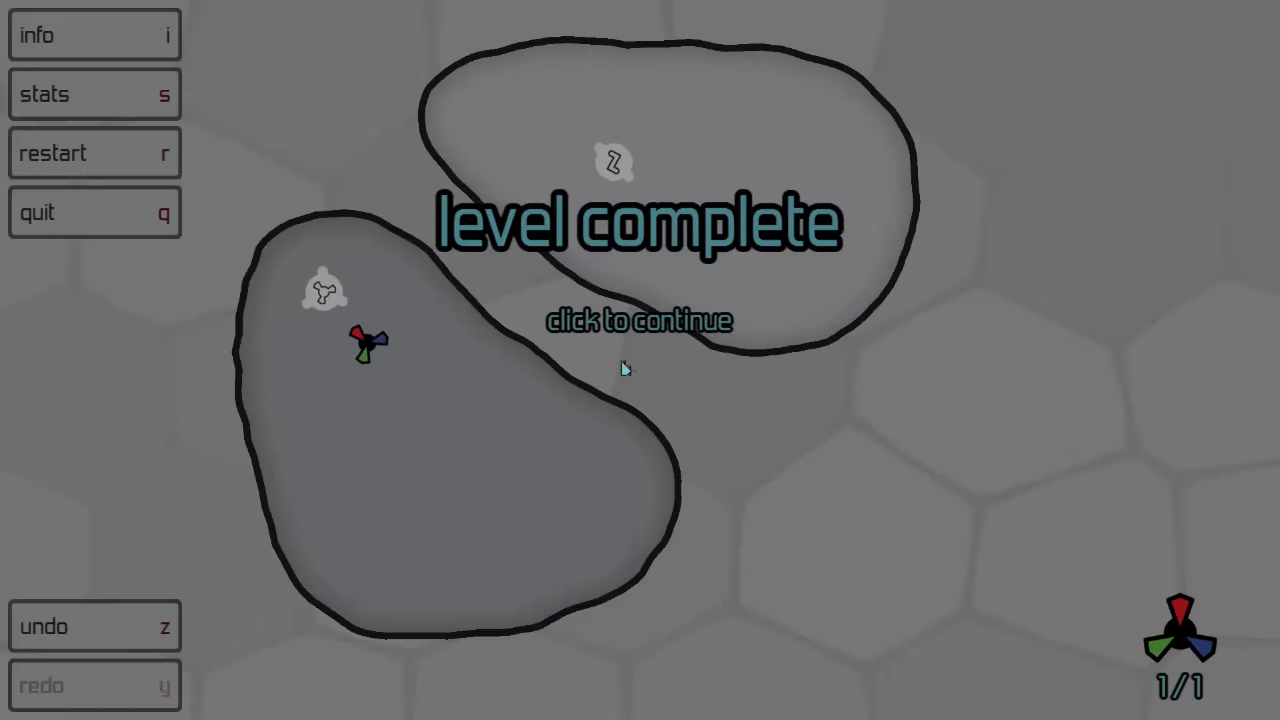
pyautogui.click(627, 372)
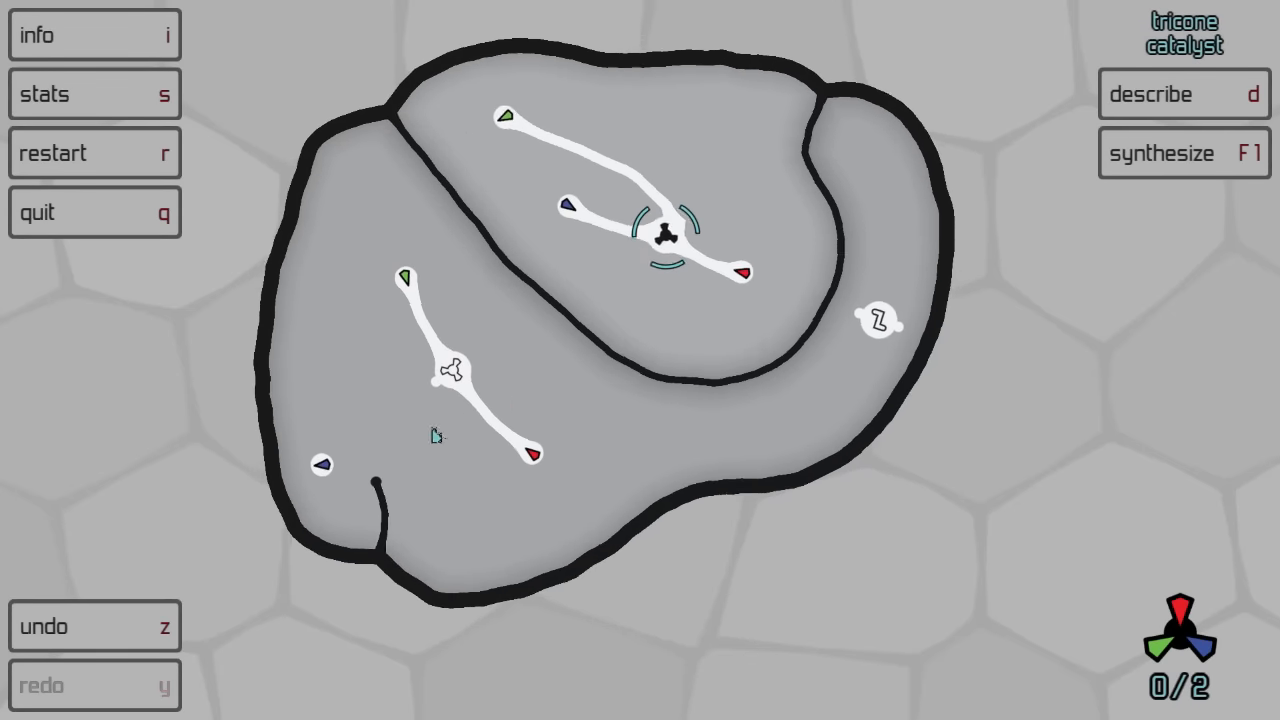
# Complete the two-tricone level at 2/2 with the final synthesis and continue
pyautogui.click(1183, 153)
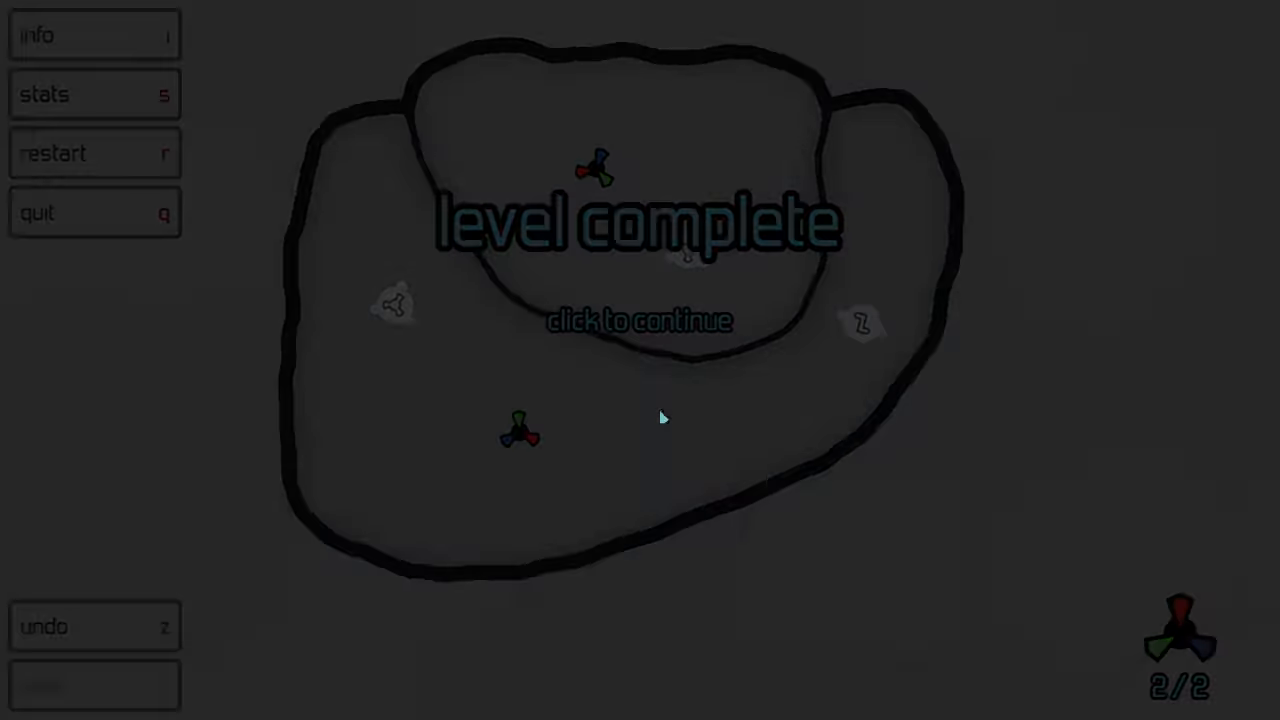
pyautogui.click(663, 419)
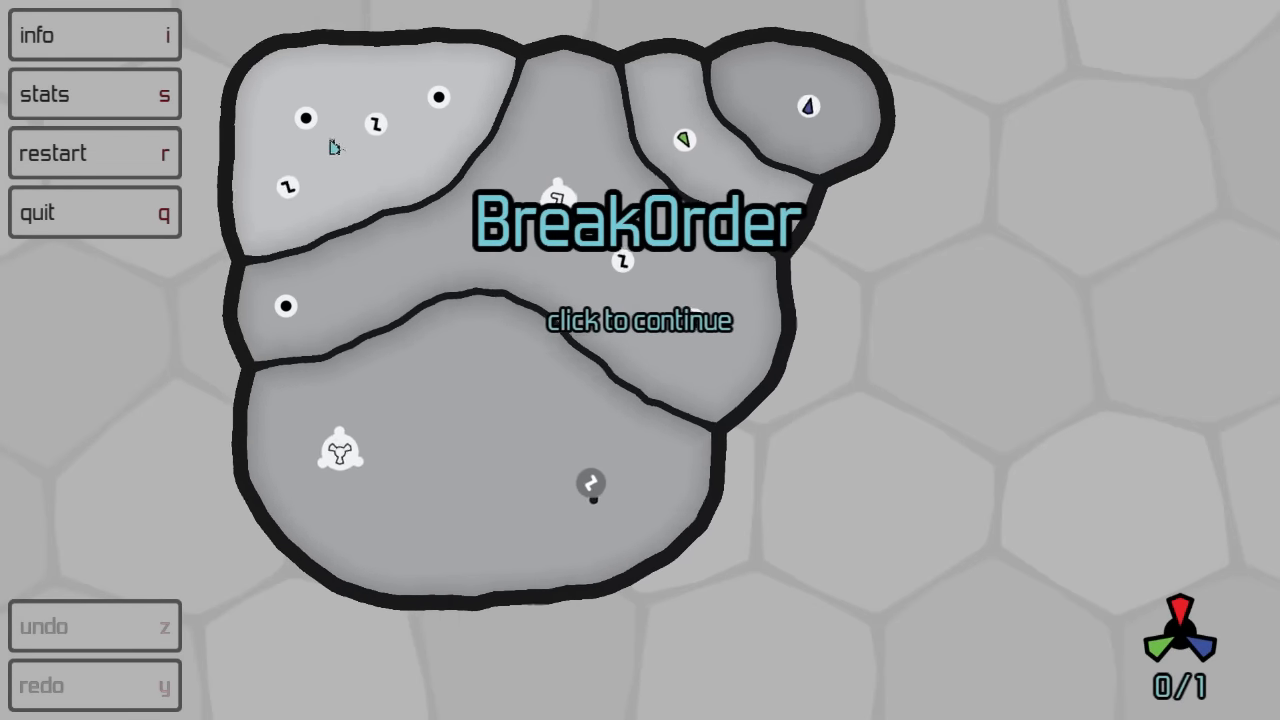
# Solve BreakOrder at 1/1 starting from the lower-region node, then continue
pyautogui.click(640, 320)
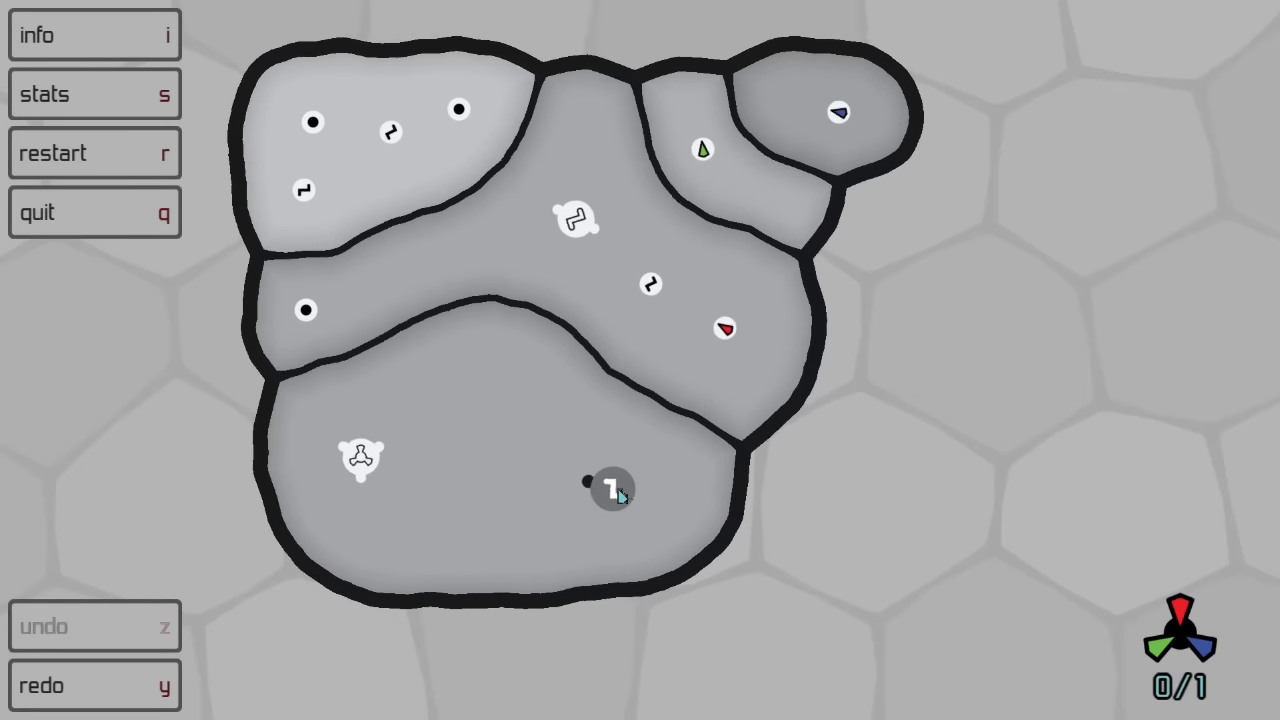
pyautogui.click(614, 490)
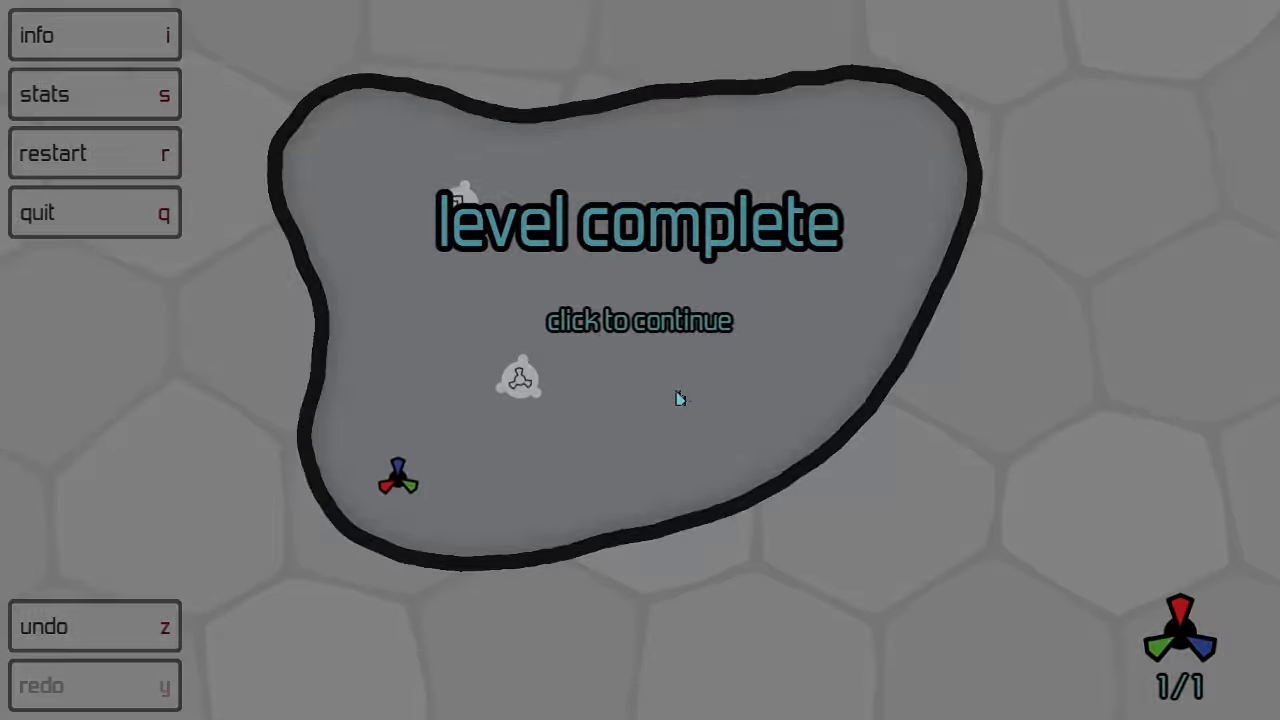
pyautogui.click(677, 398)
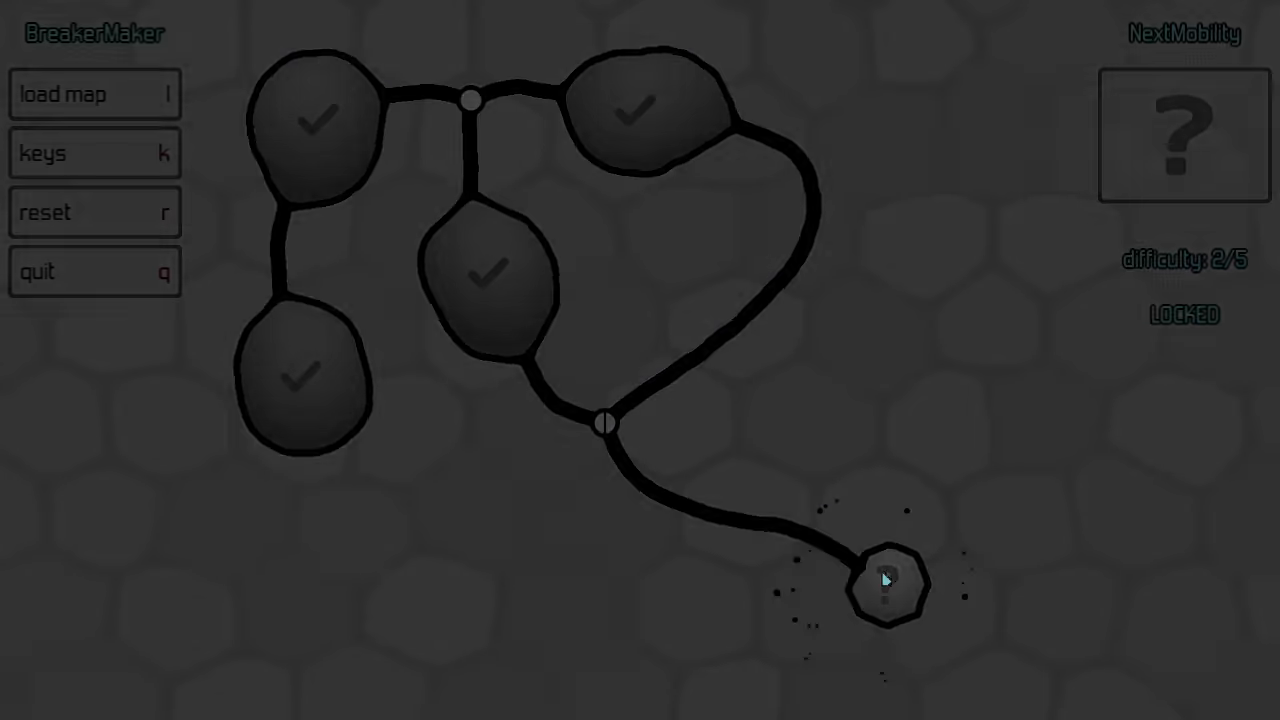
# Solve NextMobility by breaking walls to merge the regions, then return to the map
pyautogui.click(890, 590)
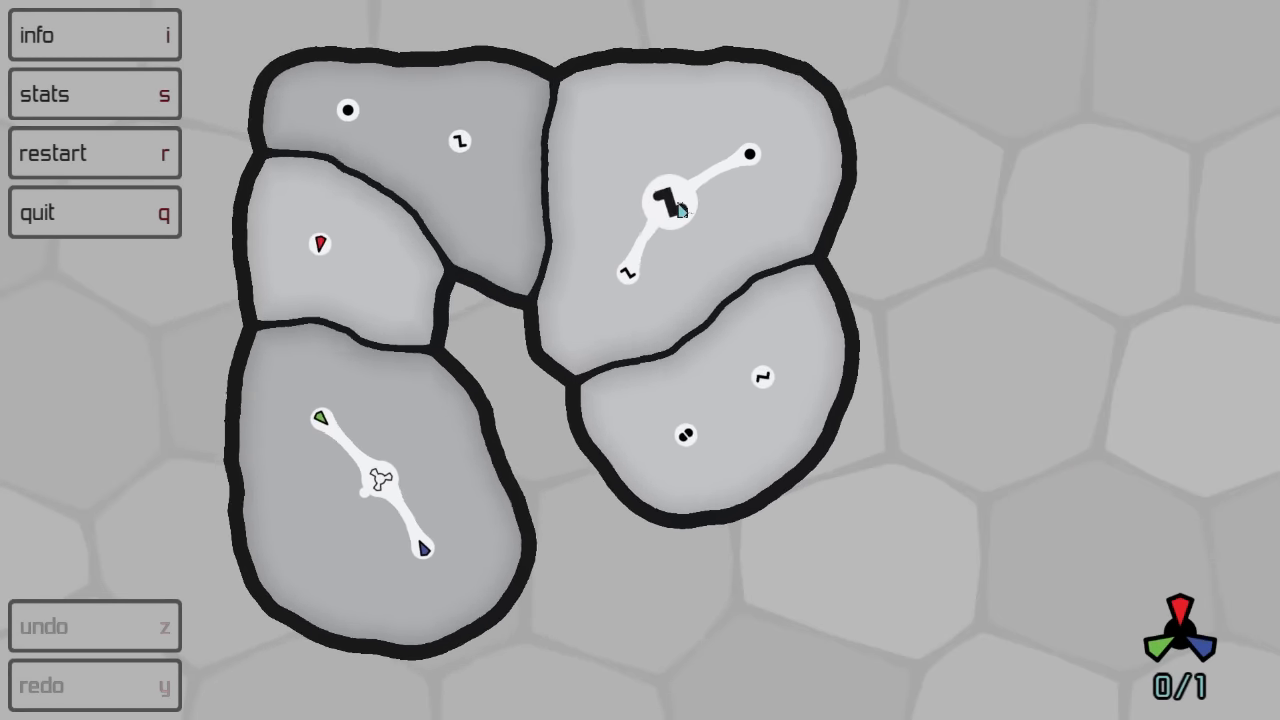
pyautogui.click(665, 205)
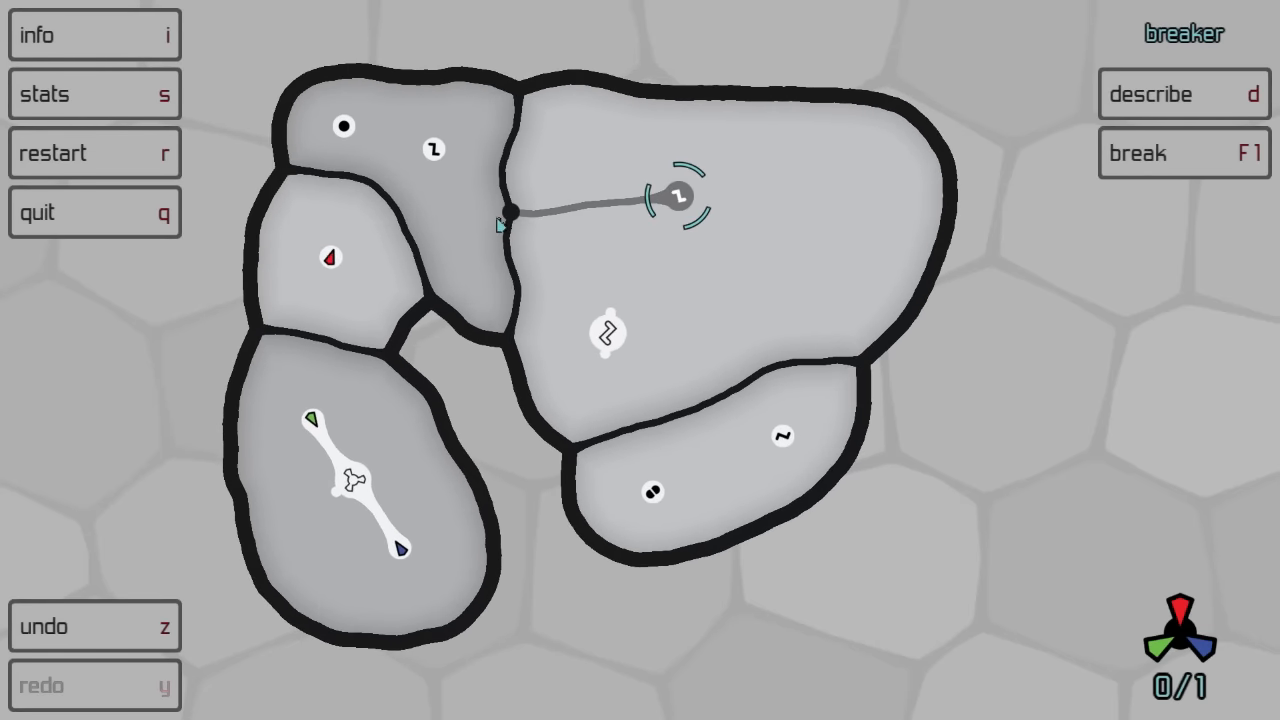
pyautogui.click(1184, 153)
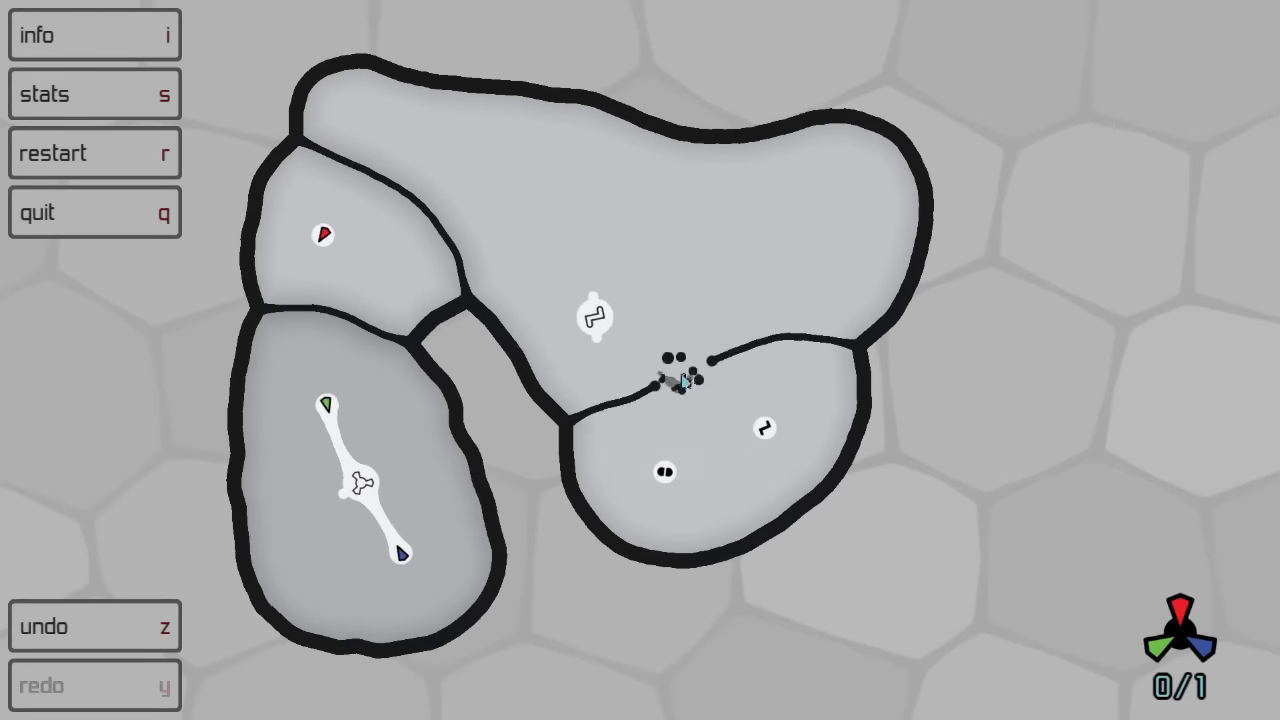
pyautogui.click(682, 383)
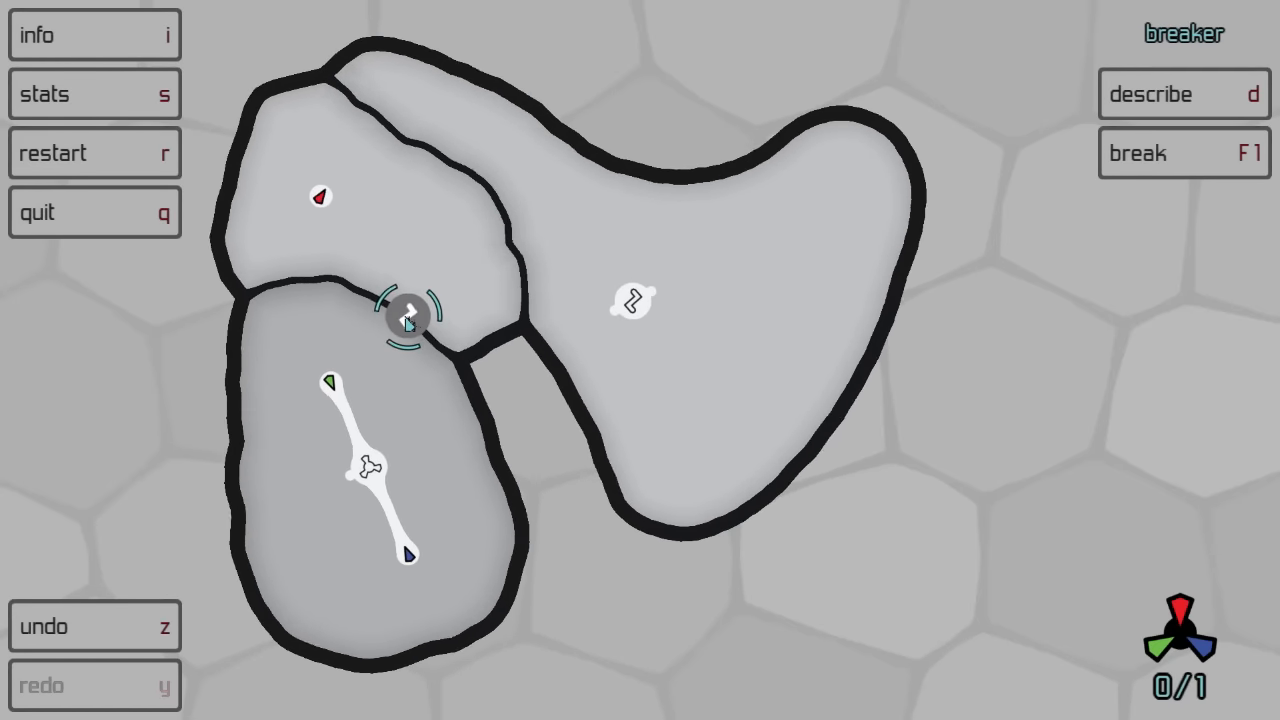
pyautogui.click(411, 315)
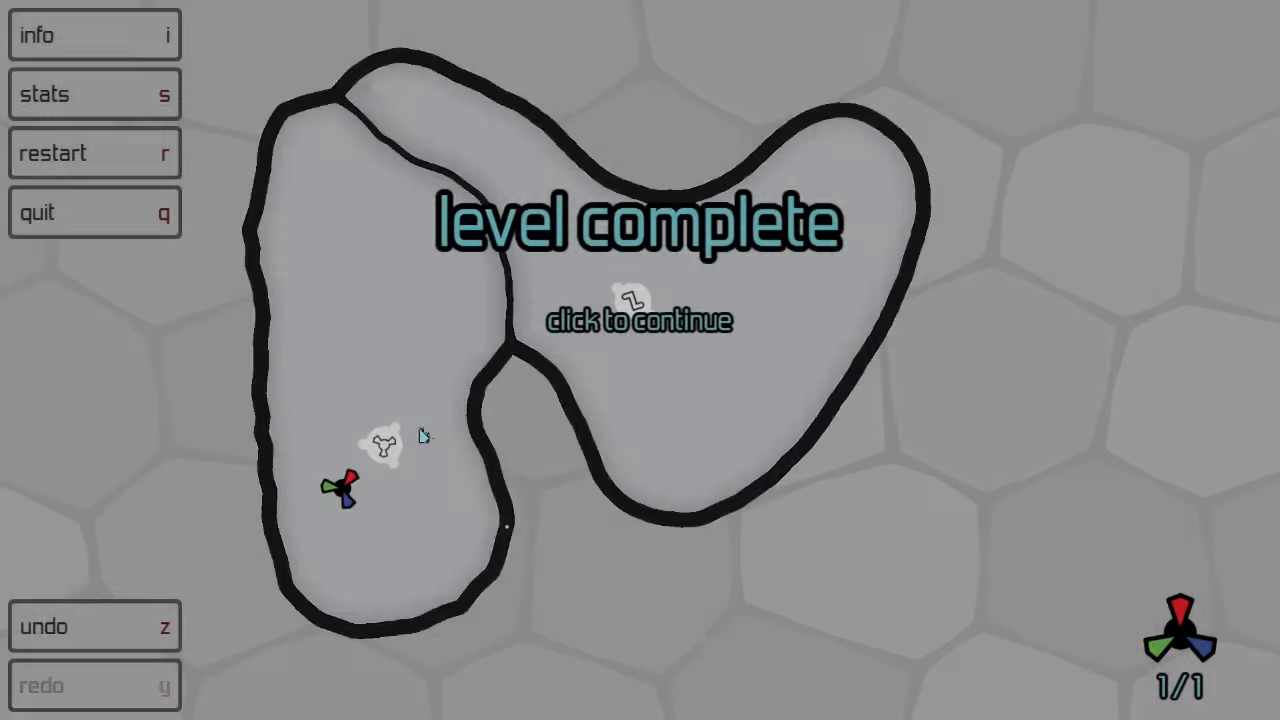
pyautogui.click(635, 320)
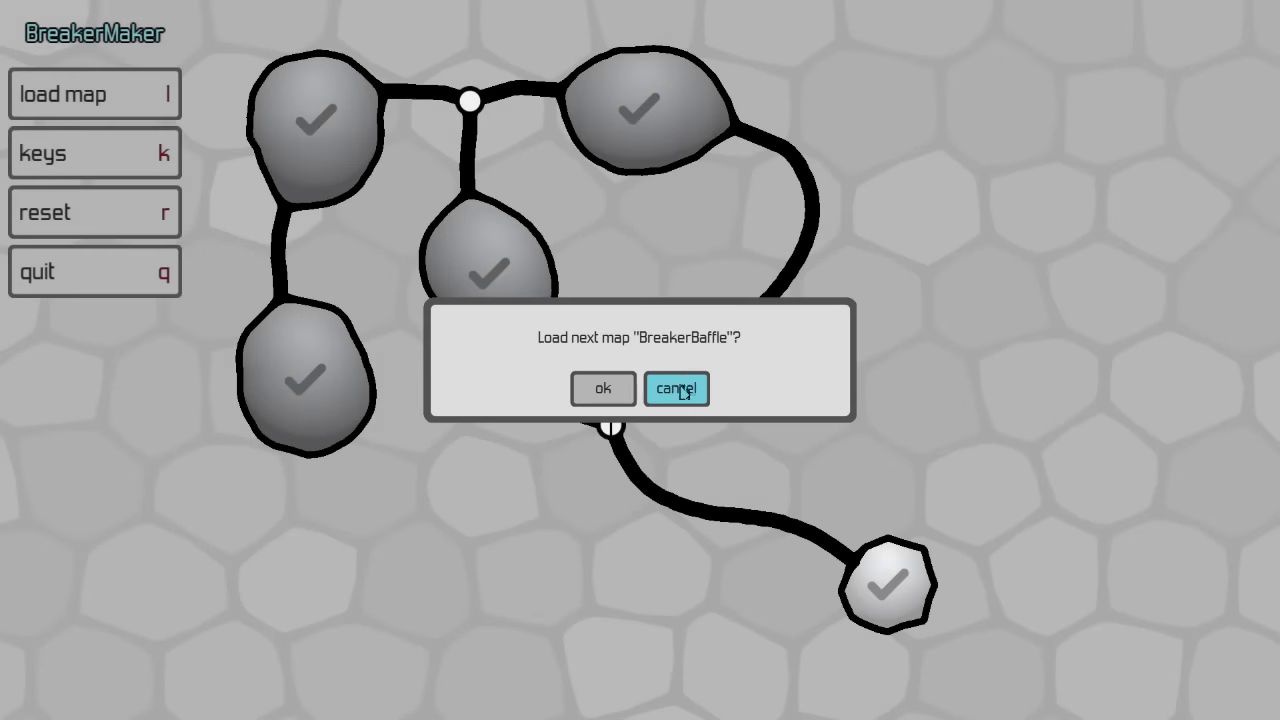
# Accept the prompt to load the BreakerBaffle map
pyautogui.click(603, 388)
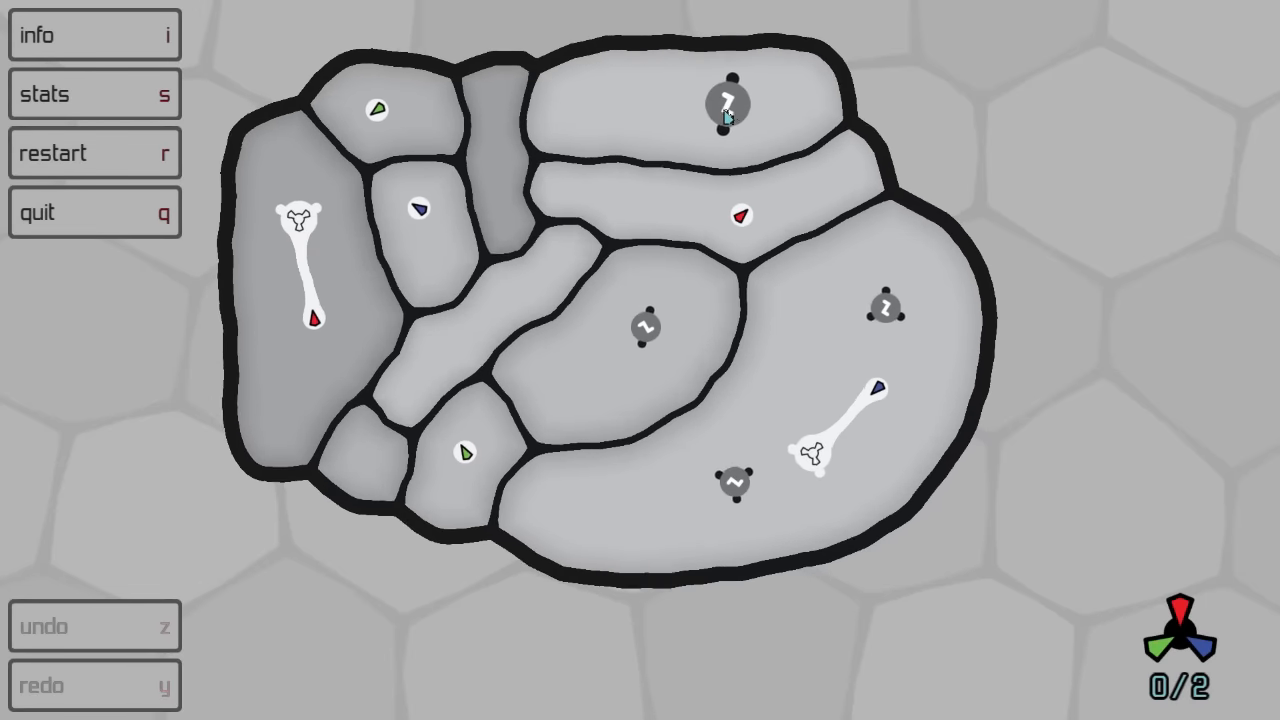
# Break the top region's wall so both tricones are collected at 2/2
pyautogui.click(725, 103)
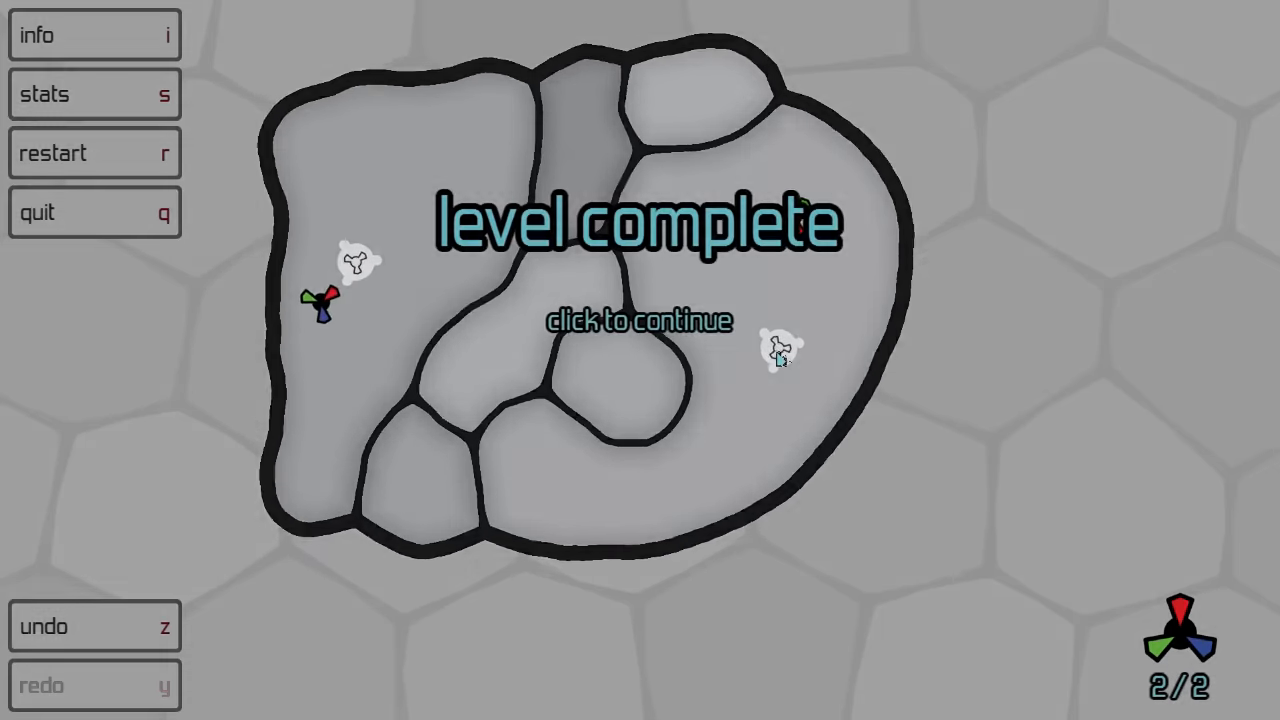
pyautogui.click(640, 320)
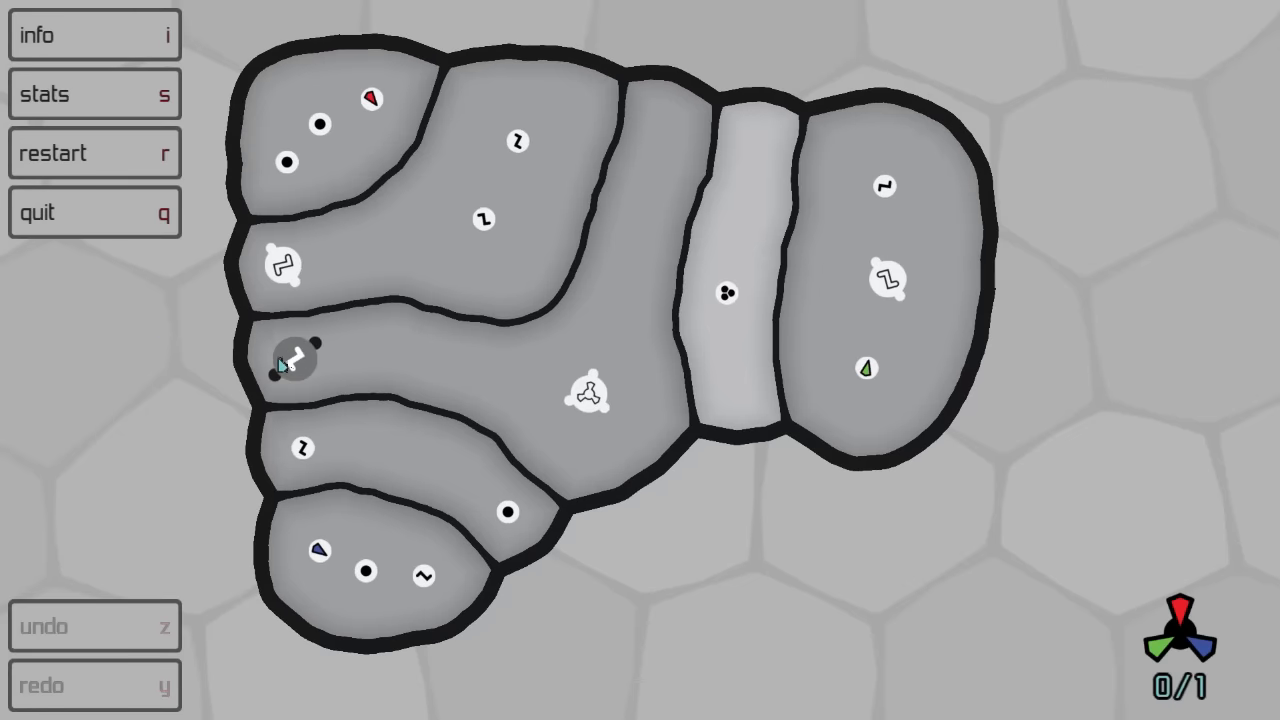
# Break the left and middle-strip walls, then move the breaker catalyst beside the top-left molecules
pyautogui.click(293, 362)
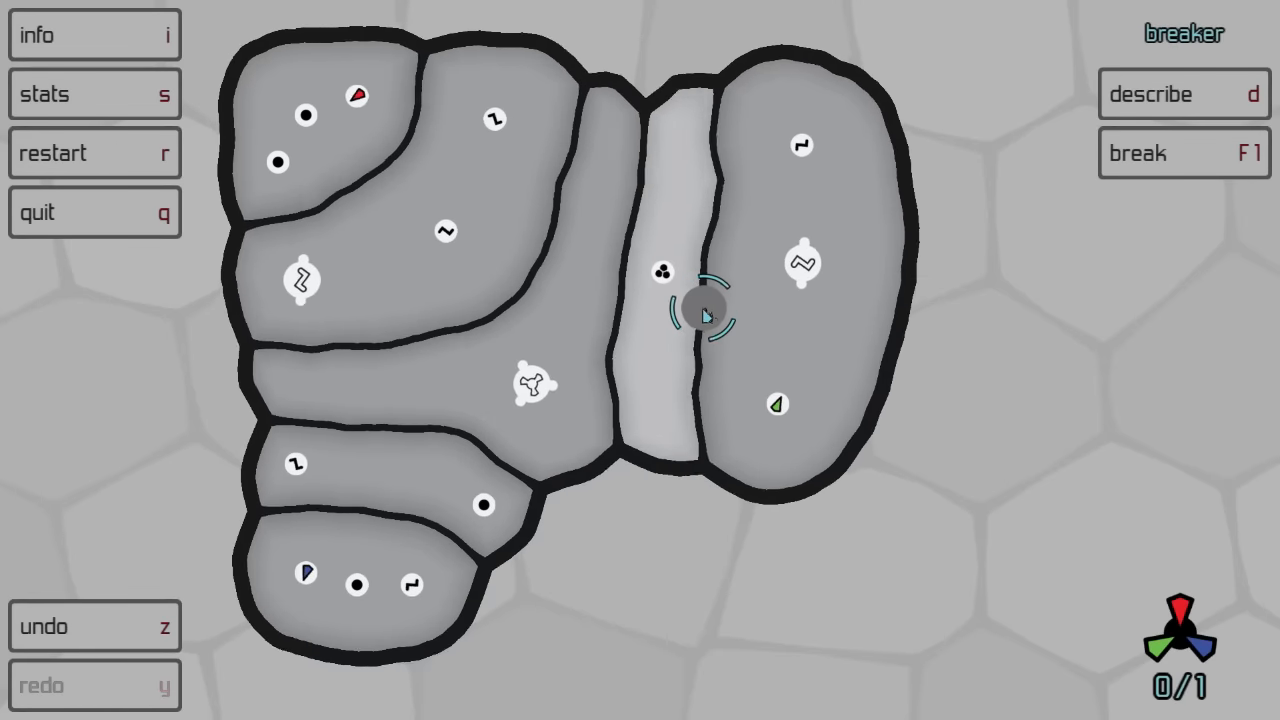
pyautogui.click(1182, 154)
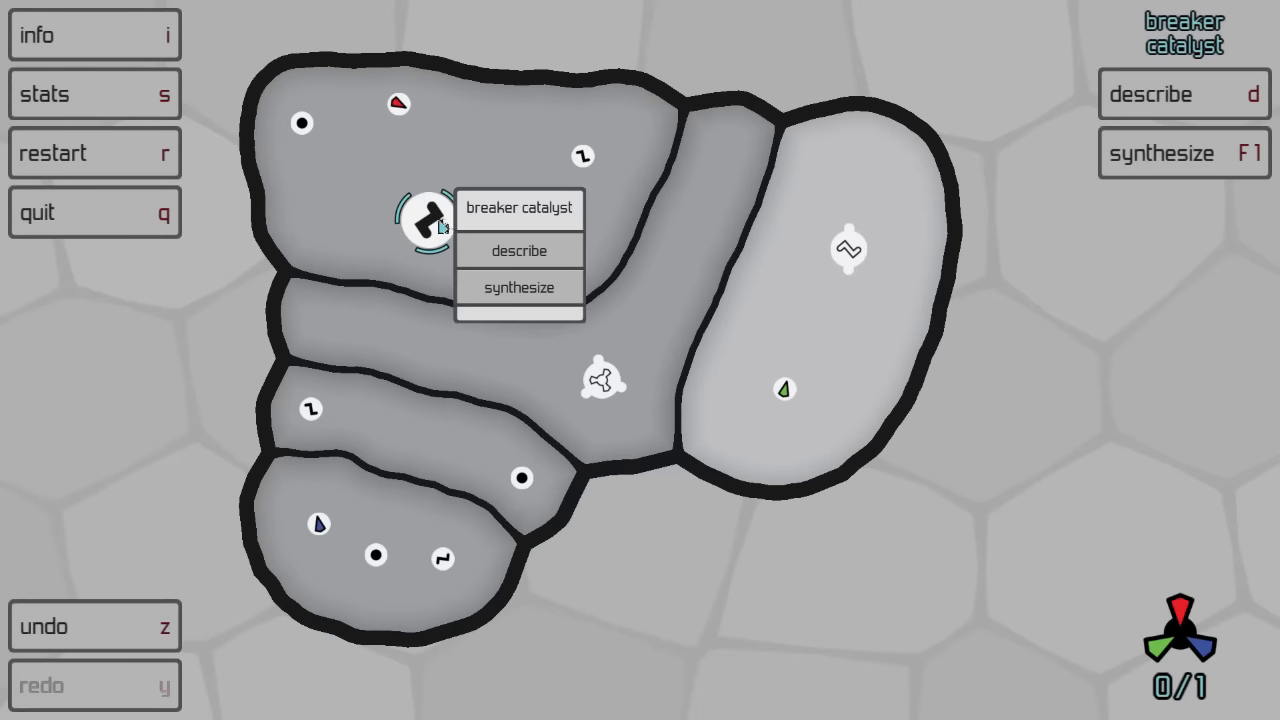
pyautogui.click(514, 288)
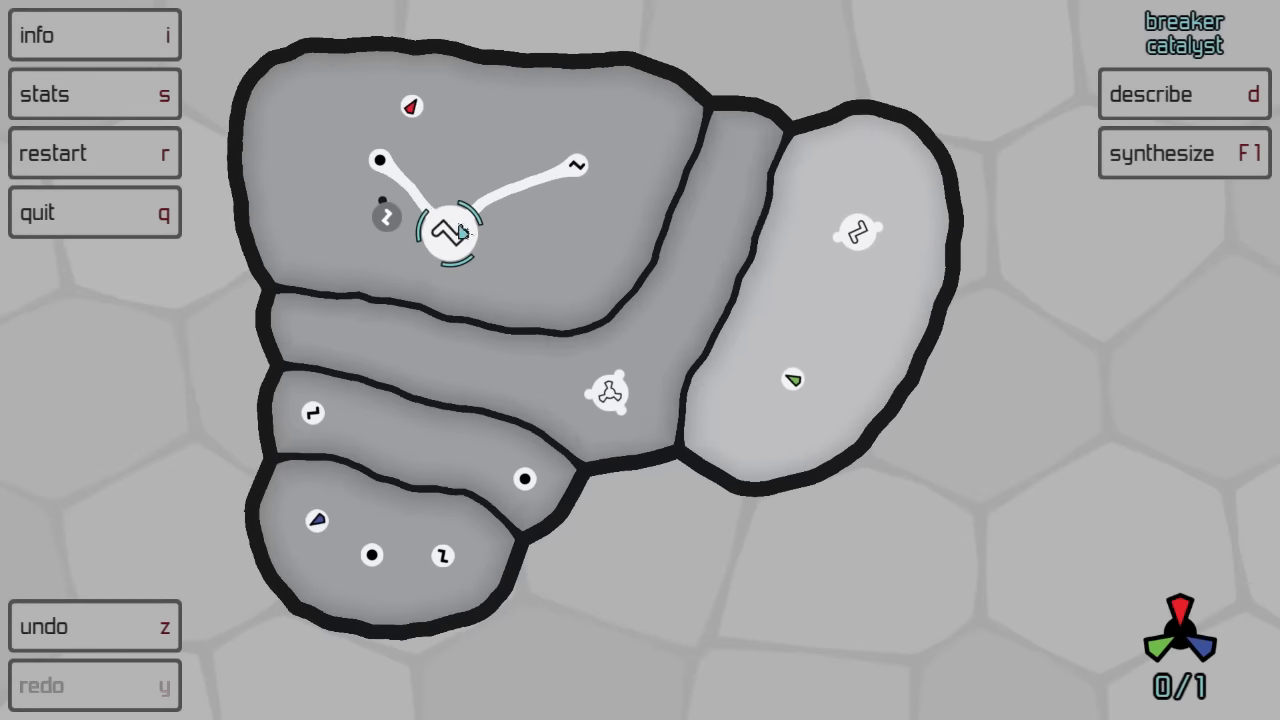
pyautogui.click(449, 230)
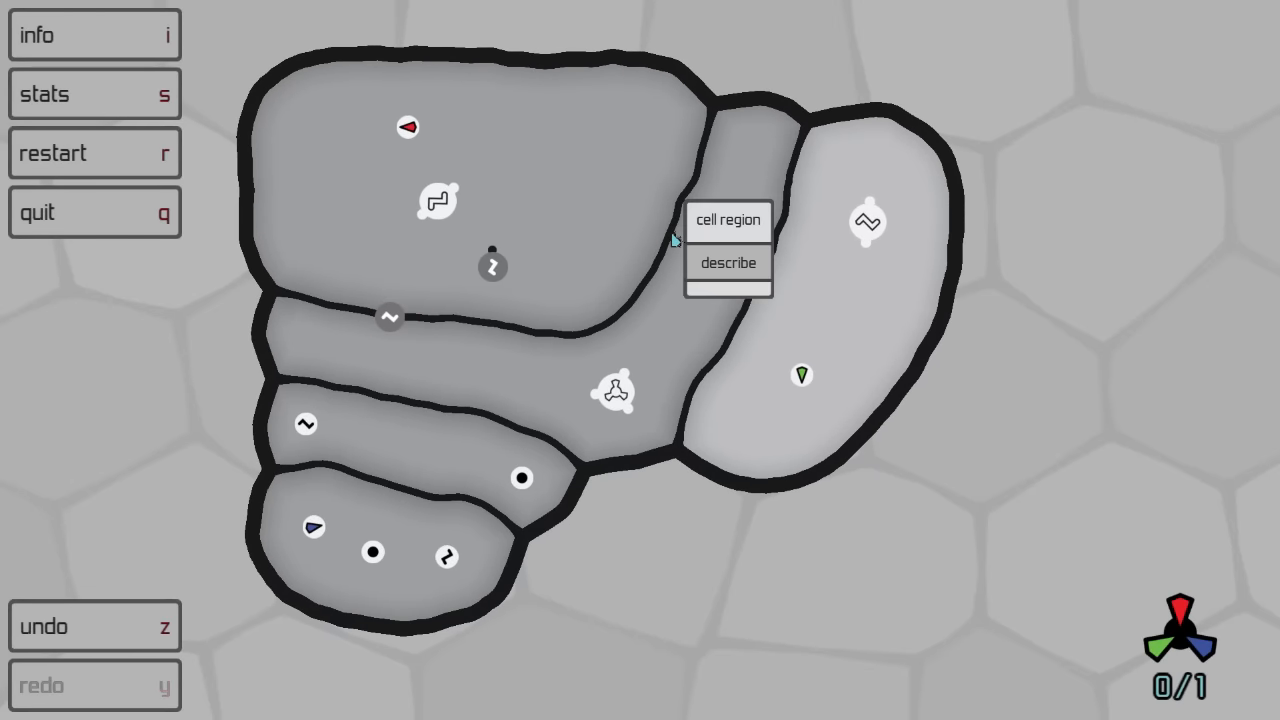
# Break the final membrane to finish BreakerBaffle and load BreakerFork
pyautogui.click(435, 200)
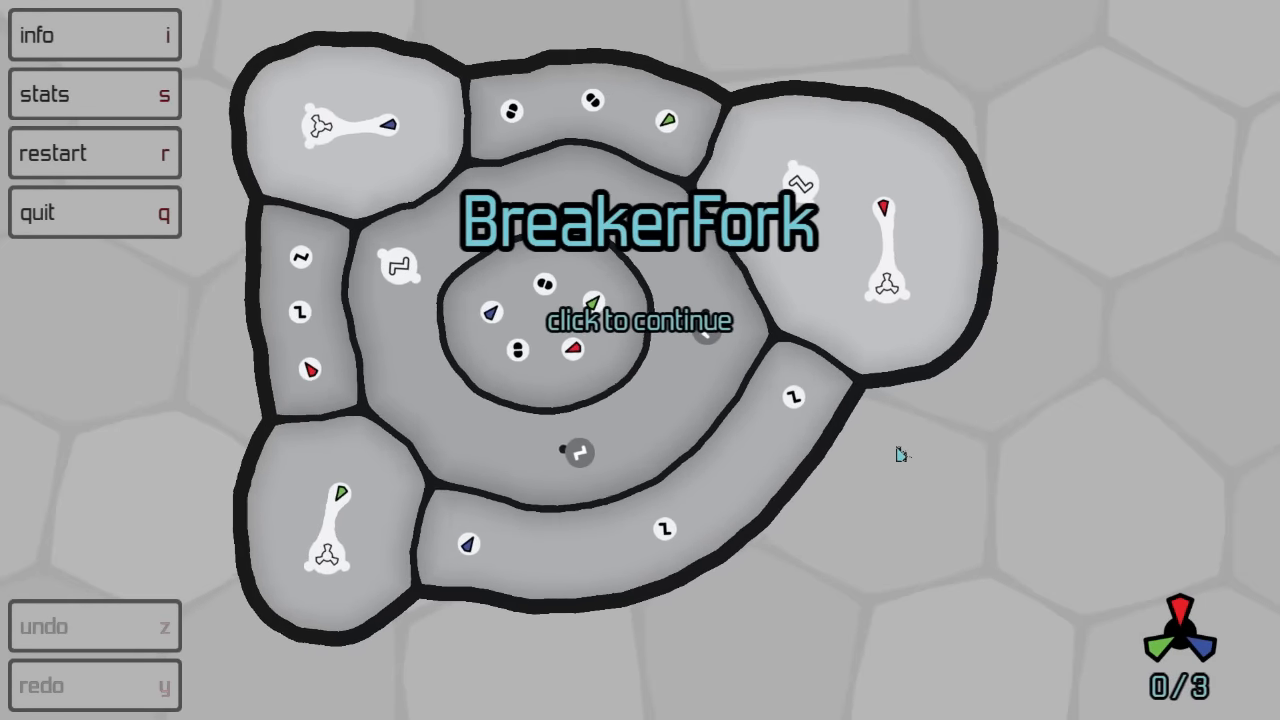
# Dismiss the BreakerFork title card and break a membrane beside the ring chamber
pyautogui.click(628, 320)
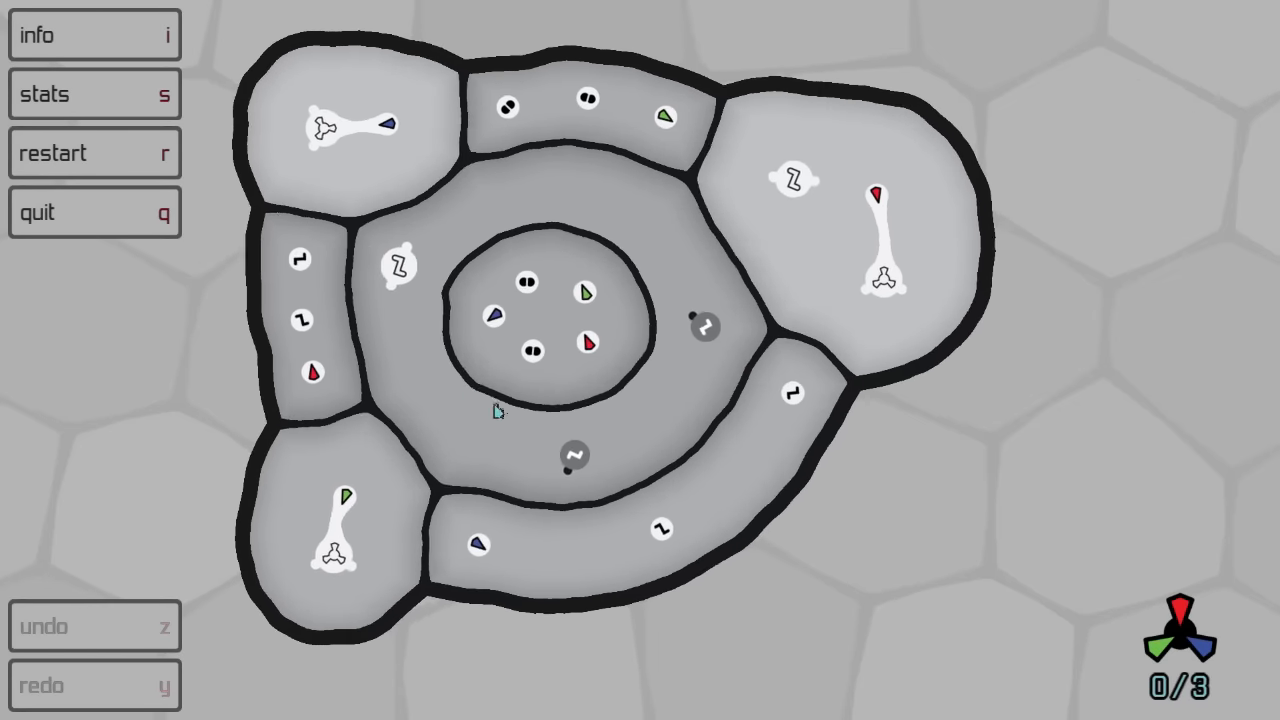
pyautogui.click(576, 466)
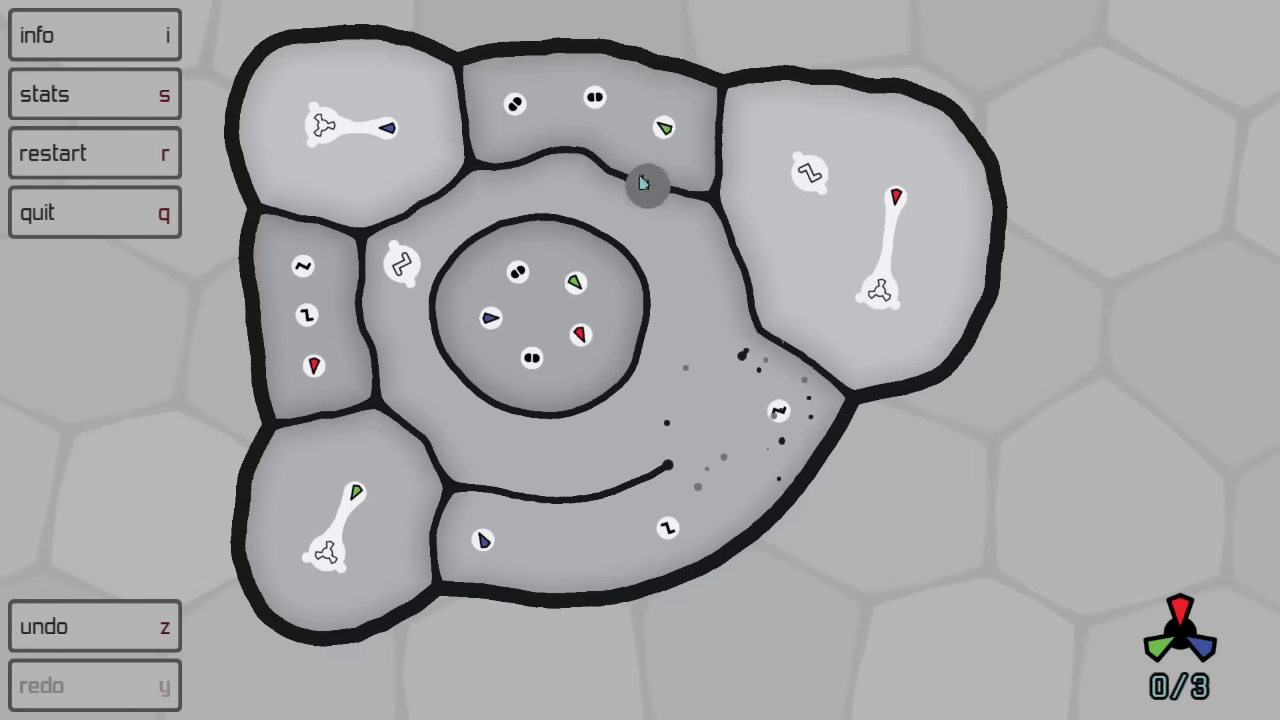
# Break the membrane above the ring, reposition the catalyst, then reset BreakerFork
pyautogui.click(647, 184)
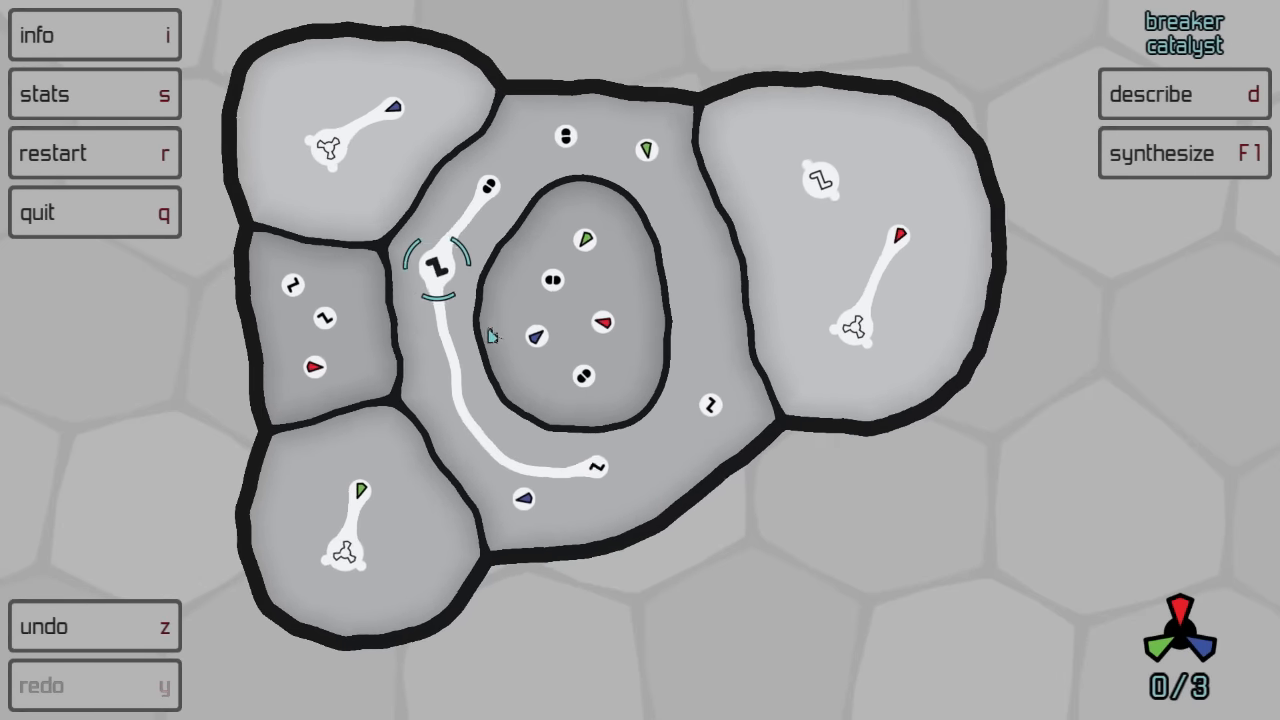
pyautogui.click(1183, 152)
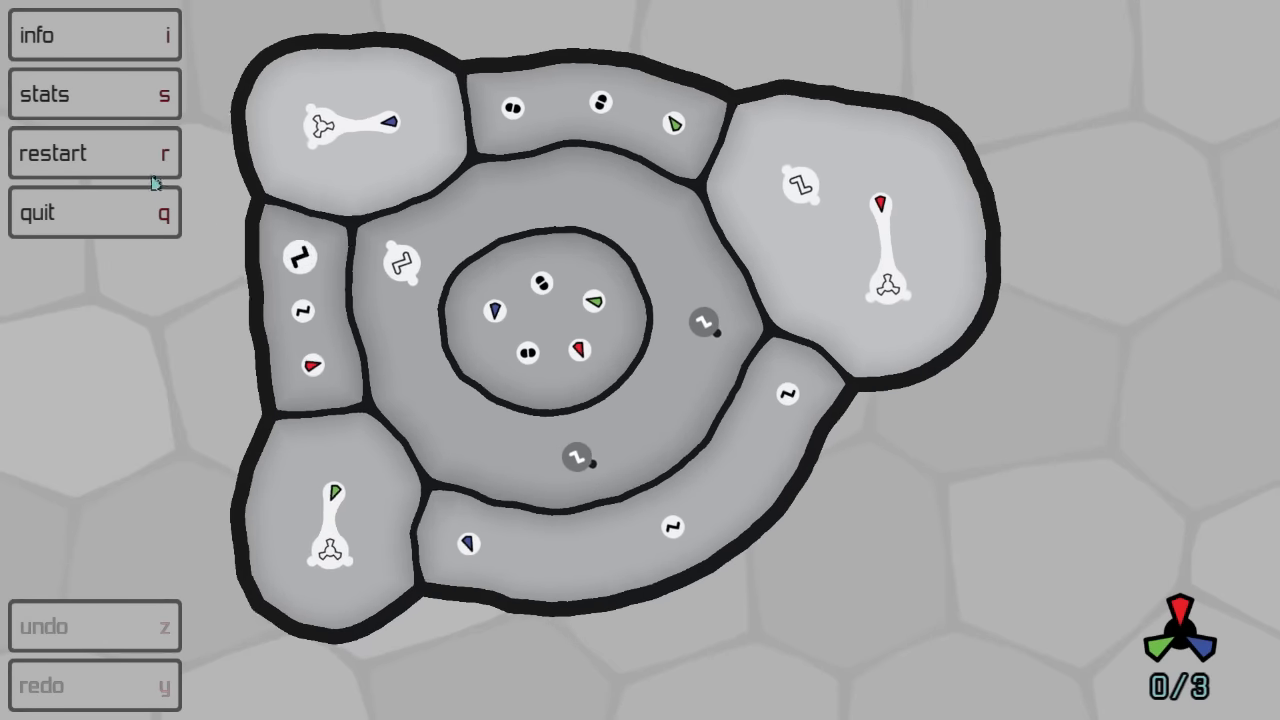
pyautogui.click(94, 95)
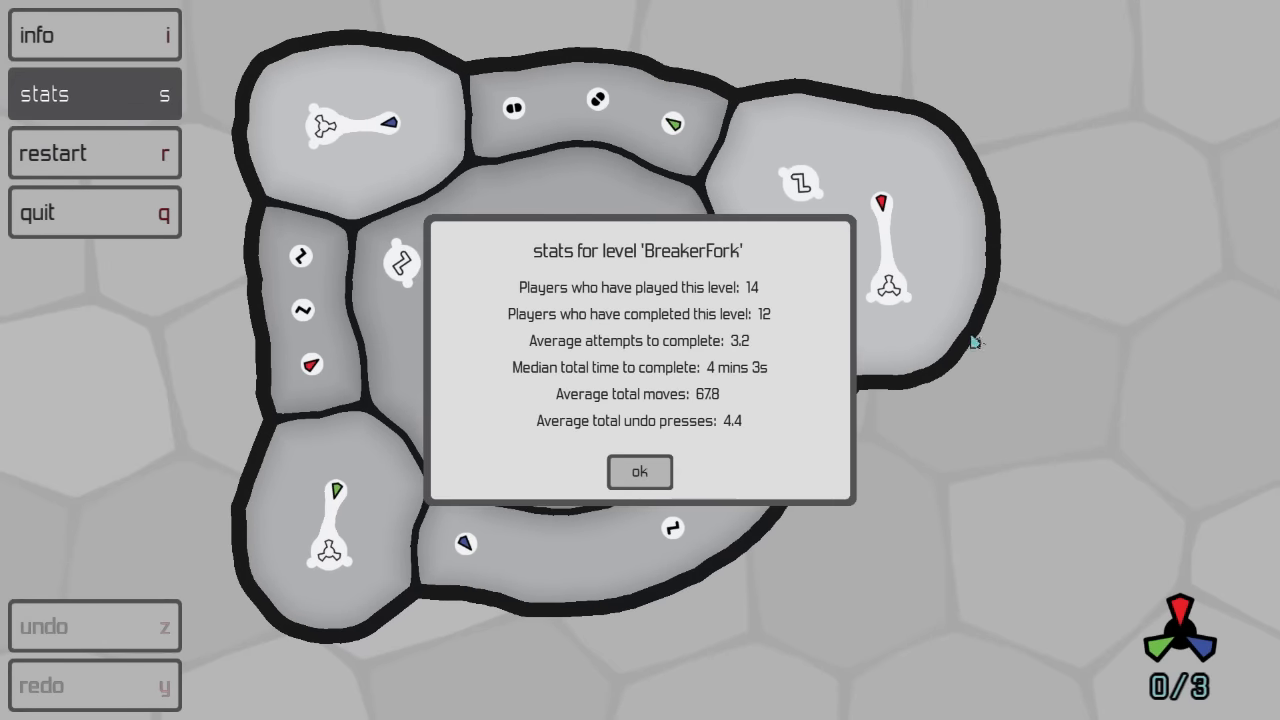
pyautogui.moveTo(928, 344)
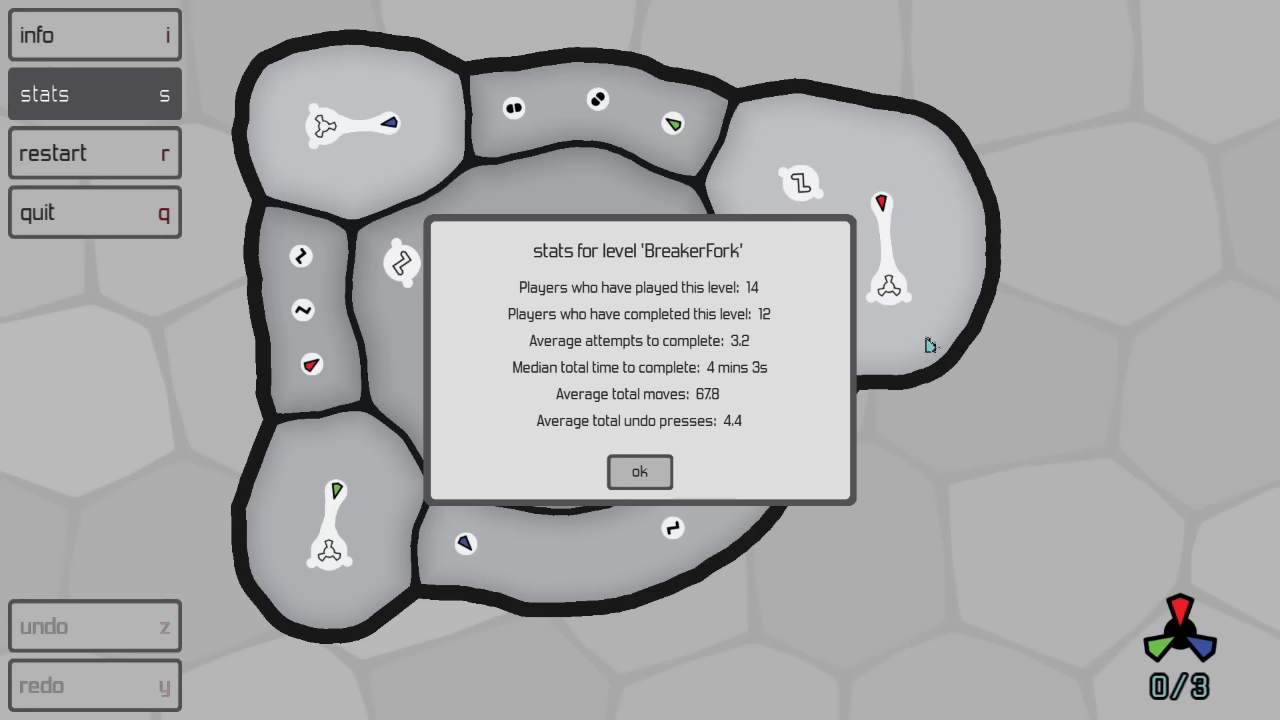
pyautogui.moveTo(916, 344)
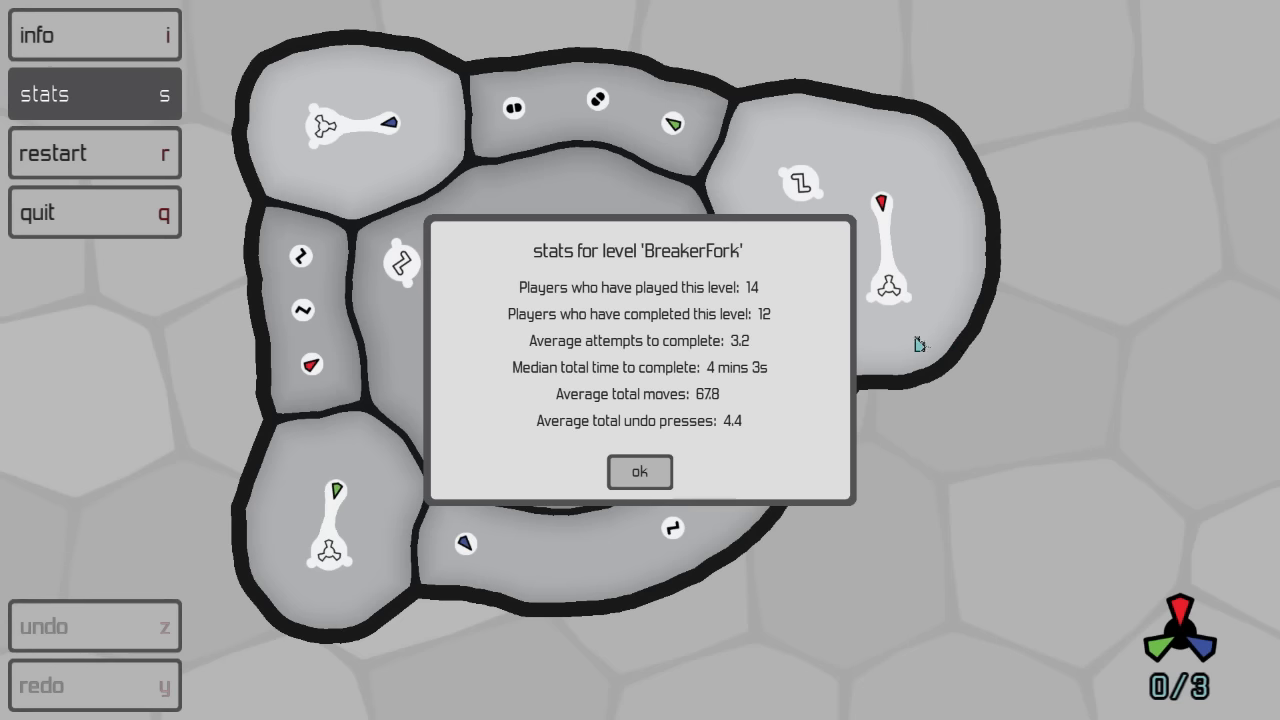
pyautogui.moveTo(640, 472)
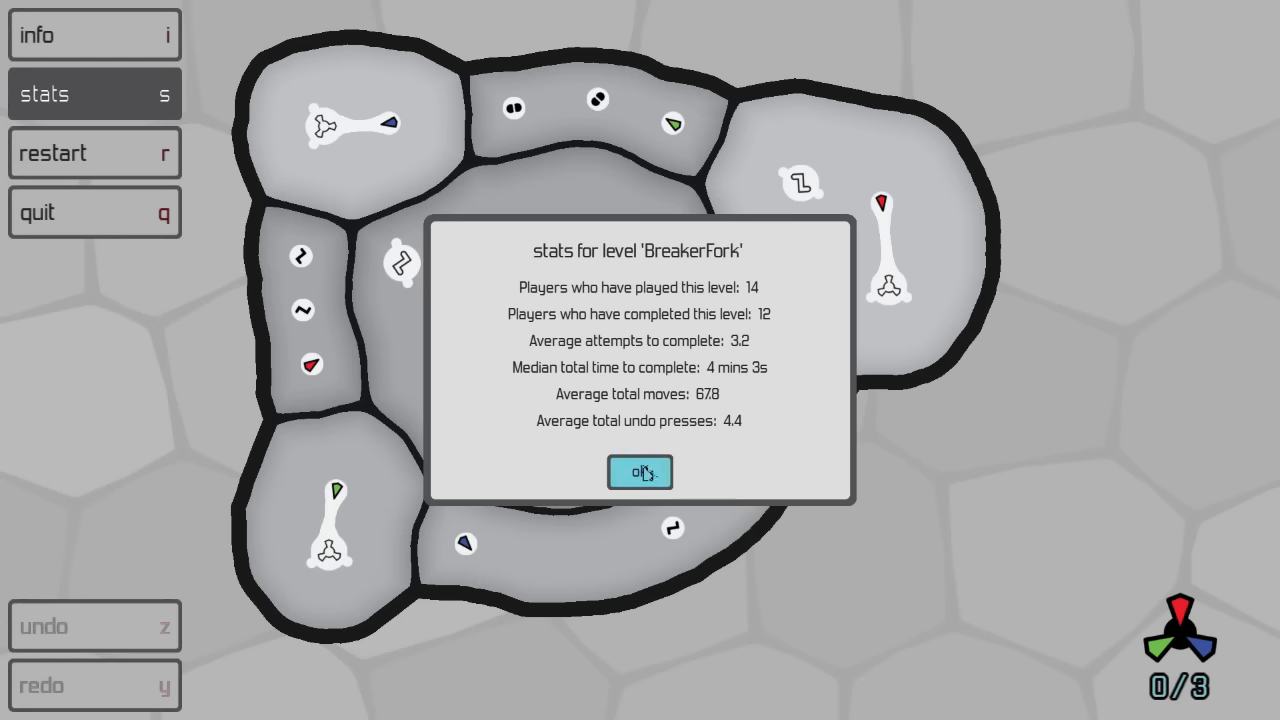
pyautogui.click(639, 472)
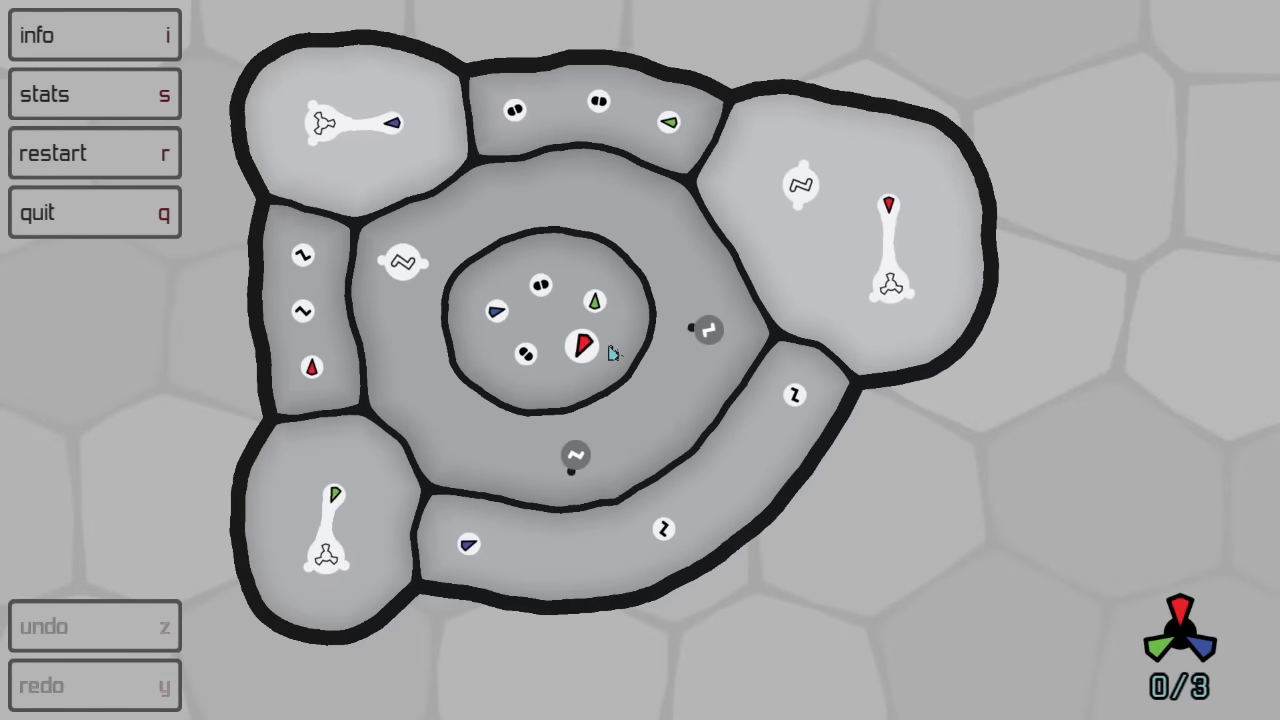
pyautogui.click(708, 330)
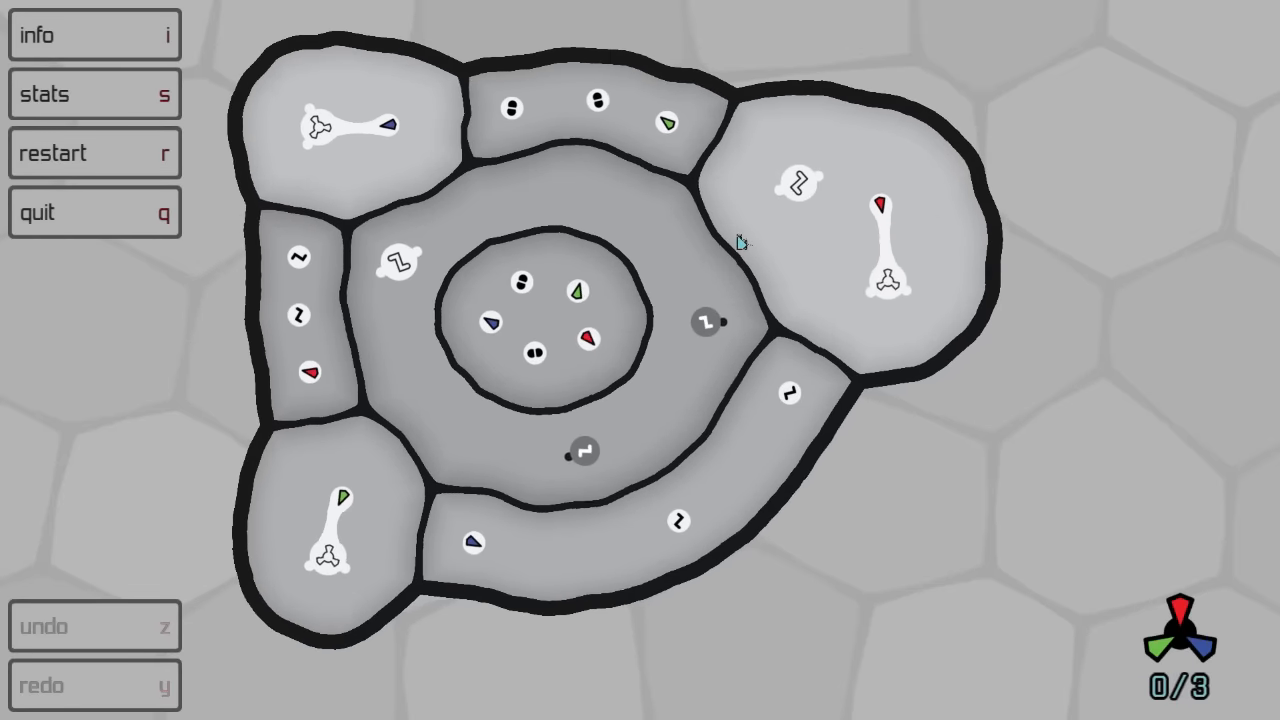
pyautogui.click(708, 323)
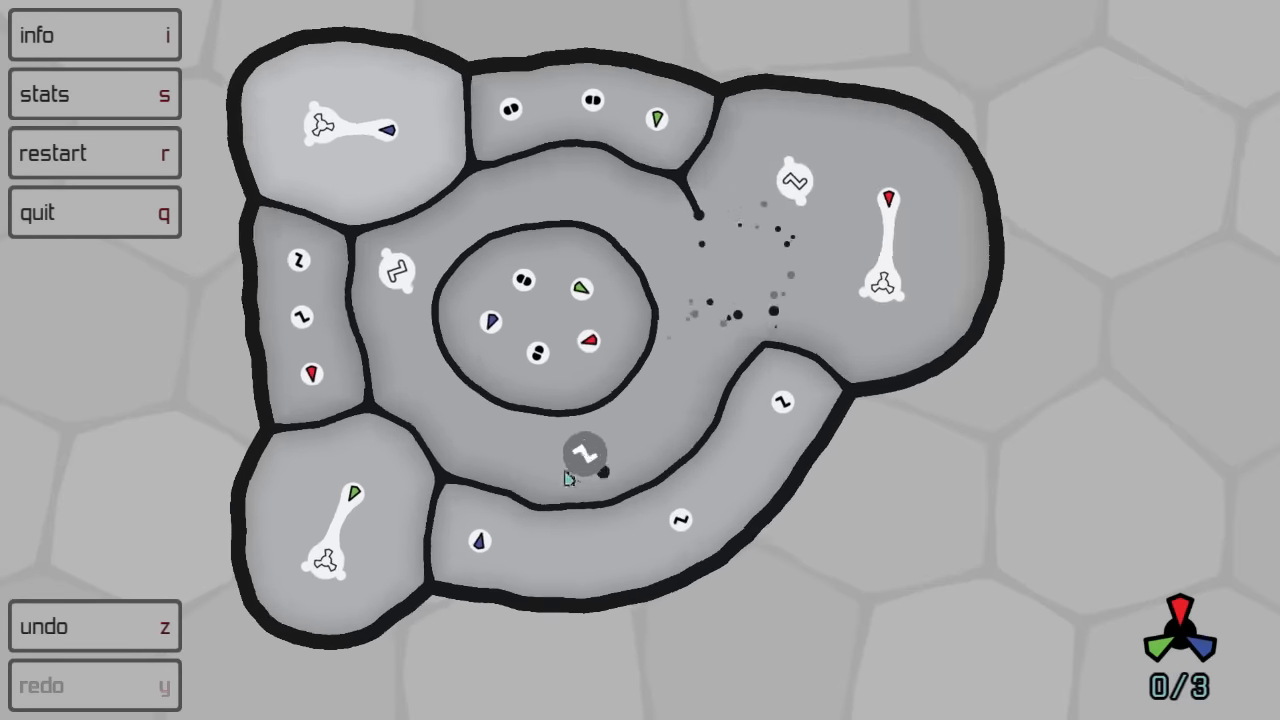
pyautogui.click(610, 458)
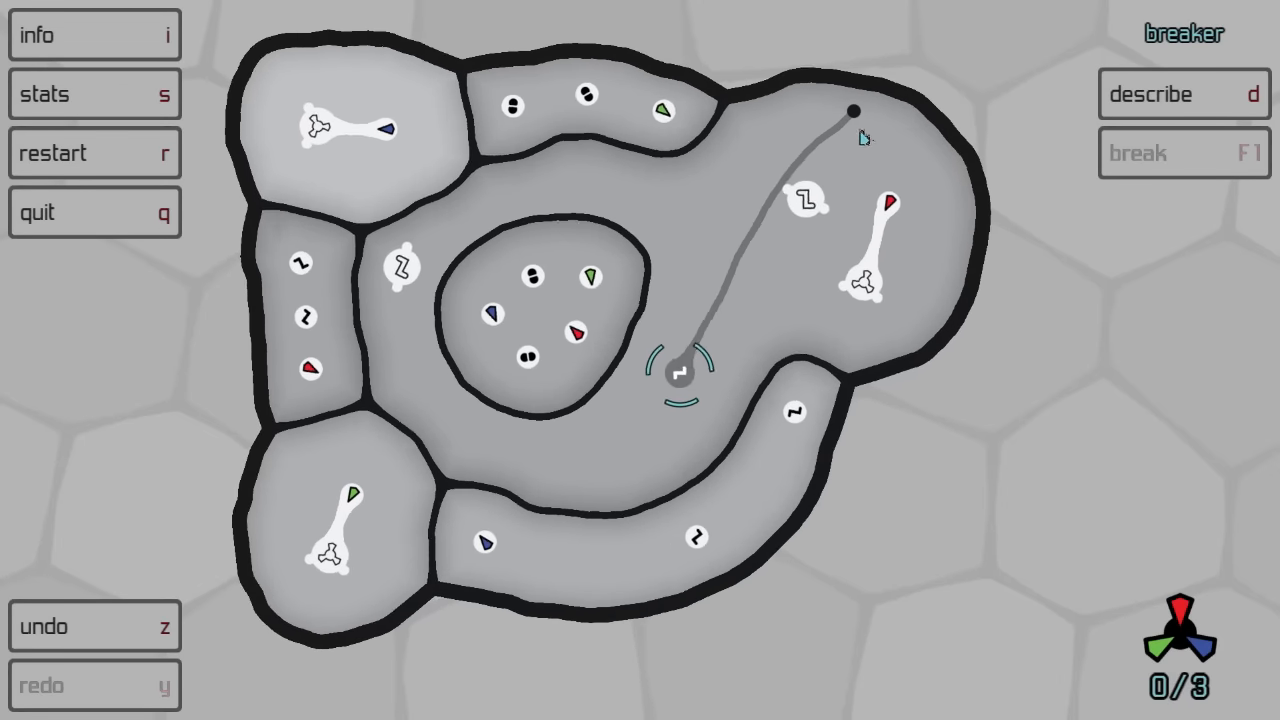
pyautogui.click(94, 627)
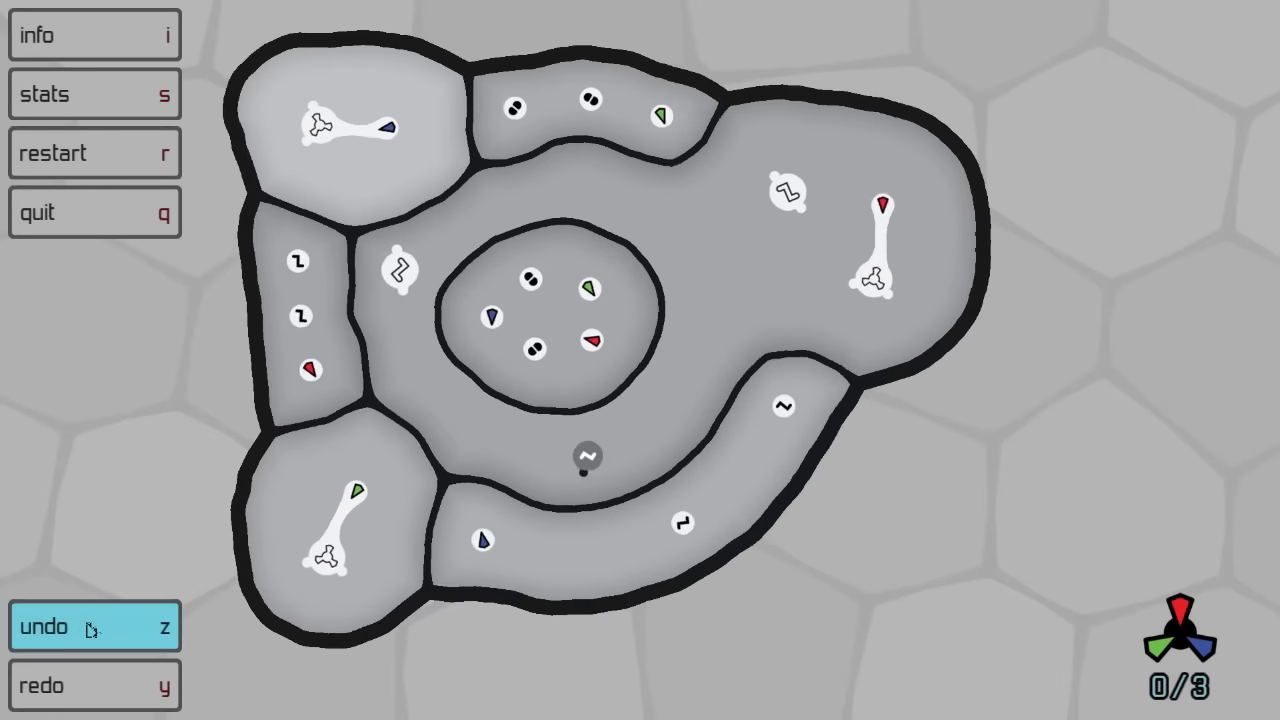
pyautogui.click(94, 626)
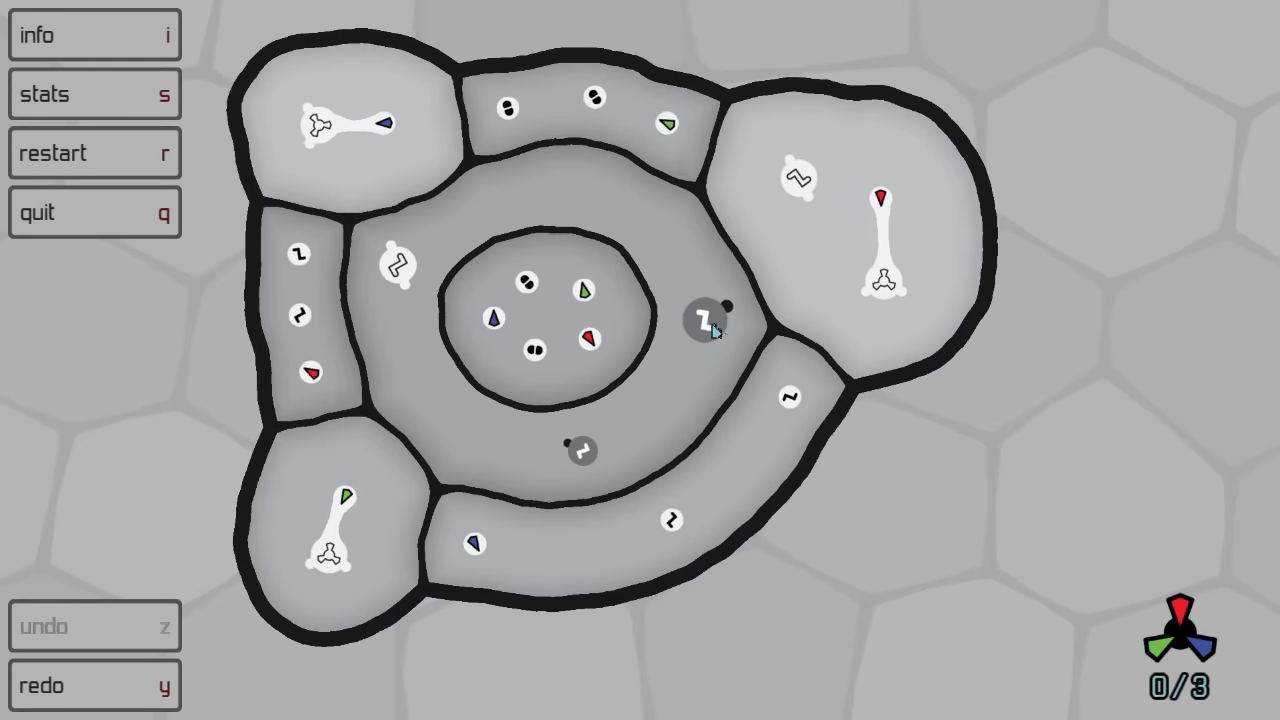
# Select the breaker catalyst in the right region for synthesis
pyautogui.click(795, 178)
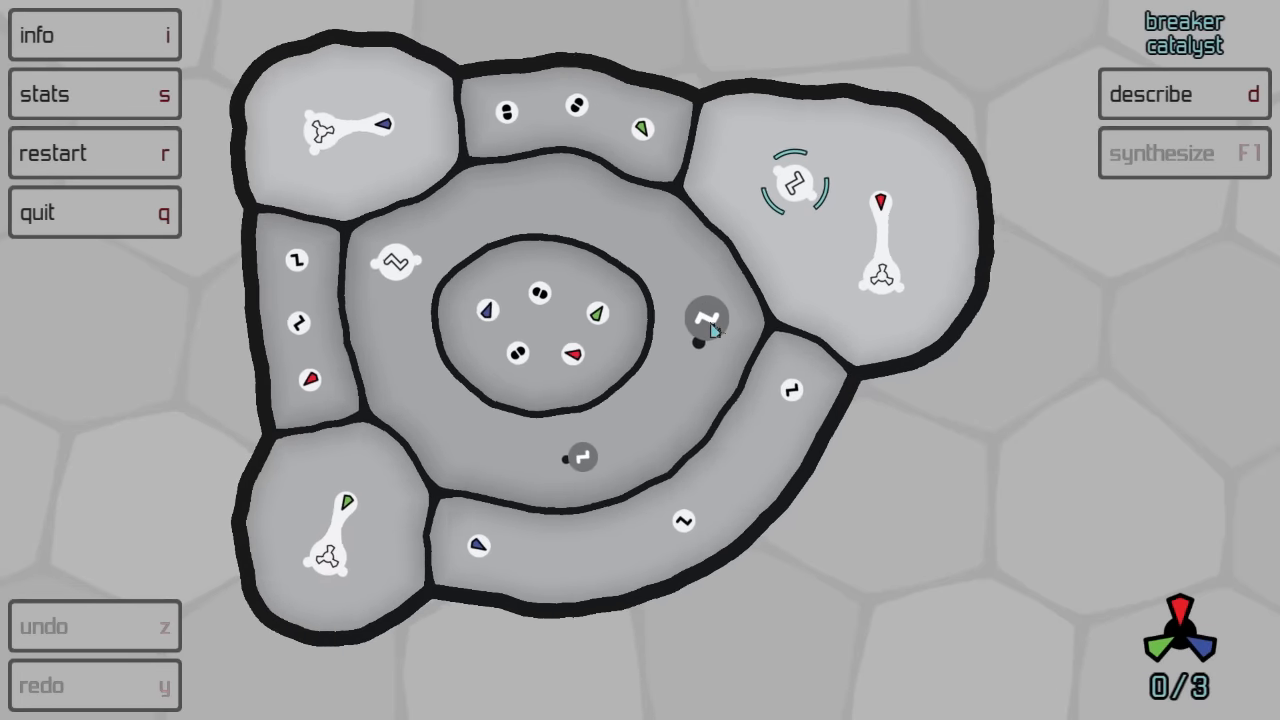
# Synthesize the catalyst with the breaker and merge chambers until the first tricone forms
pyautogui.click(705, 320)
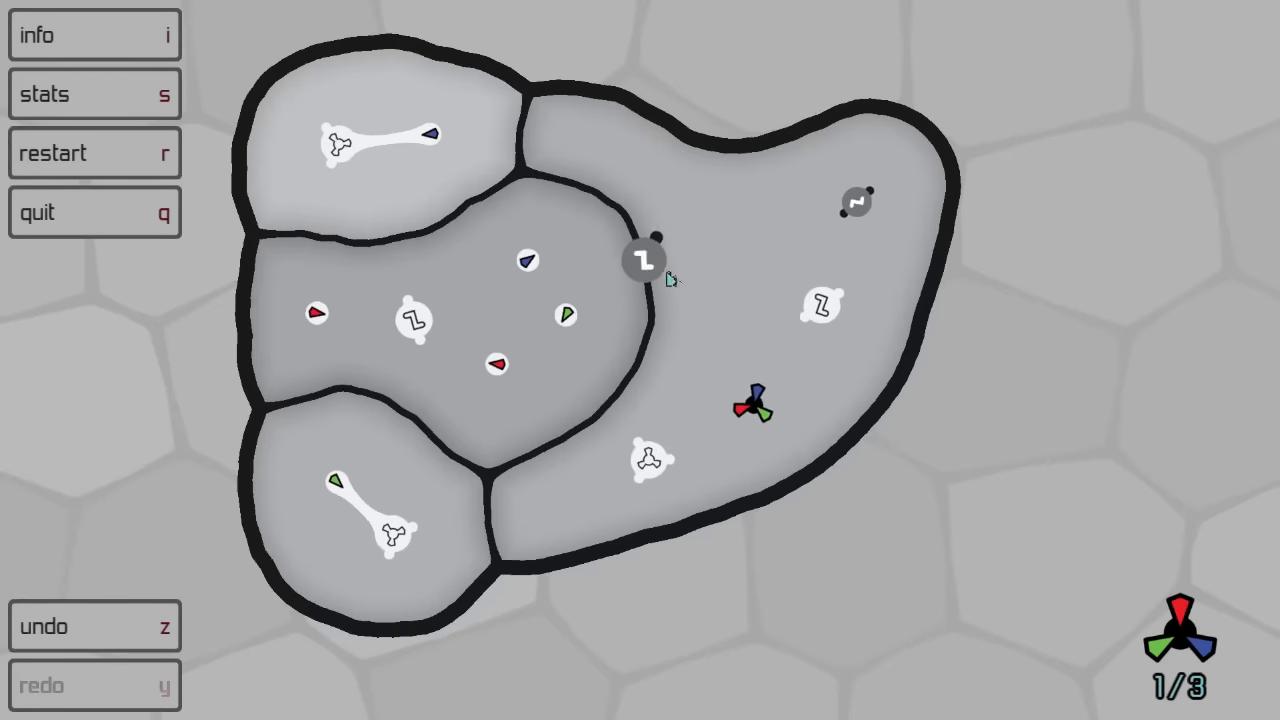
# Break the last central wall to solve BreakerFork at 3/3 and continue
pyautogui.click(650, 258)
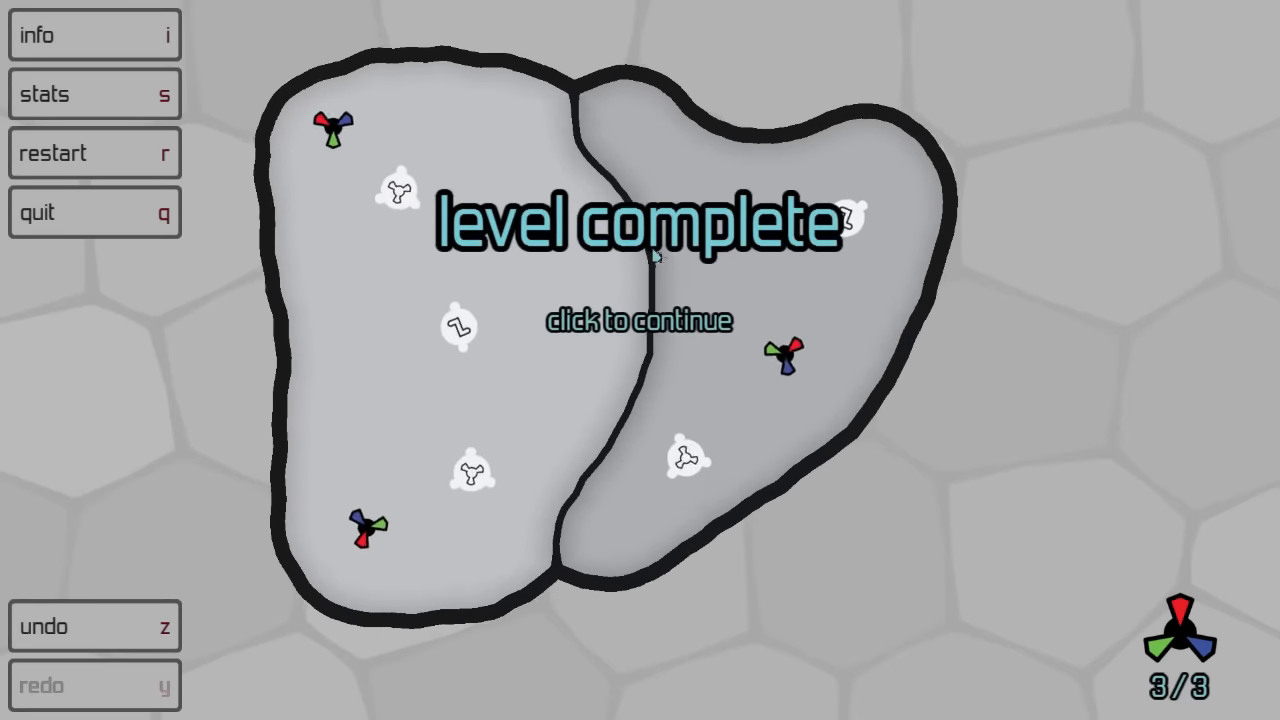
pyautogui.click(657, 262)
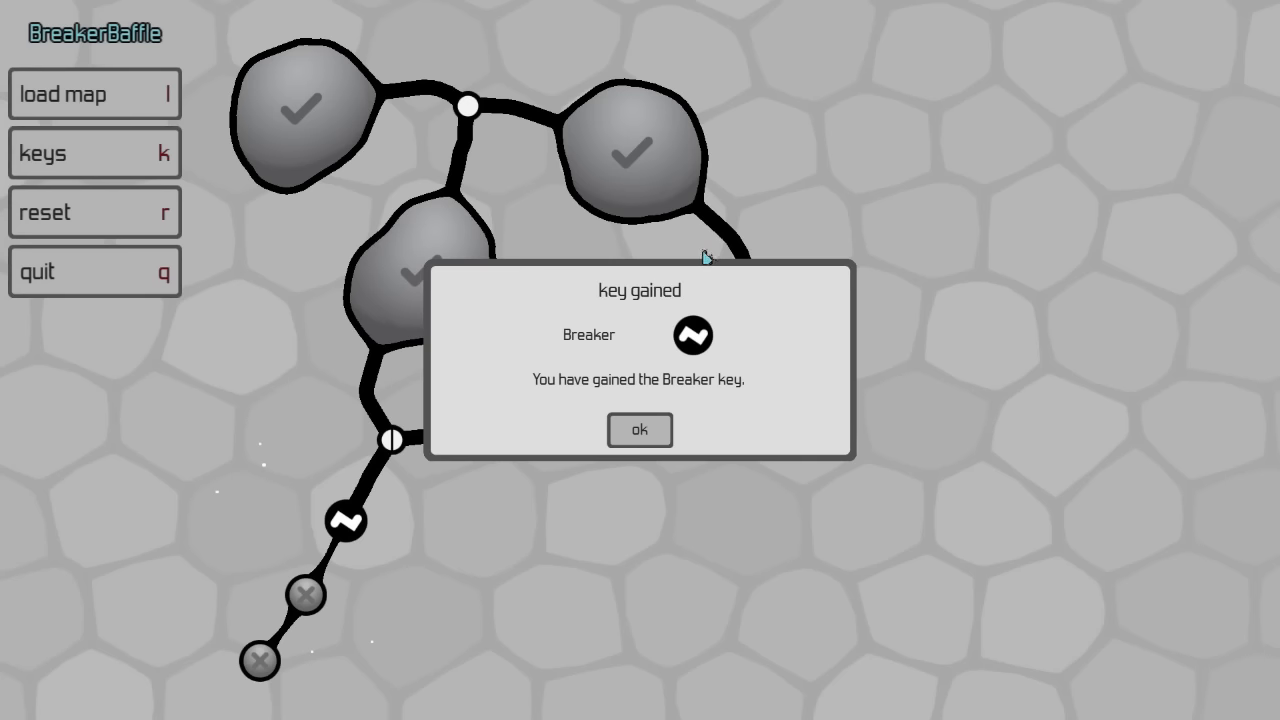
# Dismiss the Breaker key notice and the AntiCatalysts, Balance and Transporter unlock notice
pyautogui.click(639, 430)
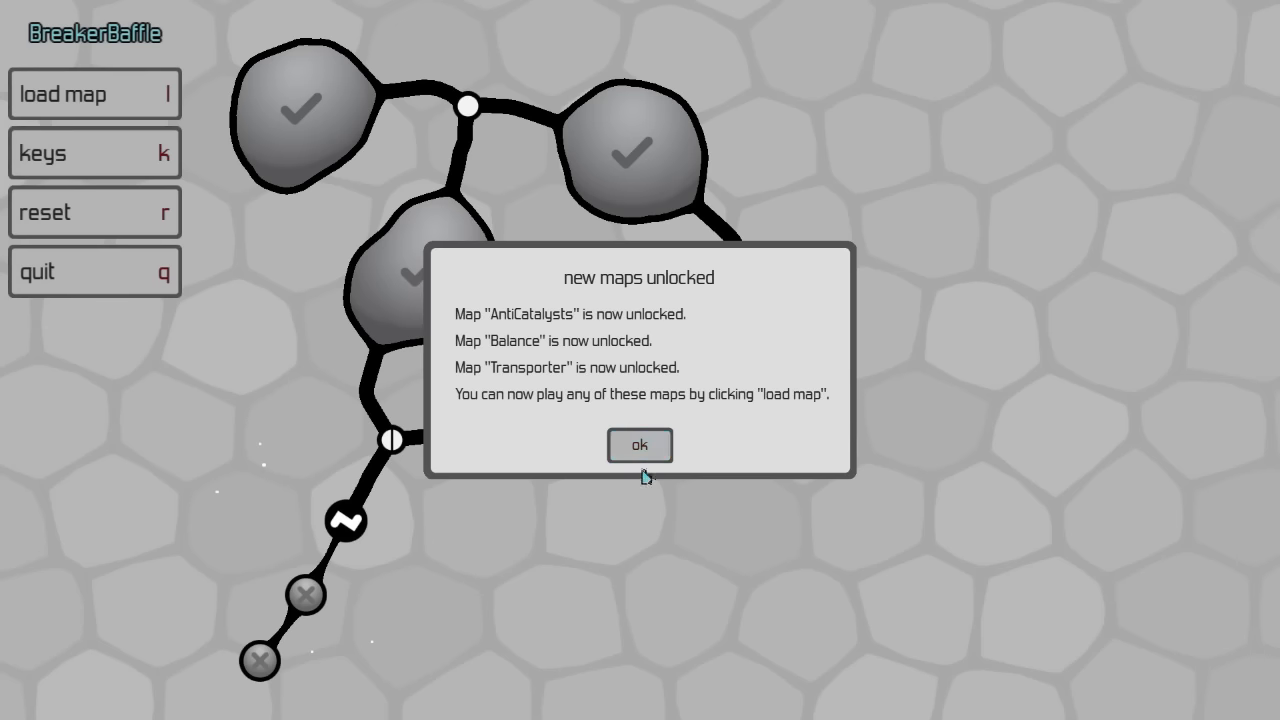
pyautogui.click(639, 445)
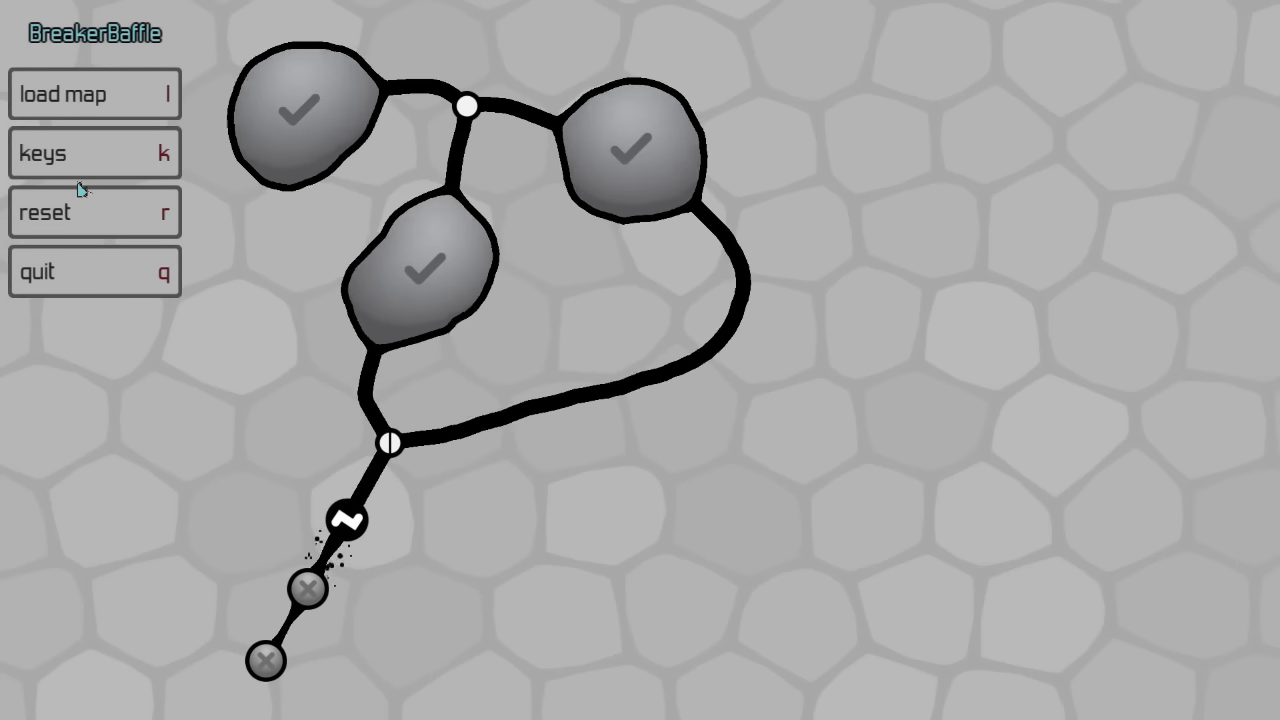
pyautogui.click(94, 93)
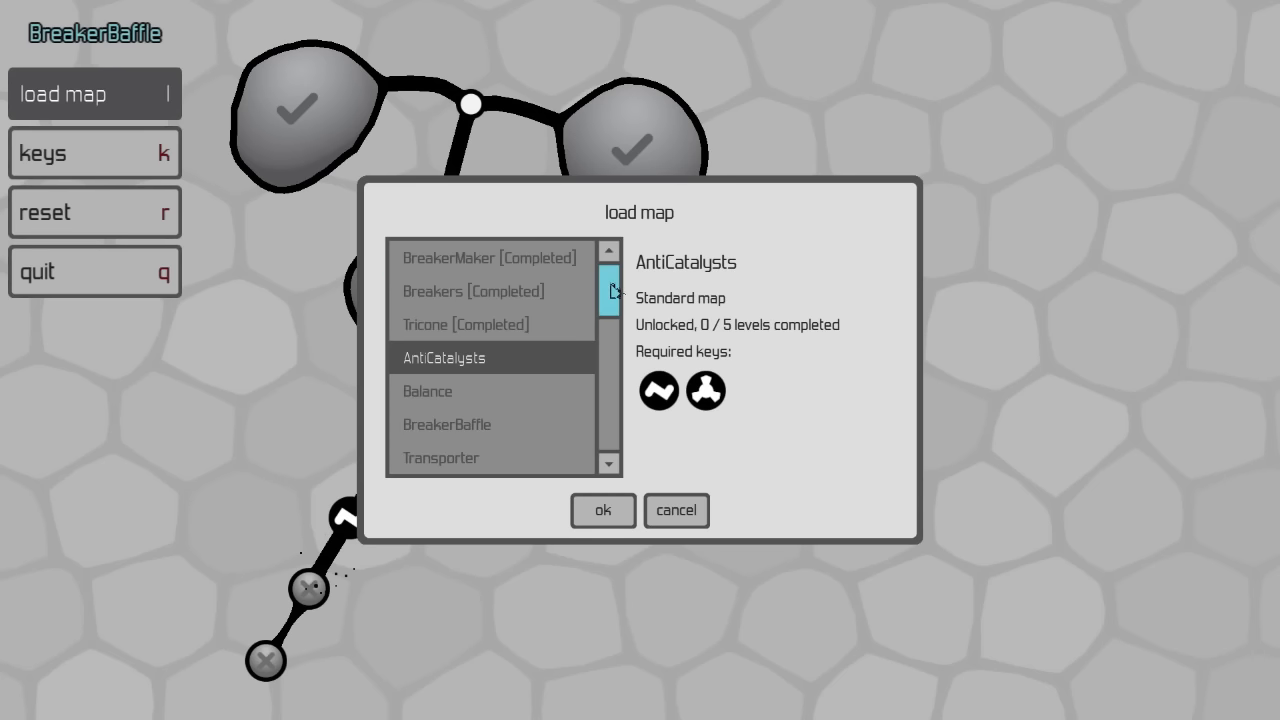
pyautogui.scroll(-3)
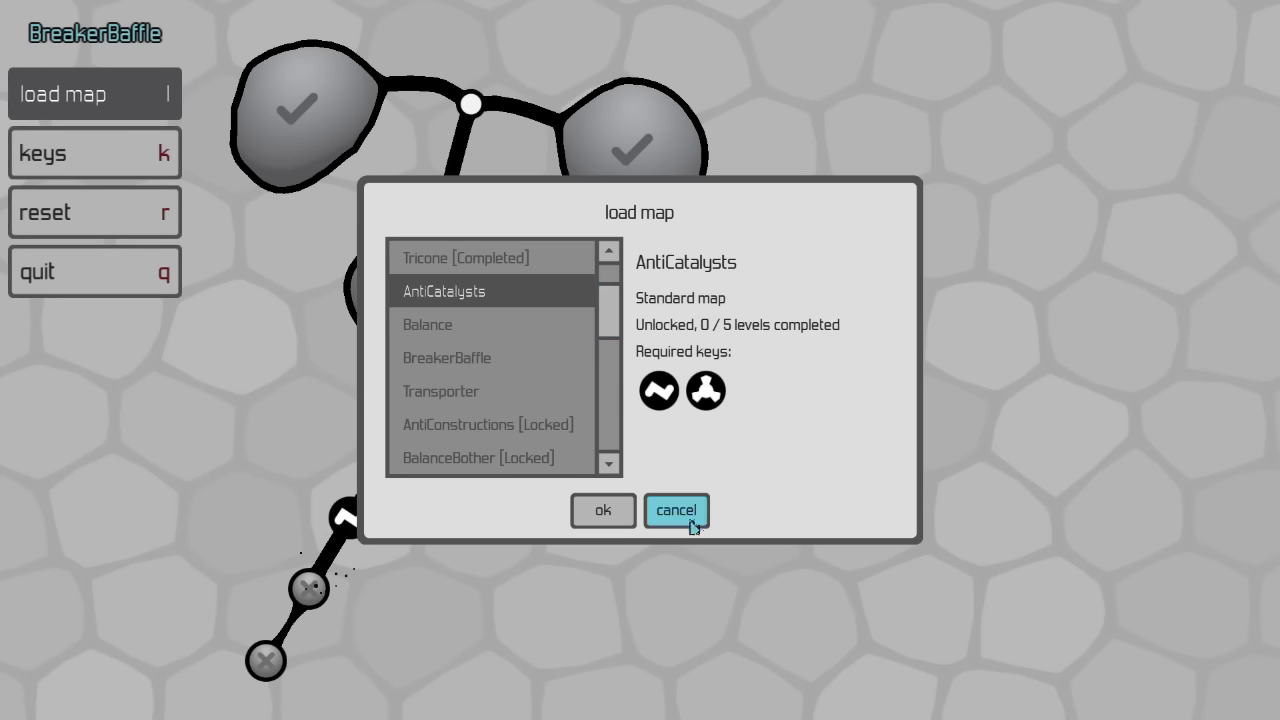
pyautogui.click(676, 510)
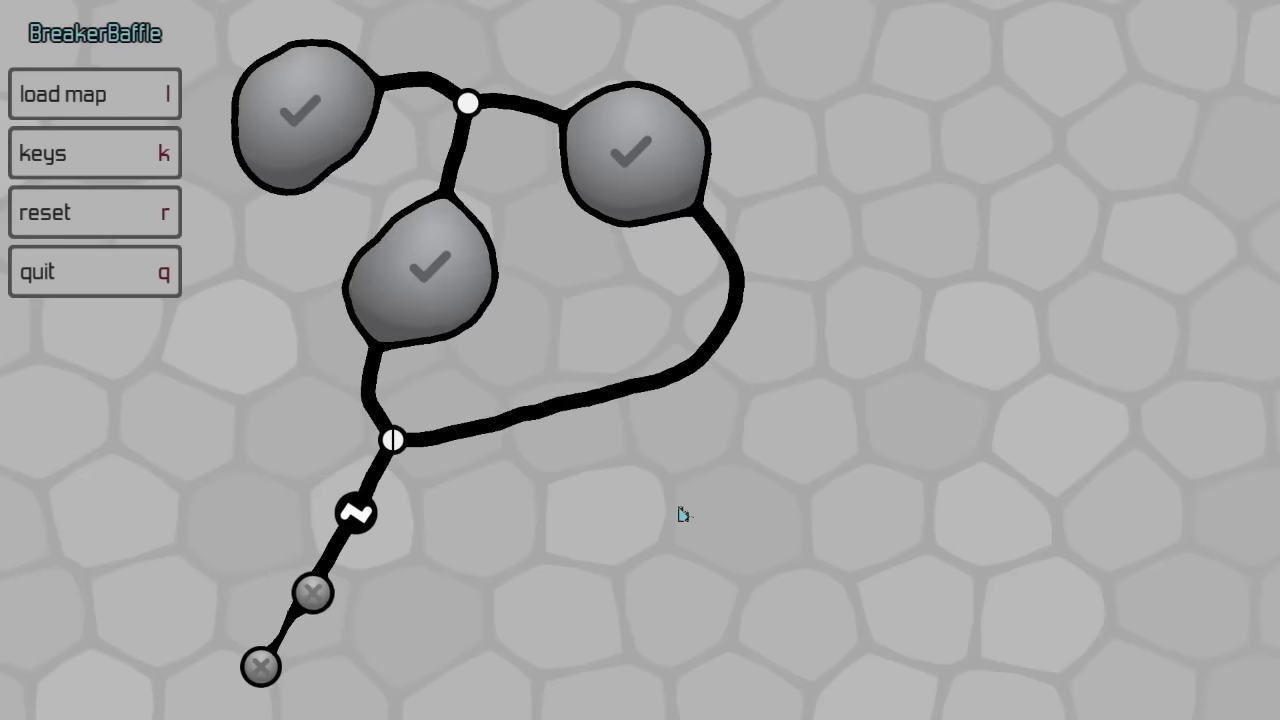